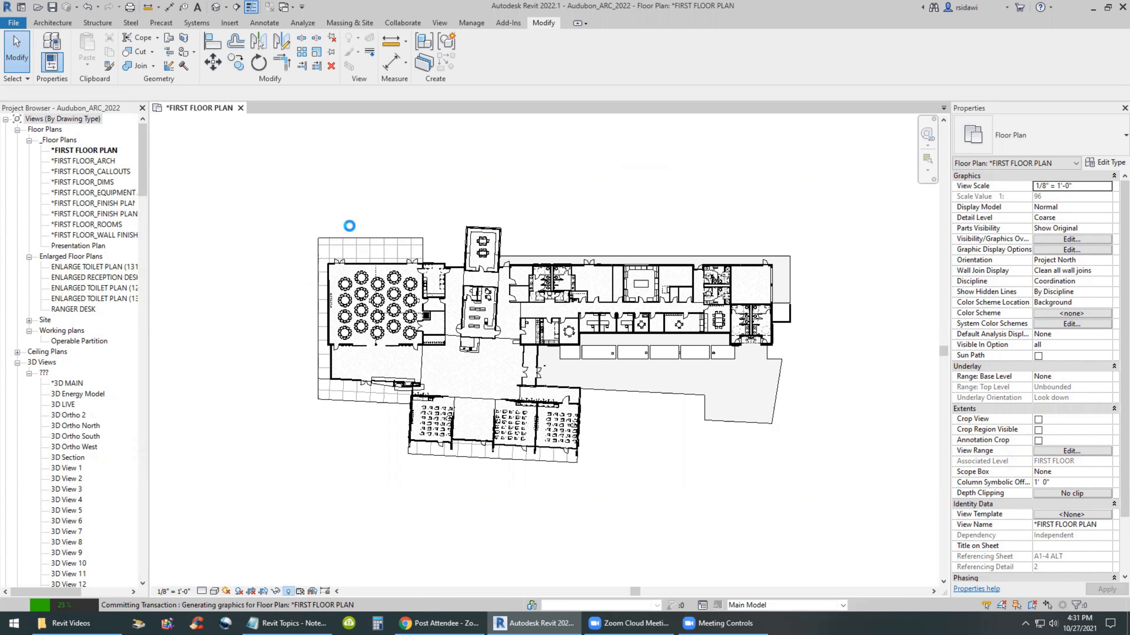
Reveal hidden elements, unhide the Dimensions category in the view, and restore normal display
left_click(562, 41)
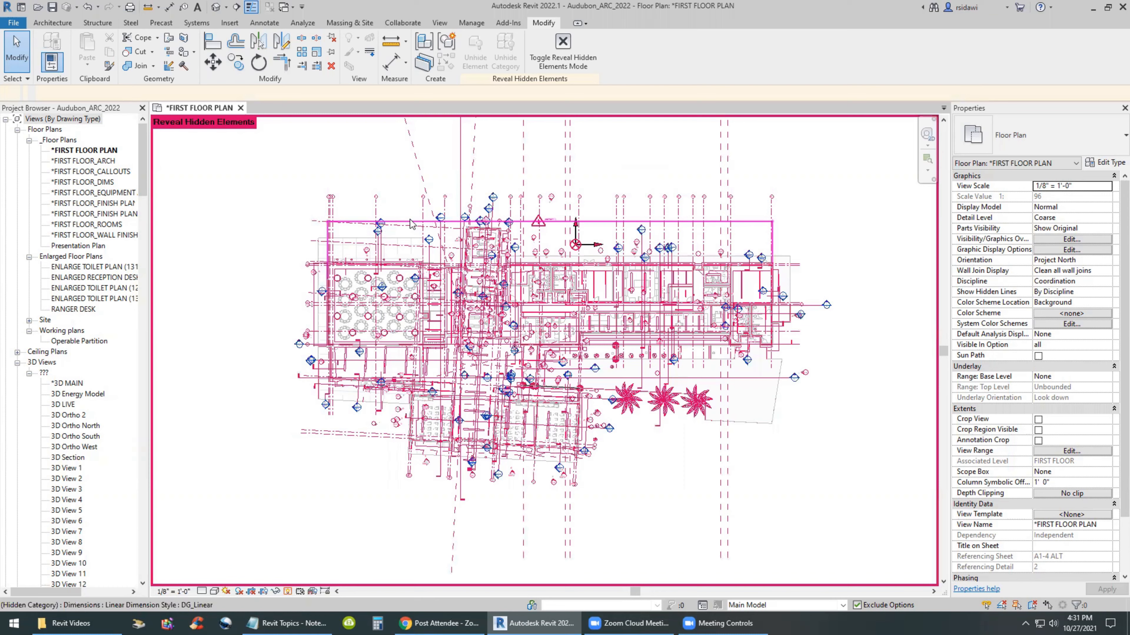
right_click(410, 223)
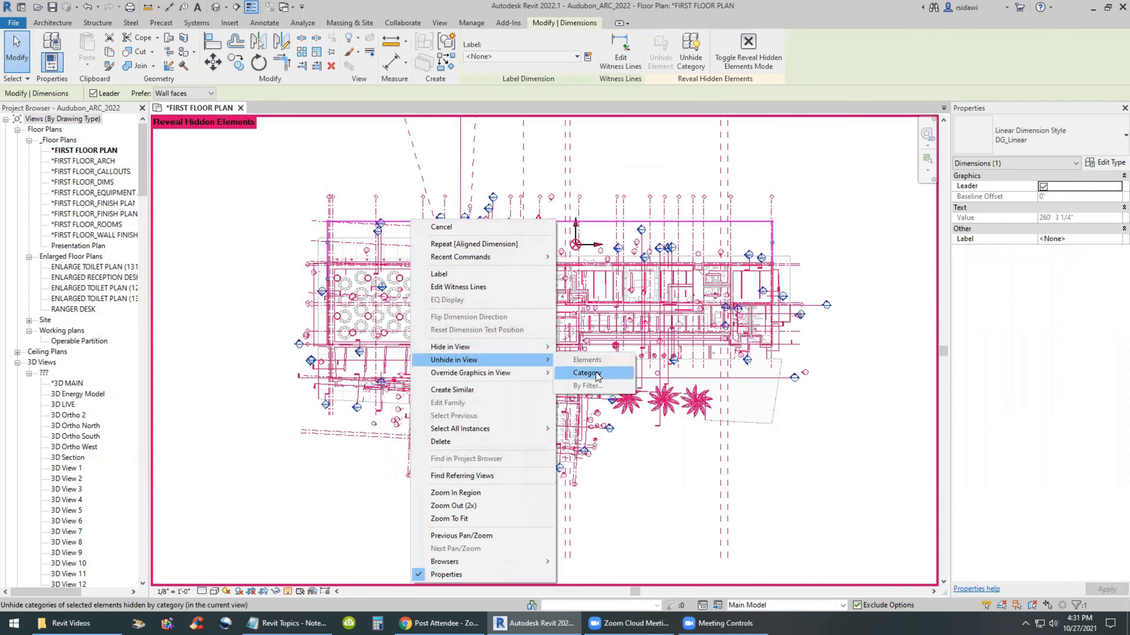
left_click(587, 372)
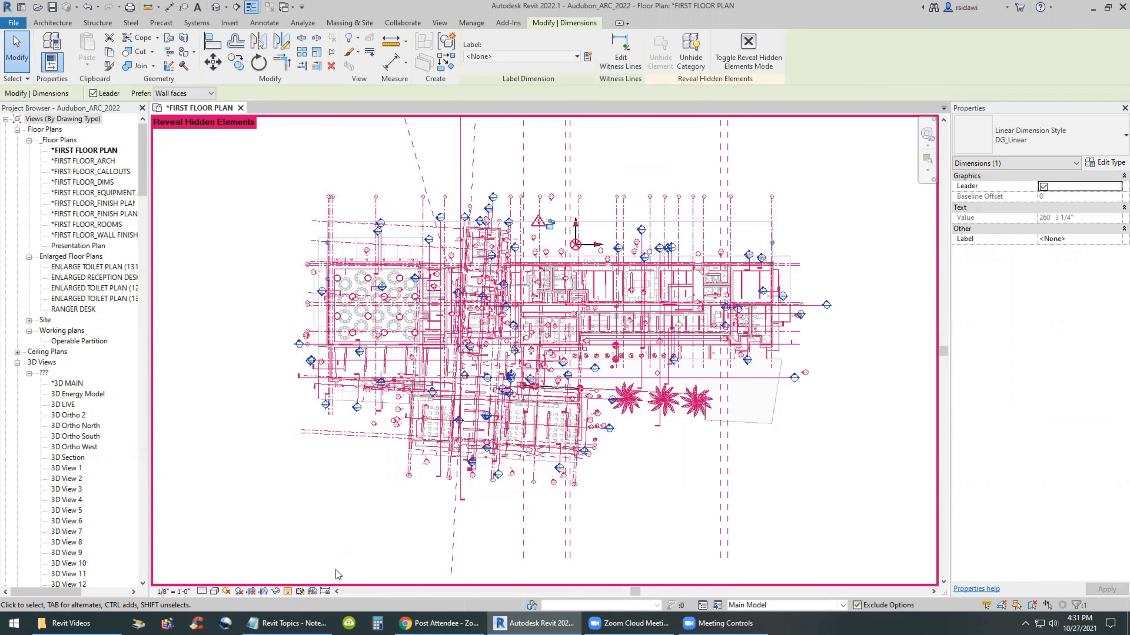
left_click(748, 51)
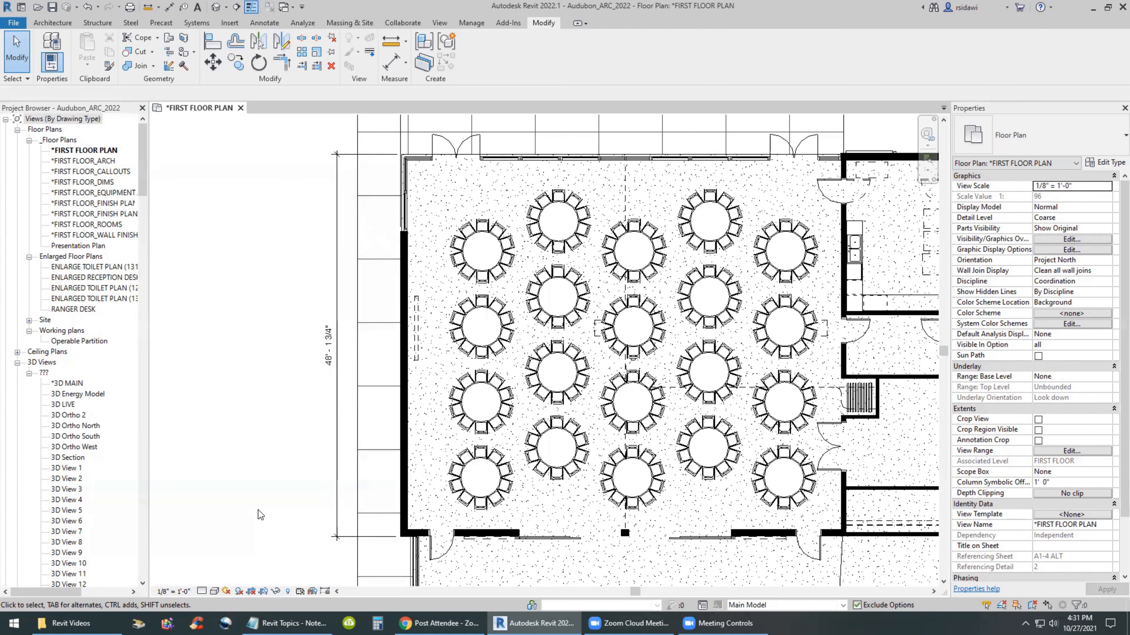
Zoom the first floor plan to fit and set the view's Detail Level to Fine
scroll("down", 3)
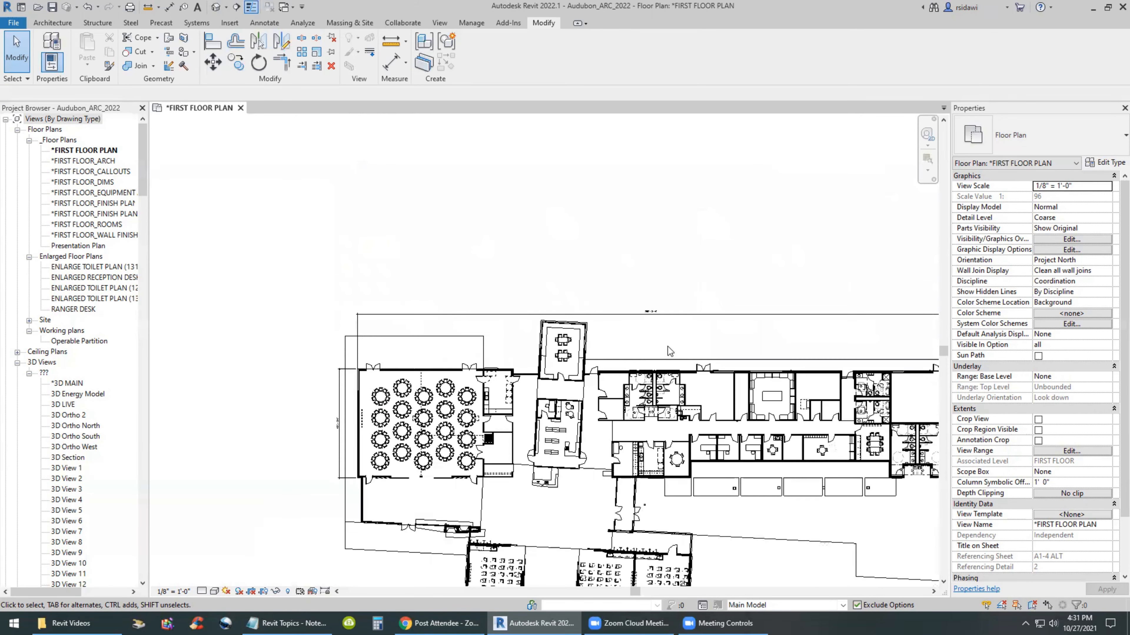
left_click(645, 321)
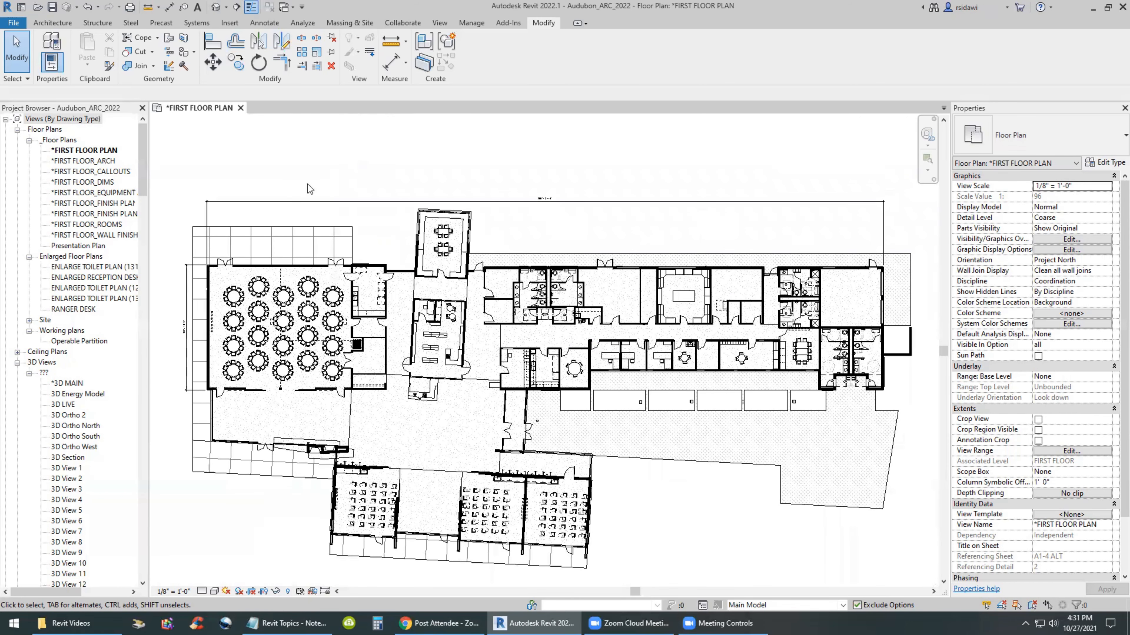
mouse_move(94, 151)
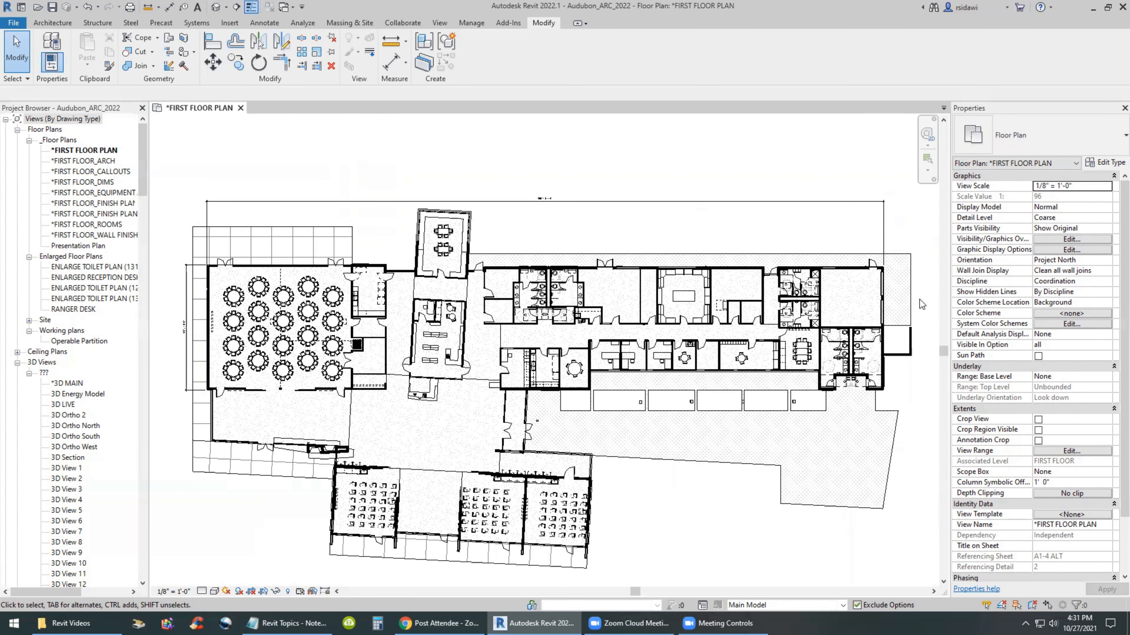
right_click(922, 304)
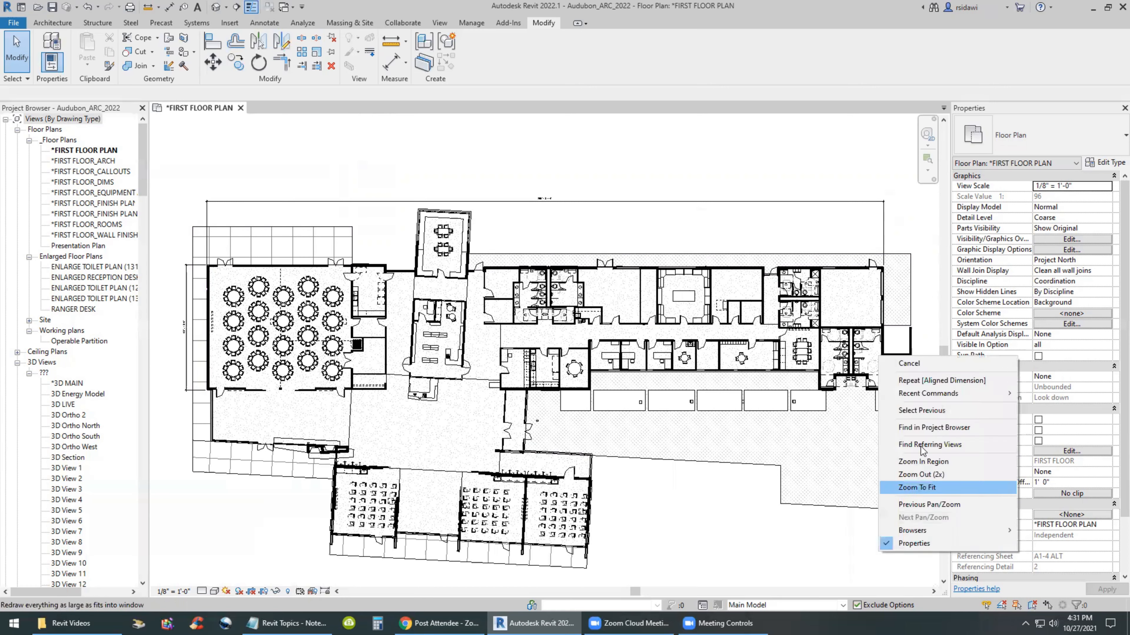
left_click(923, 461)
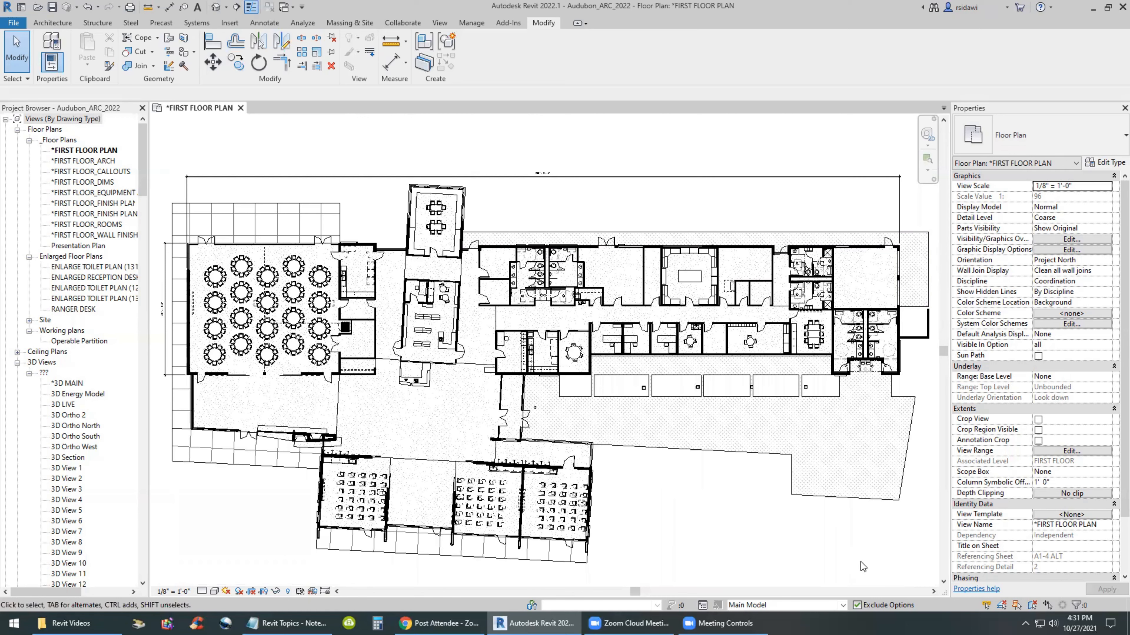
mouse_move(801, 572)
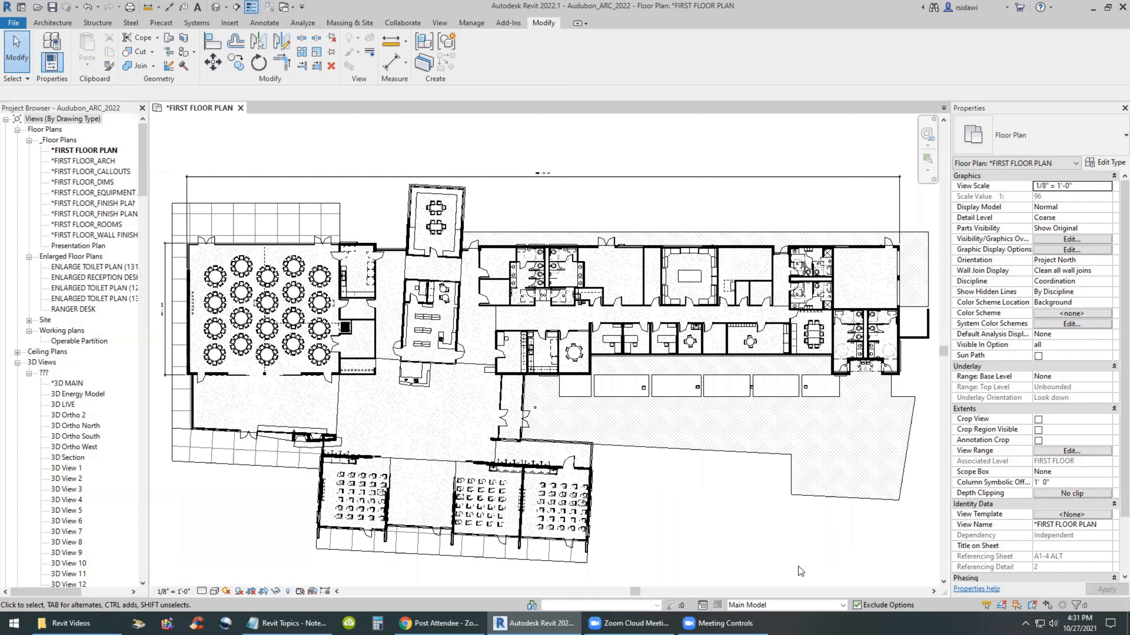
left_click(203, 592)
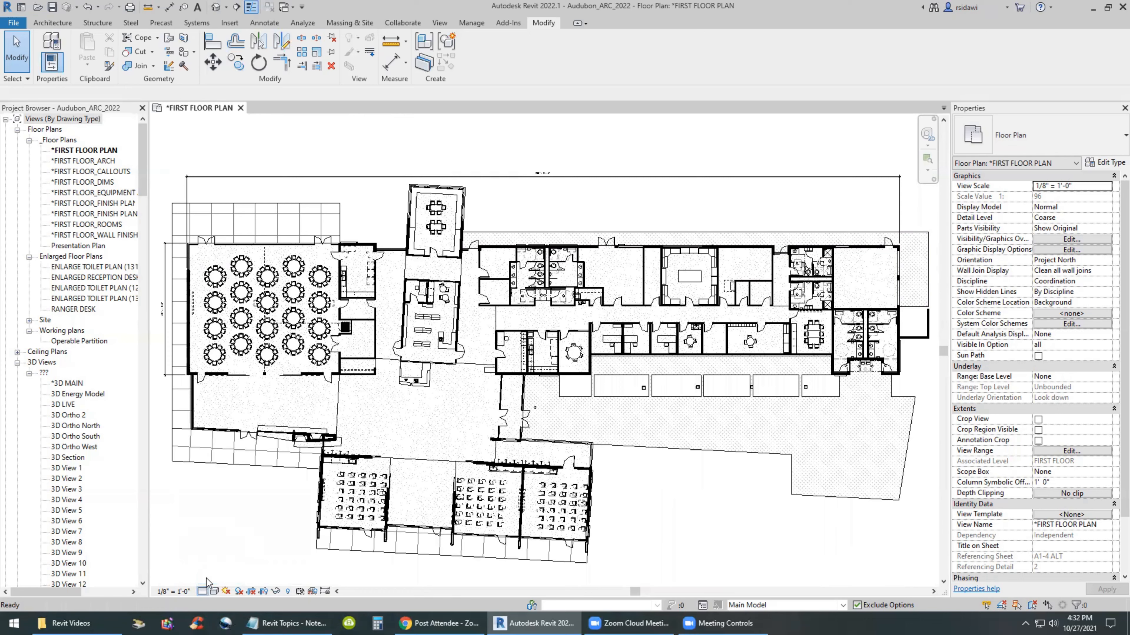
left_click(1071, 217)
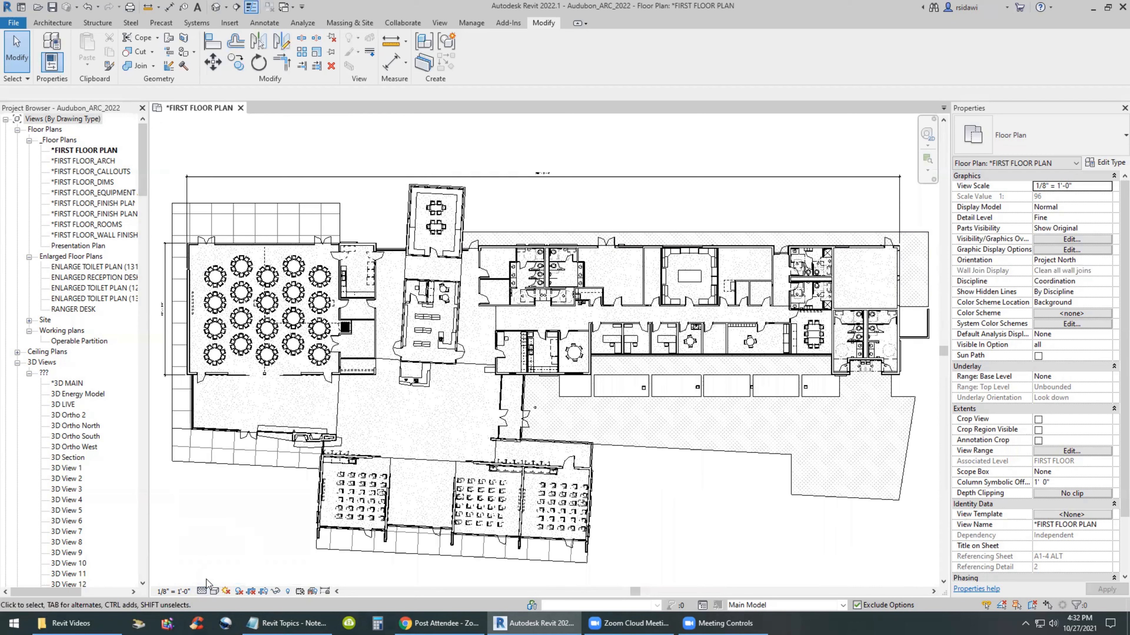
mouse_move(122, 363)
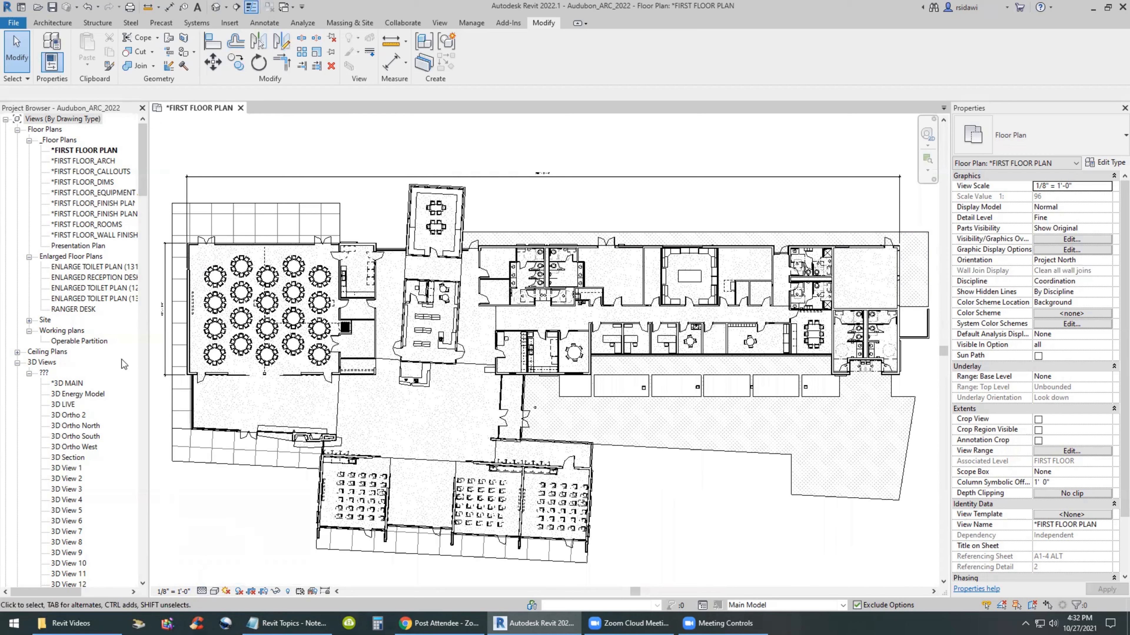
Start a PDF export of the current view, naming the file Audubon Arch Floor Plan_NTS
left_click(13, 23)
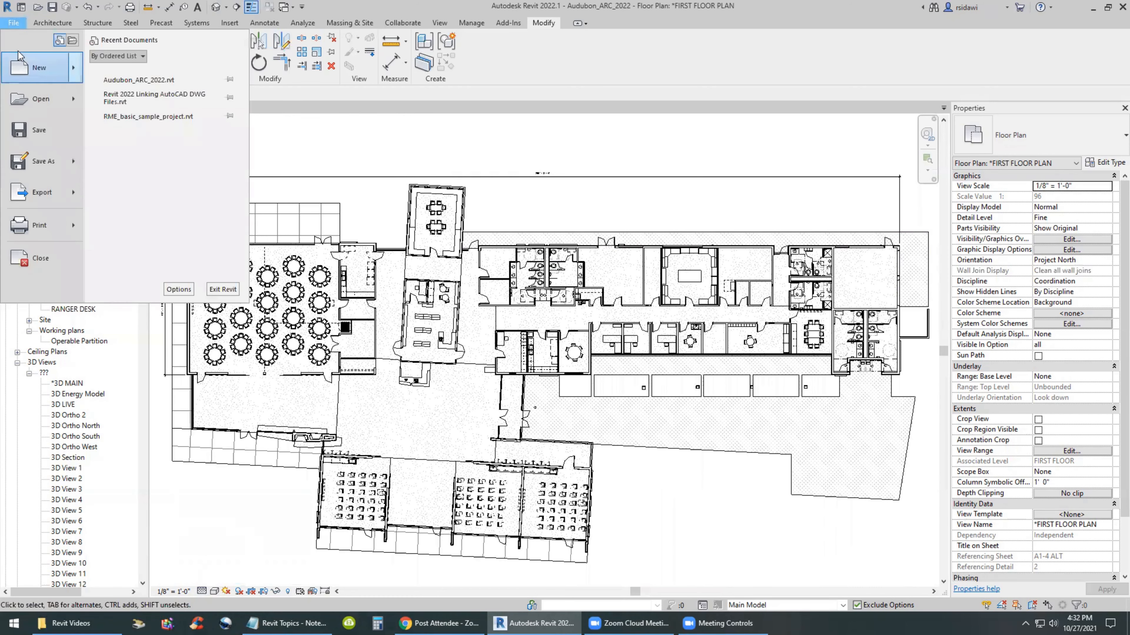
mouse_move(63, 156)
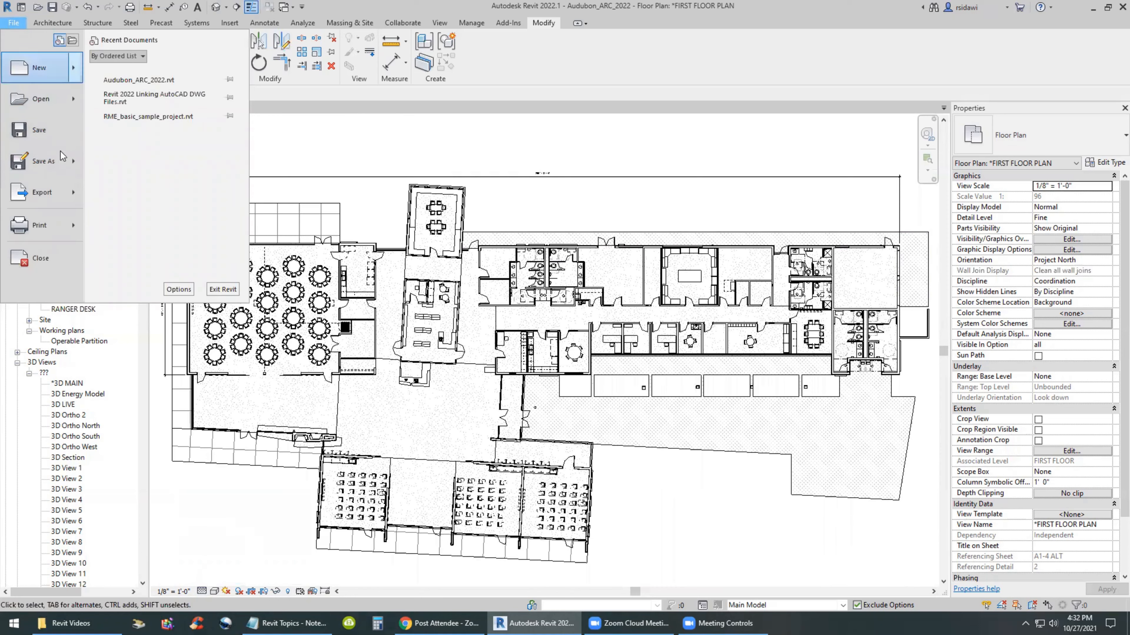
left_click(41, 192)
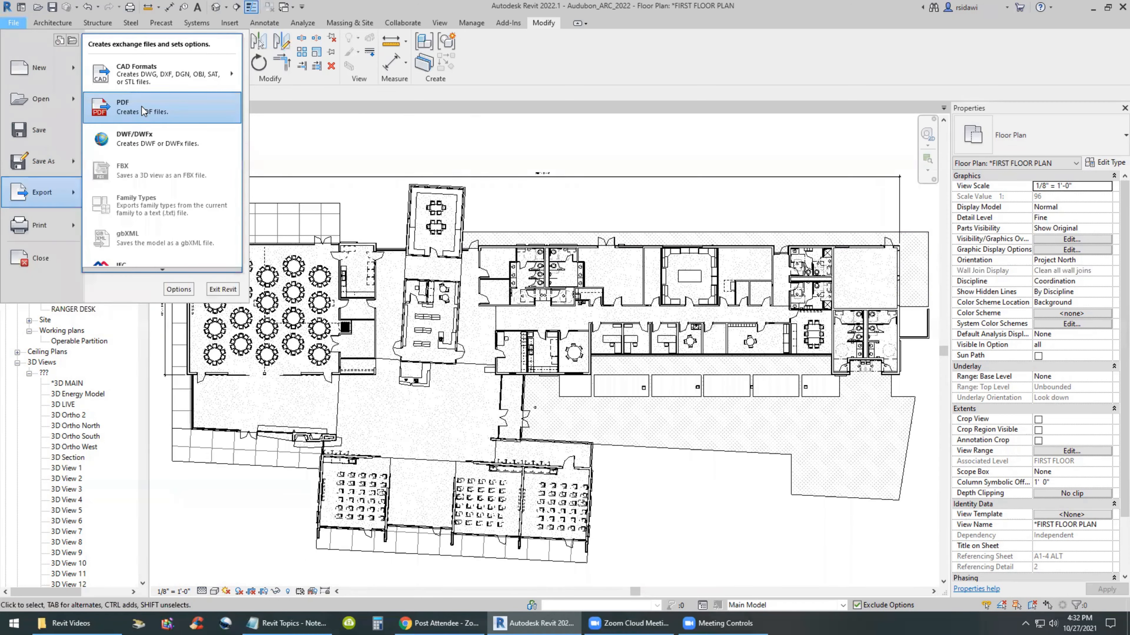
left_click(123, 107)
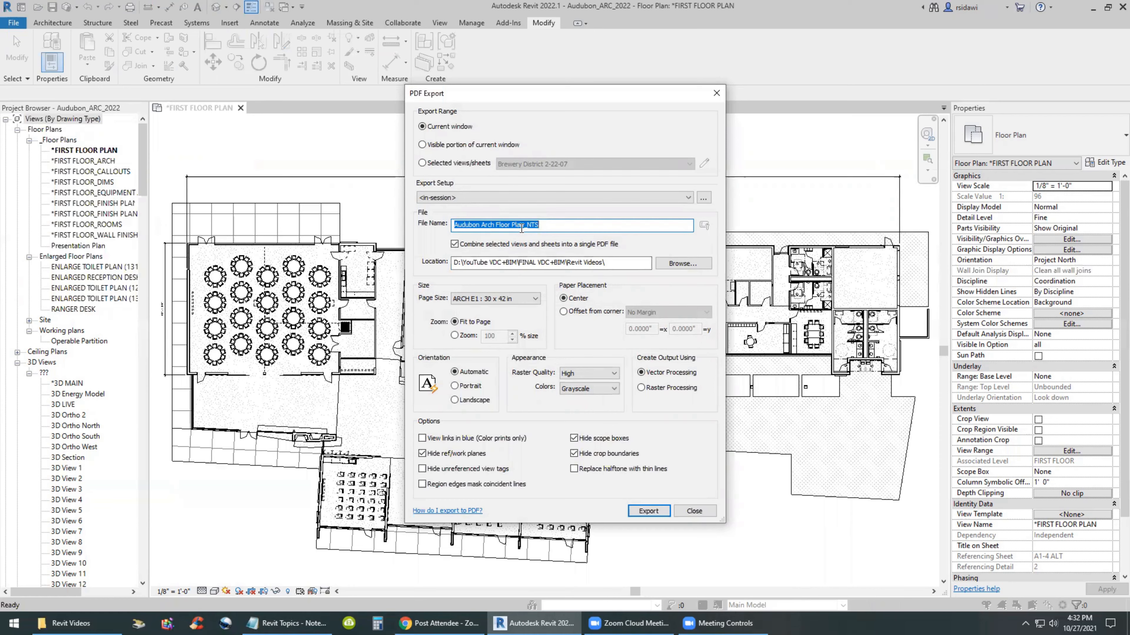
left_click(526, 224)
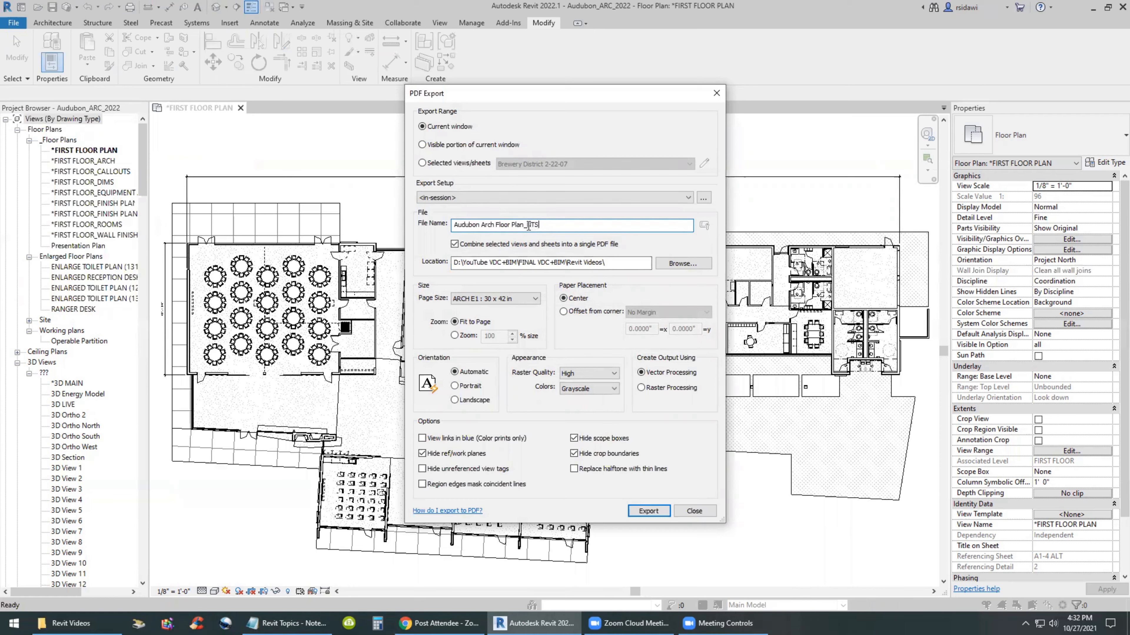
double_click(531, 224)
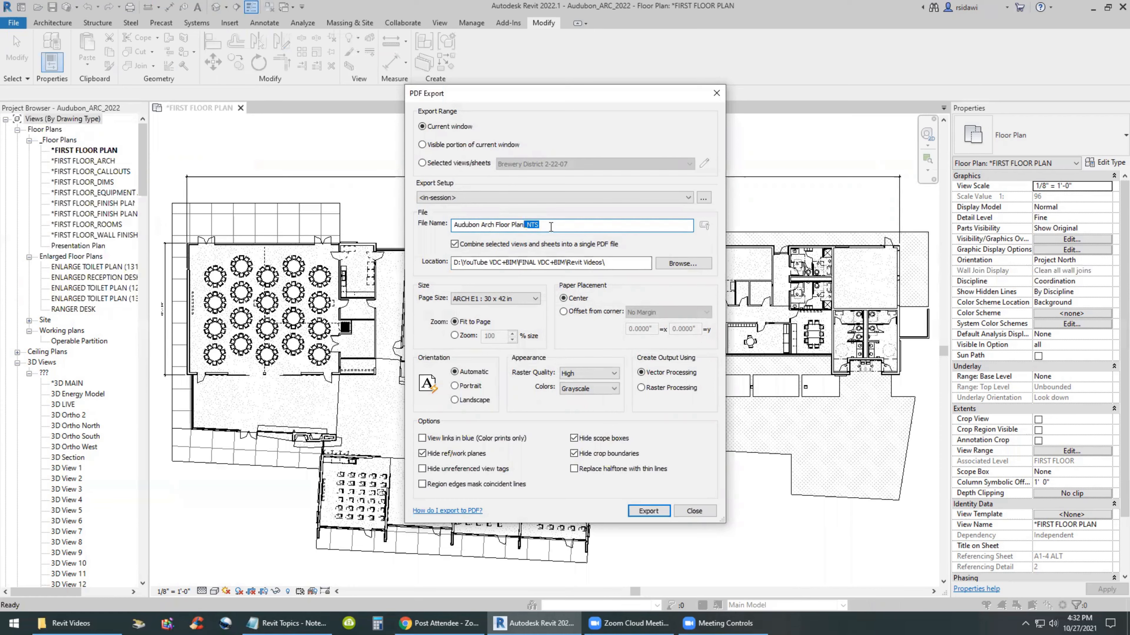
type("_NTS")
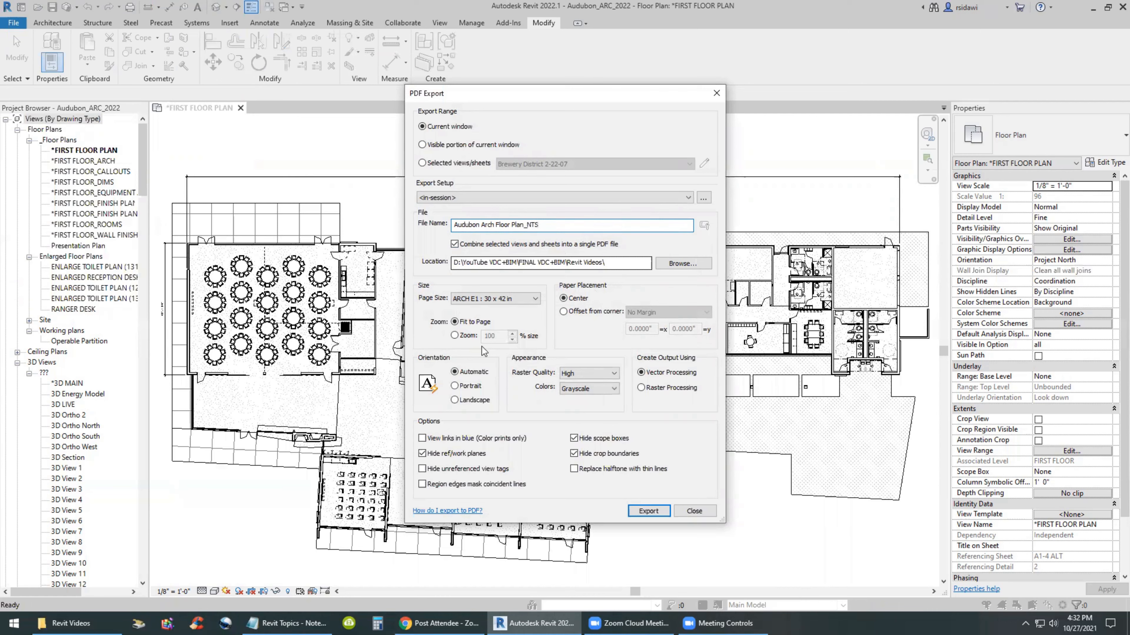
Keep Grayscale colors, hide unreferenced view tags, and choose Landscape orientation for the PDF
left_click(455, 322)
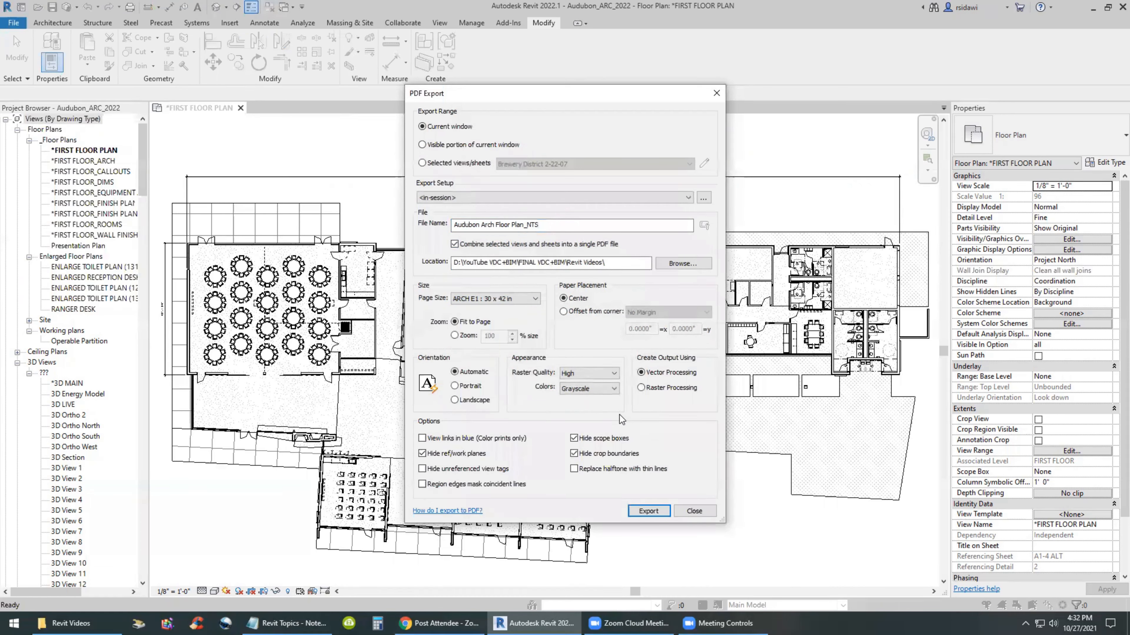
left_click(613, 372)
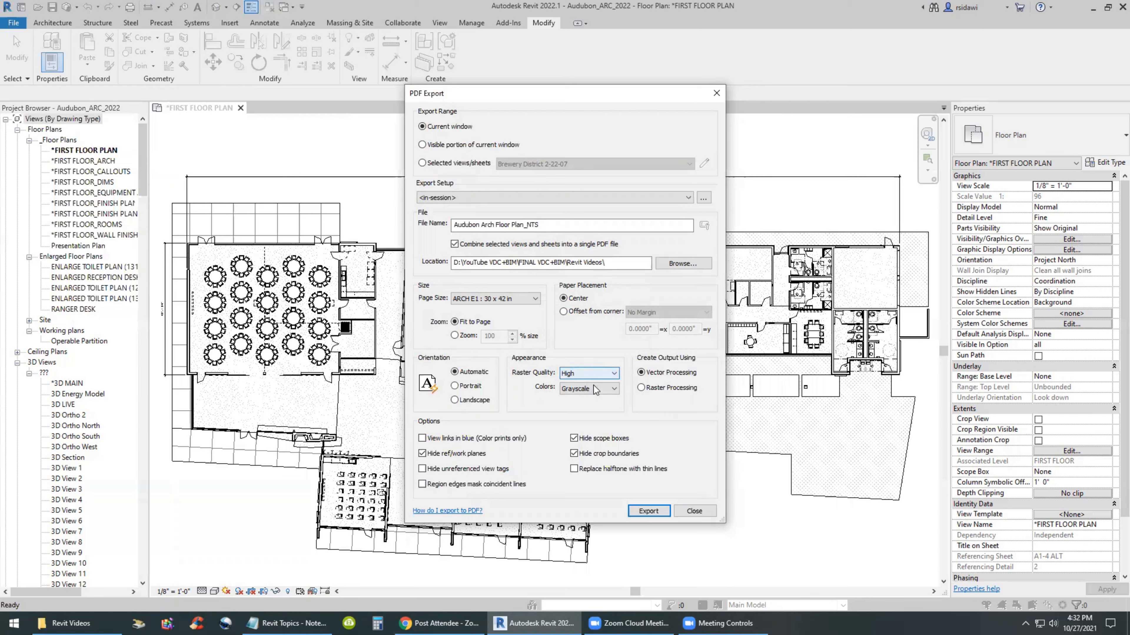
left_click(613, 389)
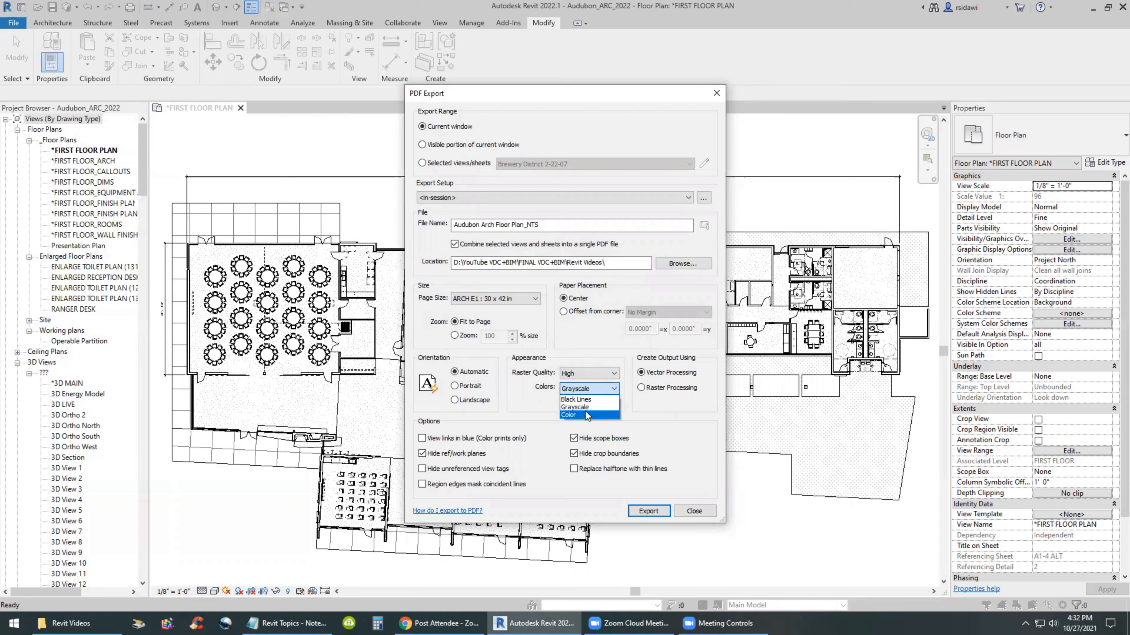
left_click(574, 407)
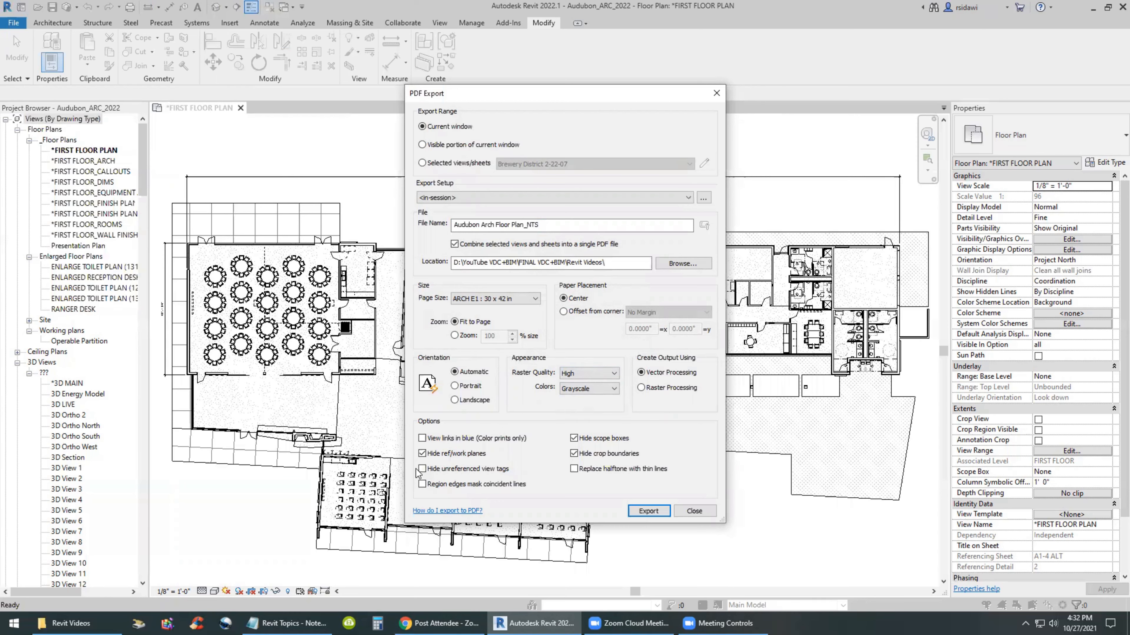
left_click(423, 453)
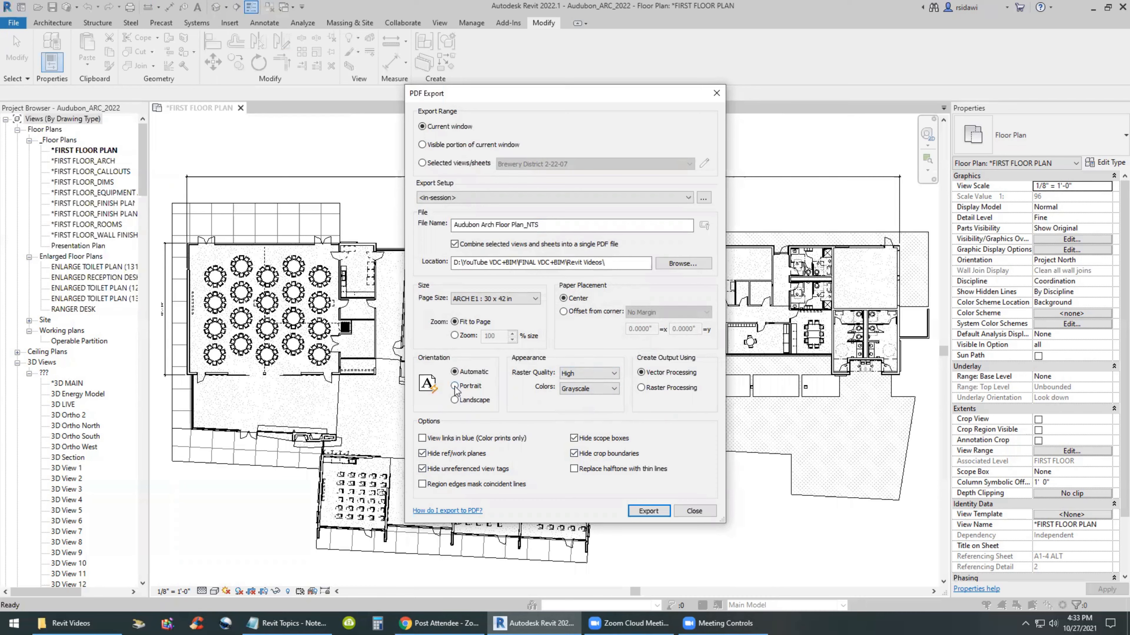
left_click(455, 372)
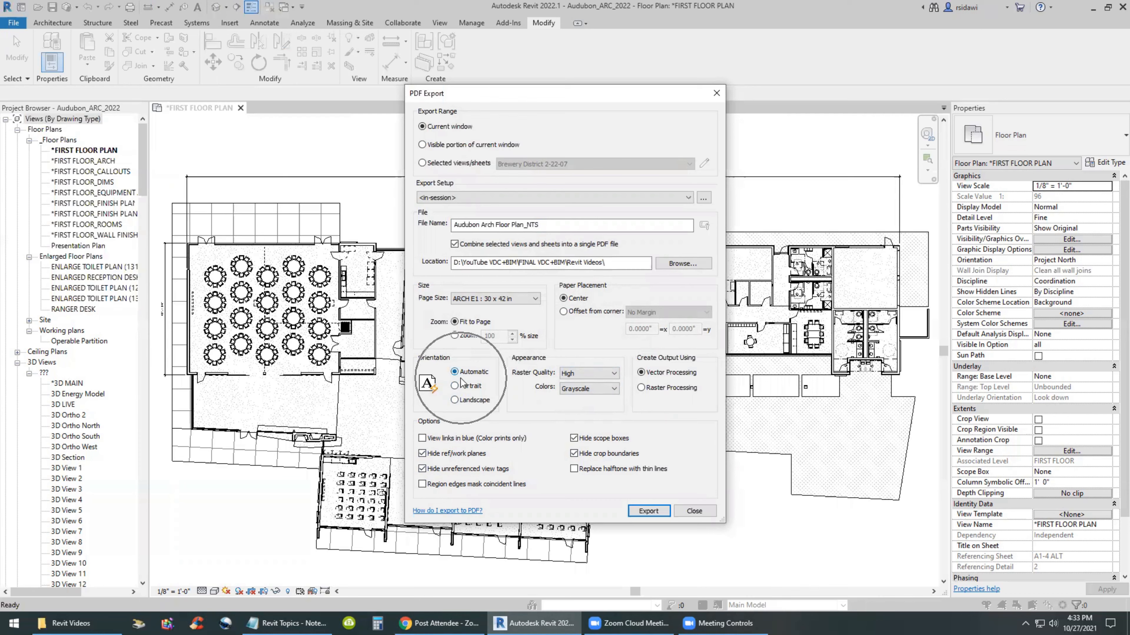
left_click(455, 401)
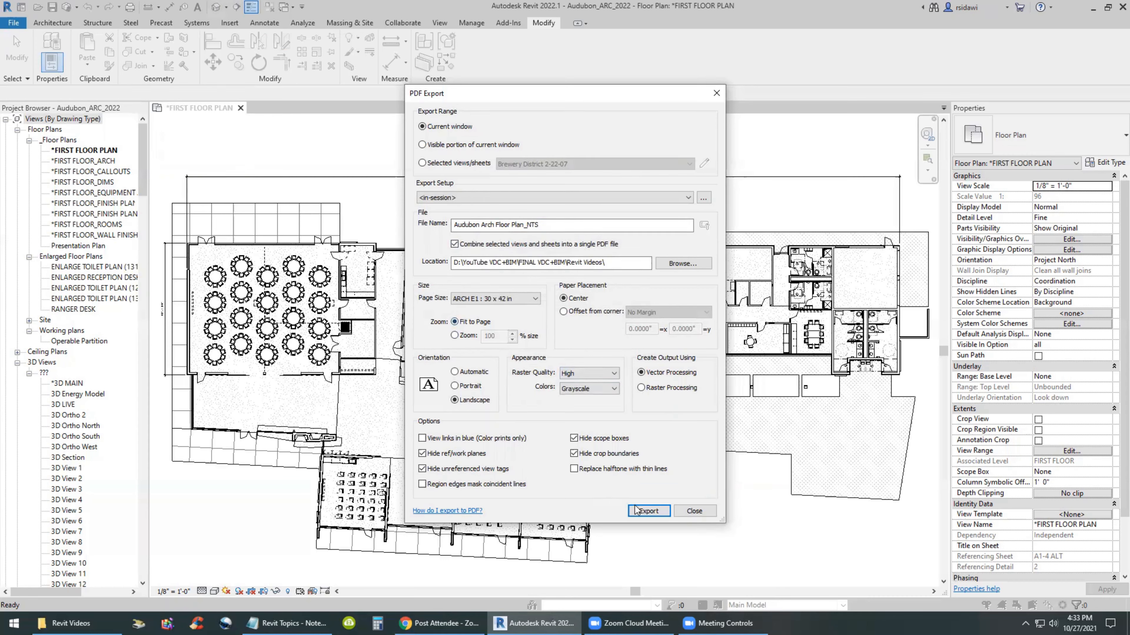
Export the PDF without saving settings, overwriting the existing Audubon Arch Floor Plan_NTS file
left_click(647, 511)
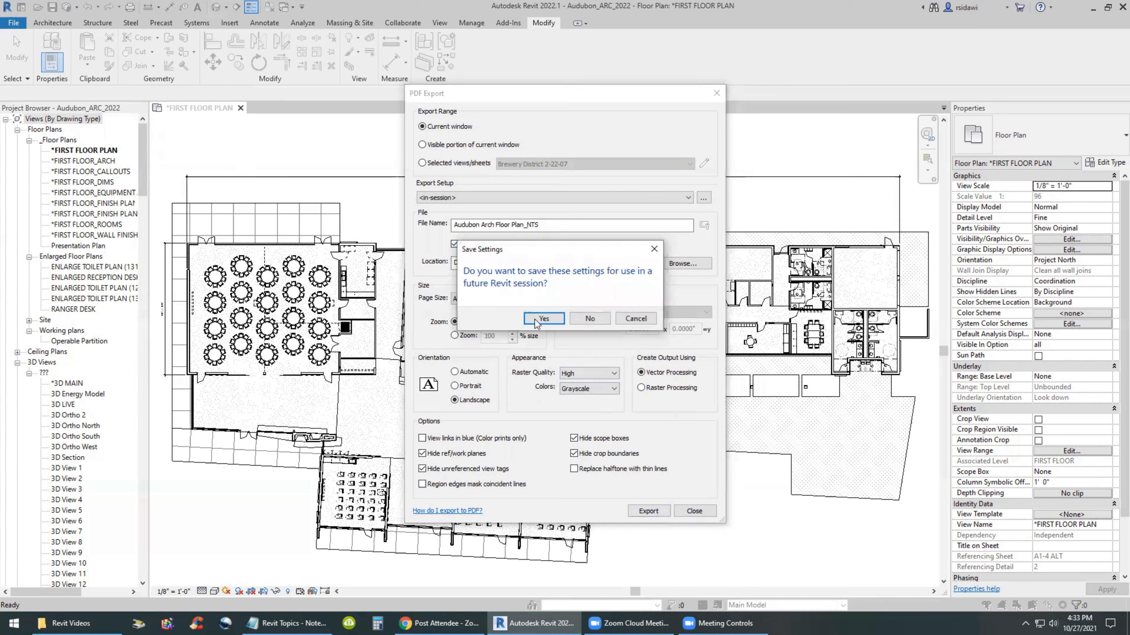
mouse_move(575, 322)
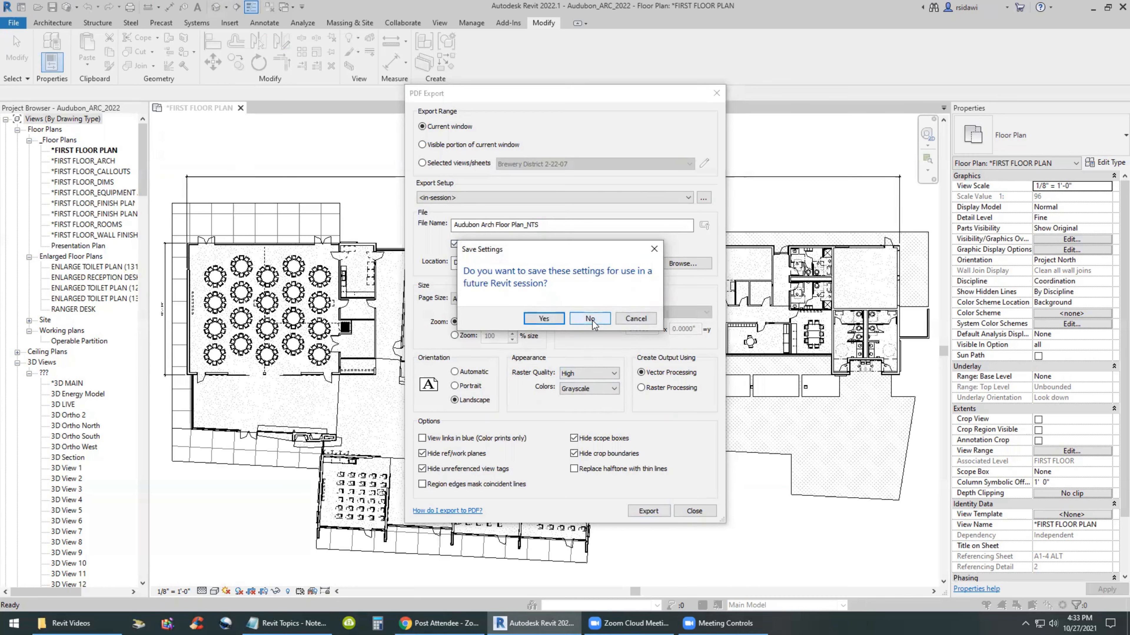
left_click(589, 319)
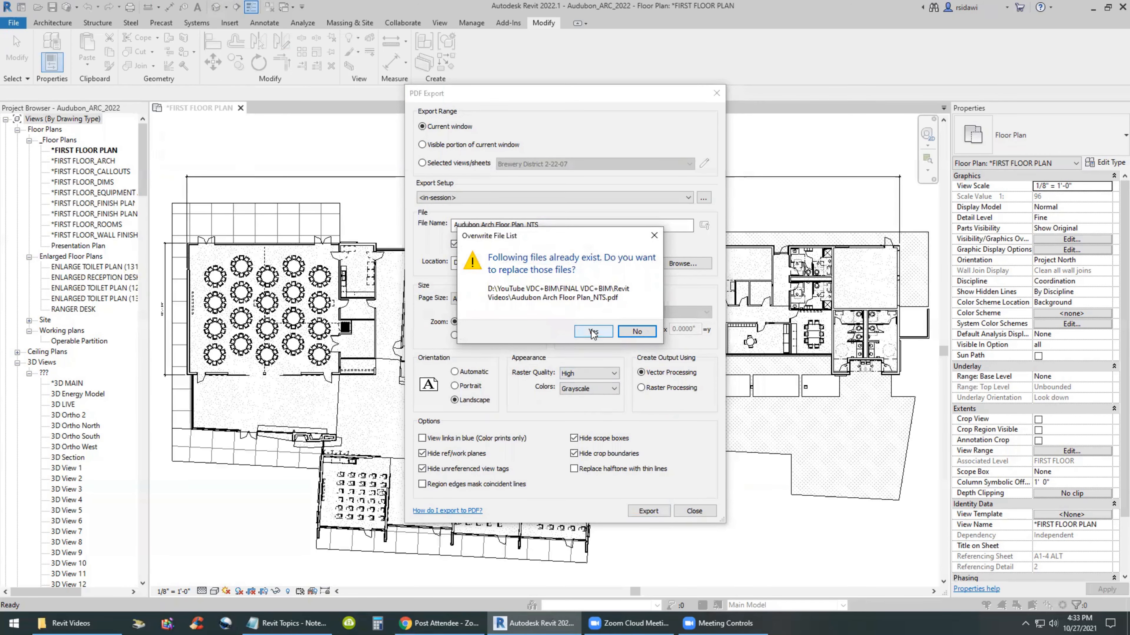
left_click(593, 331)
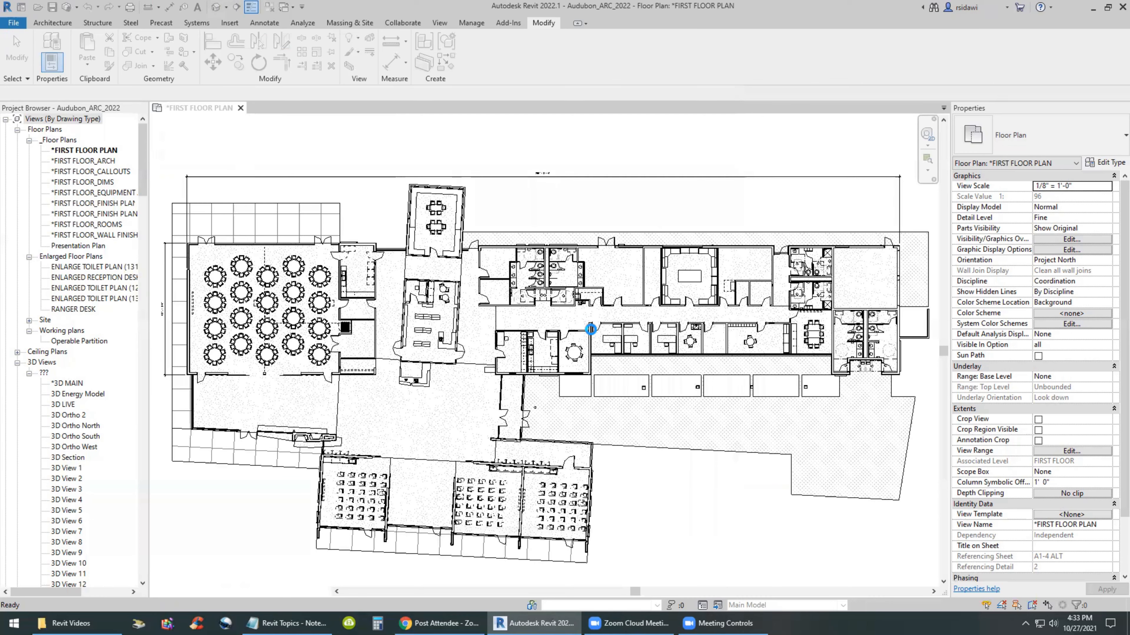
left_click(590, 329)
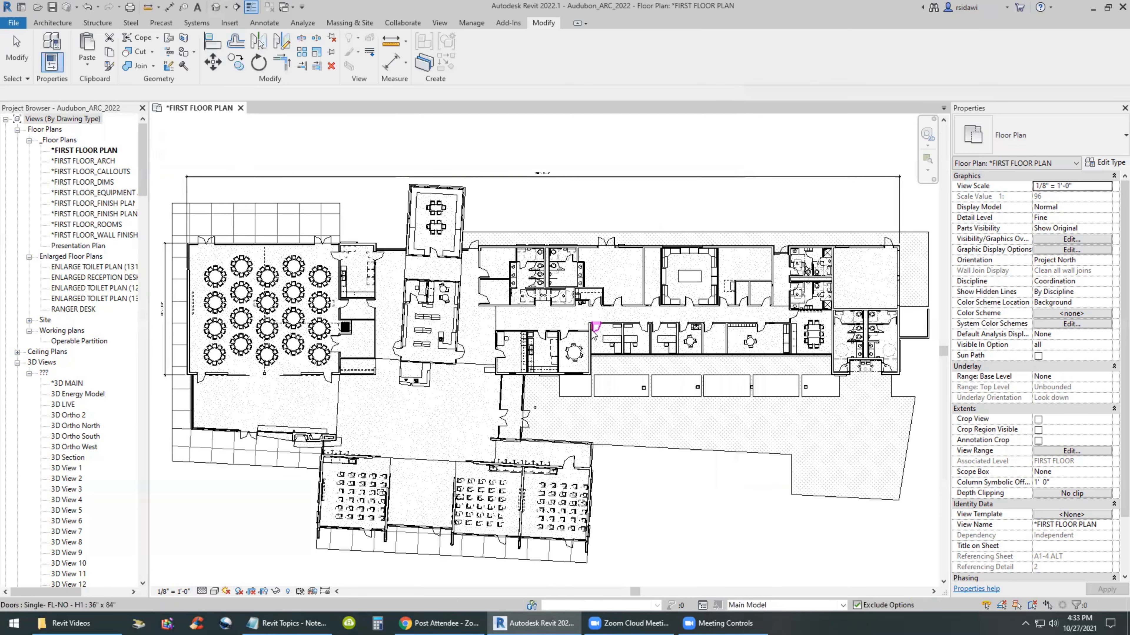
left_click(677, 504)
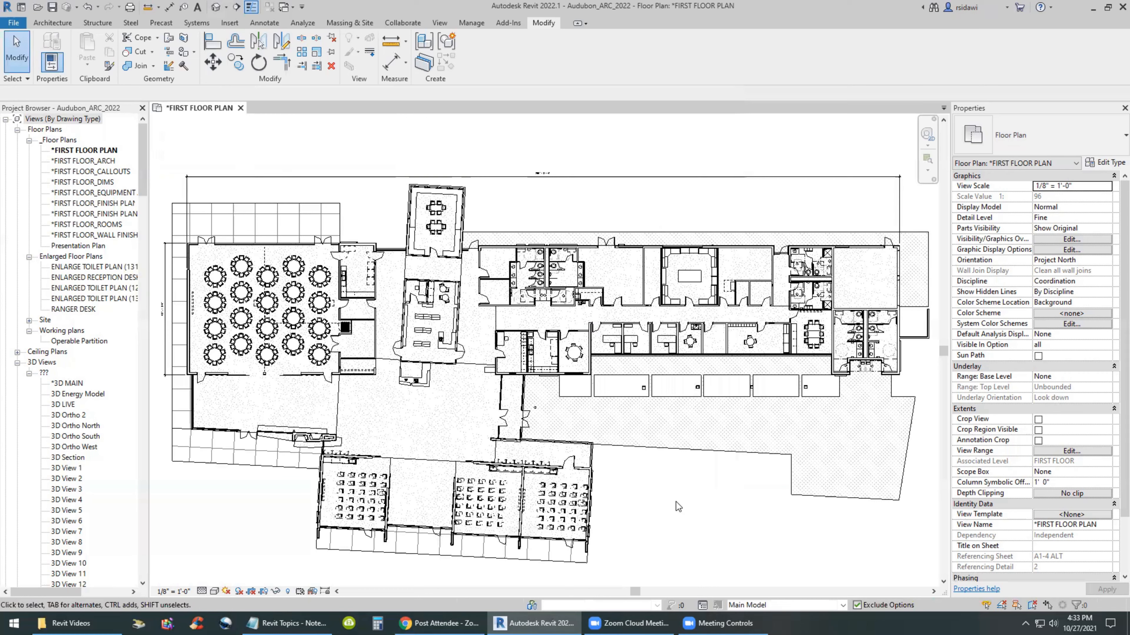
left_click(13, 22)
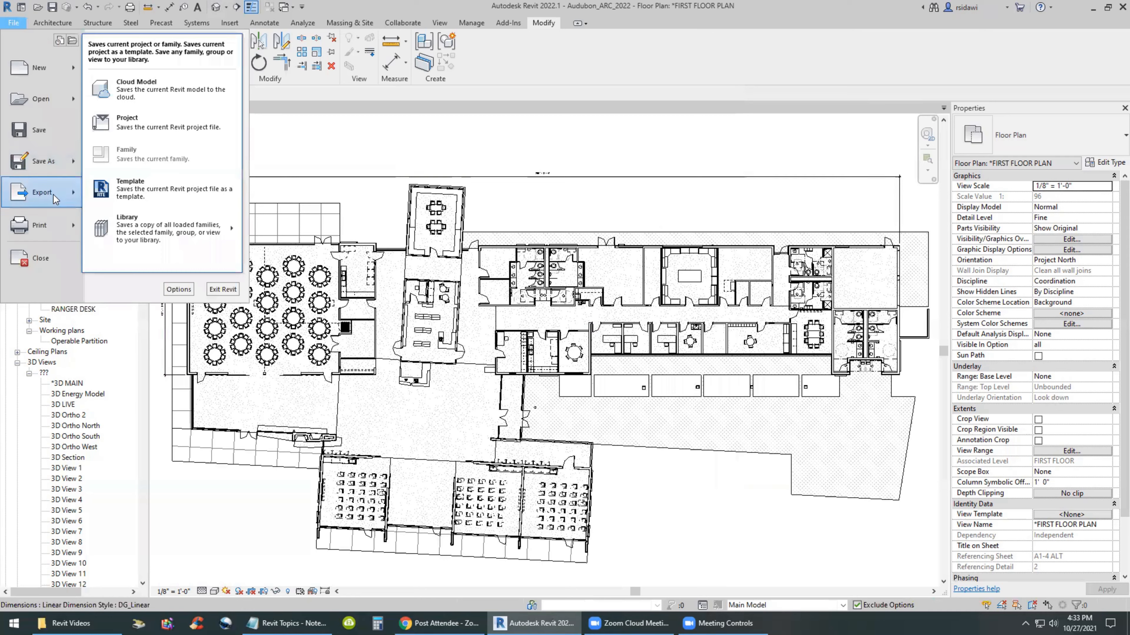
Export a second PDF at 100% zoom named Audubon Arch Floor Plan_scaled, saving the export settings
left_click(42, 192)
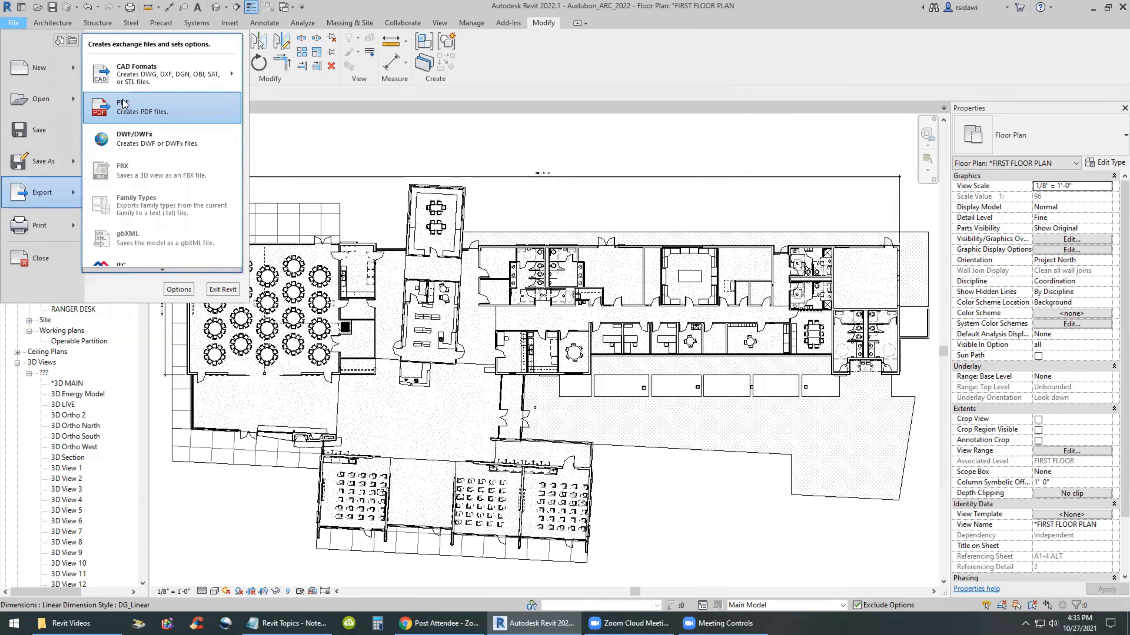
left_click(123, 106)
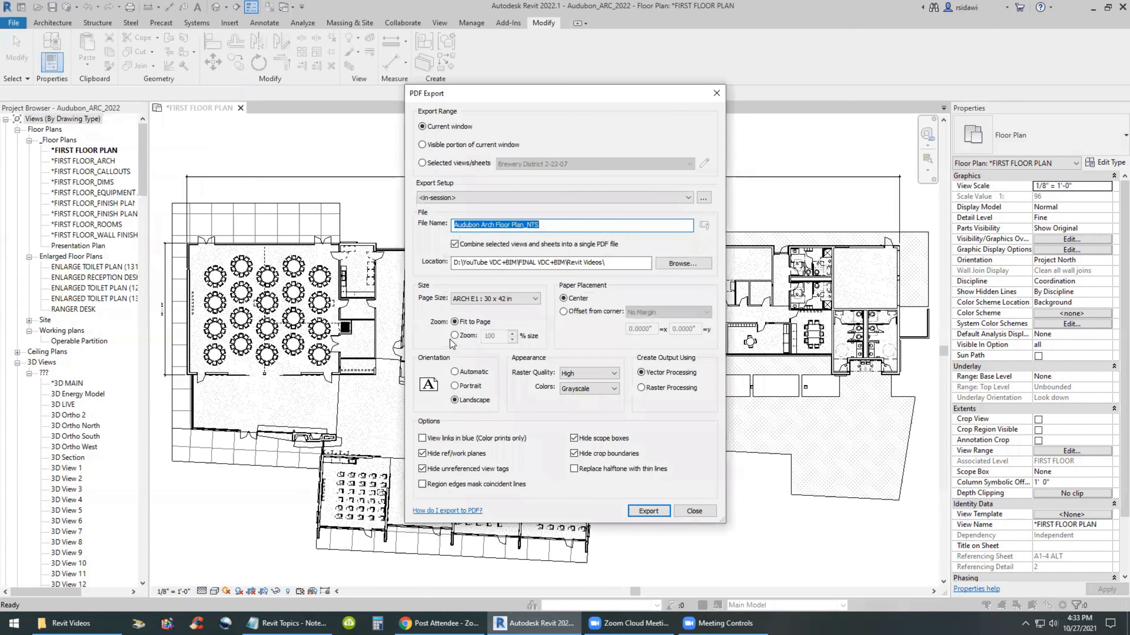
left_click(454, 336)
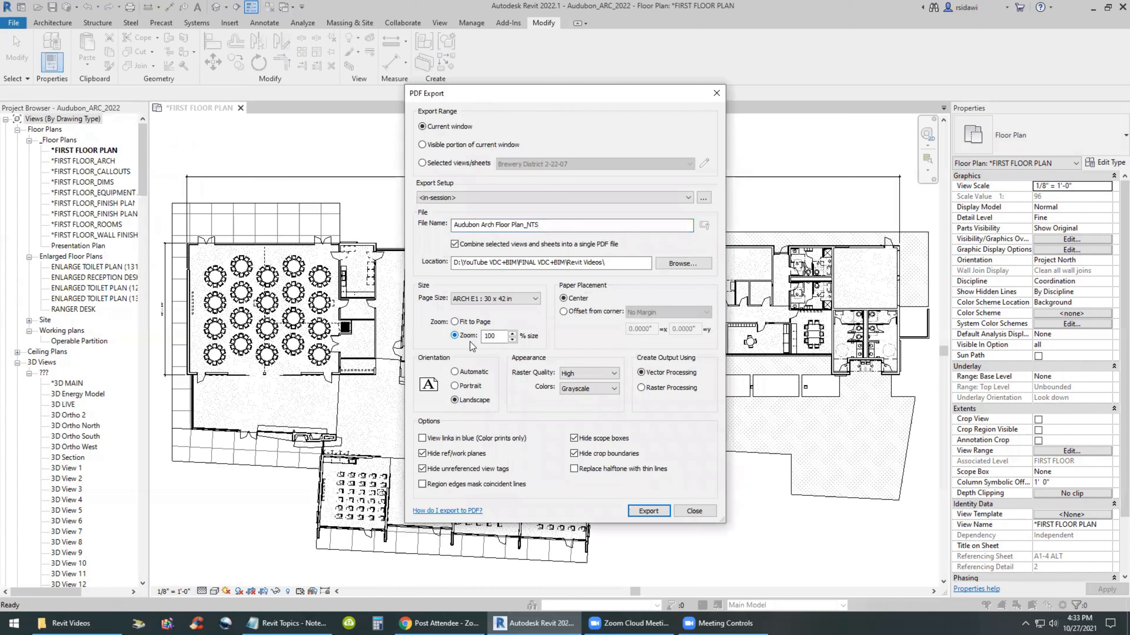
left_click(569, 225)
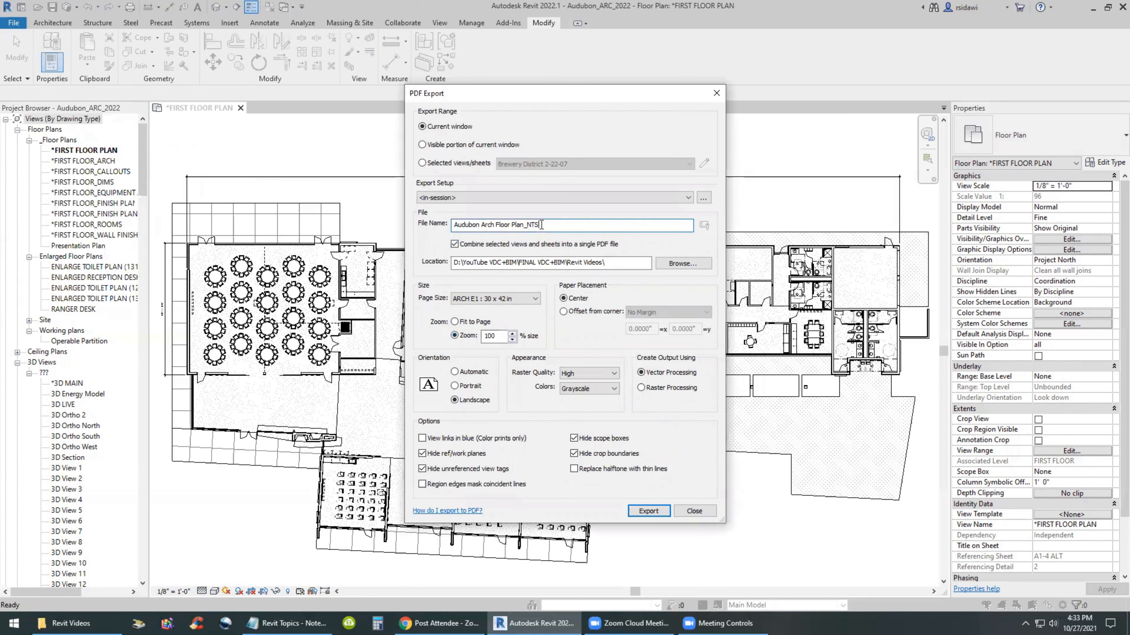
double_click(529, 225)
type("scaled")
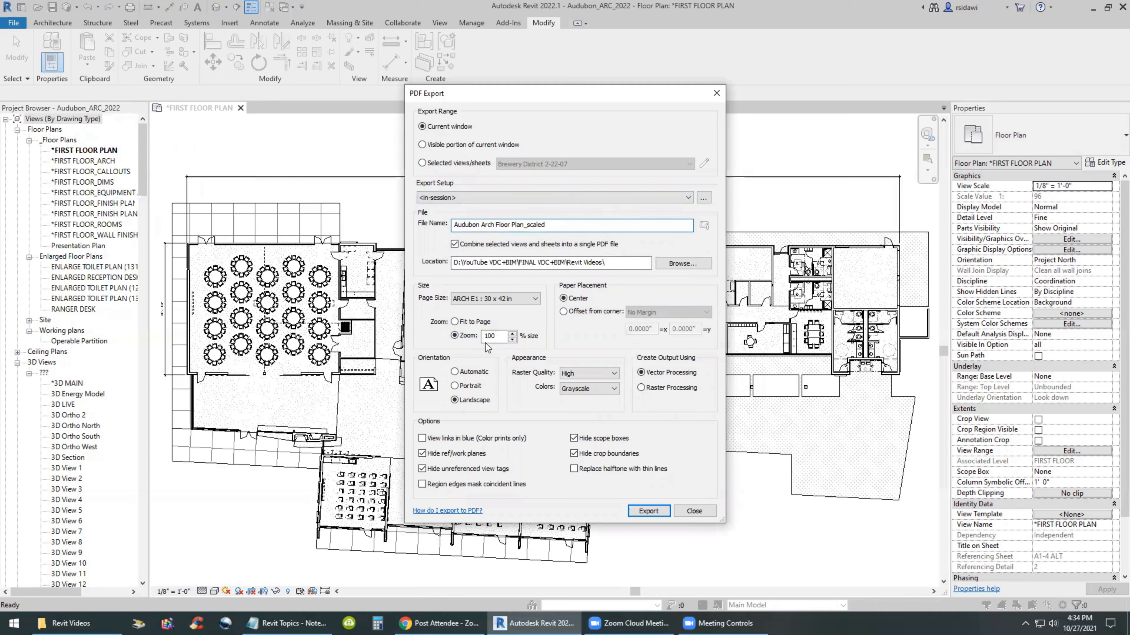
left_click(548, 224)
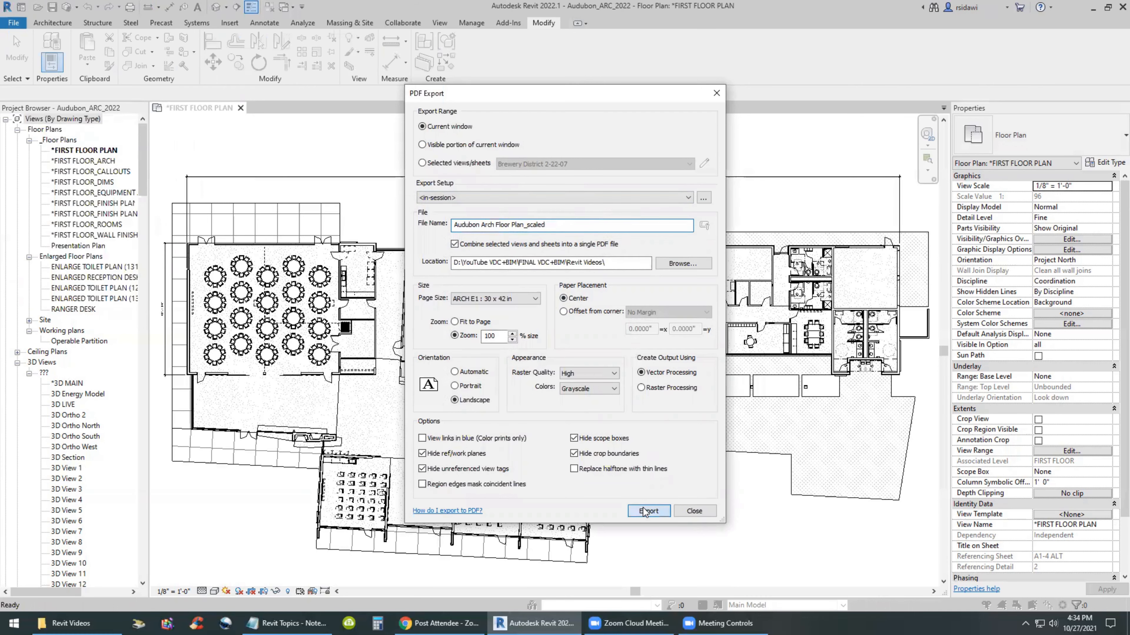
left_click(648, 510)
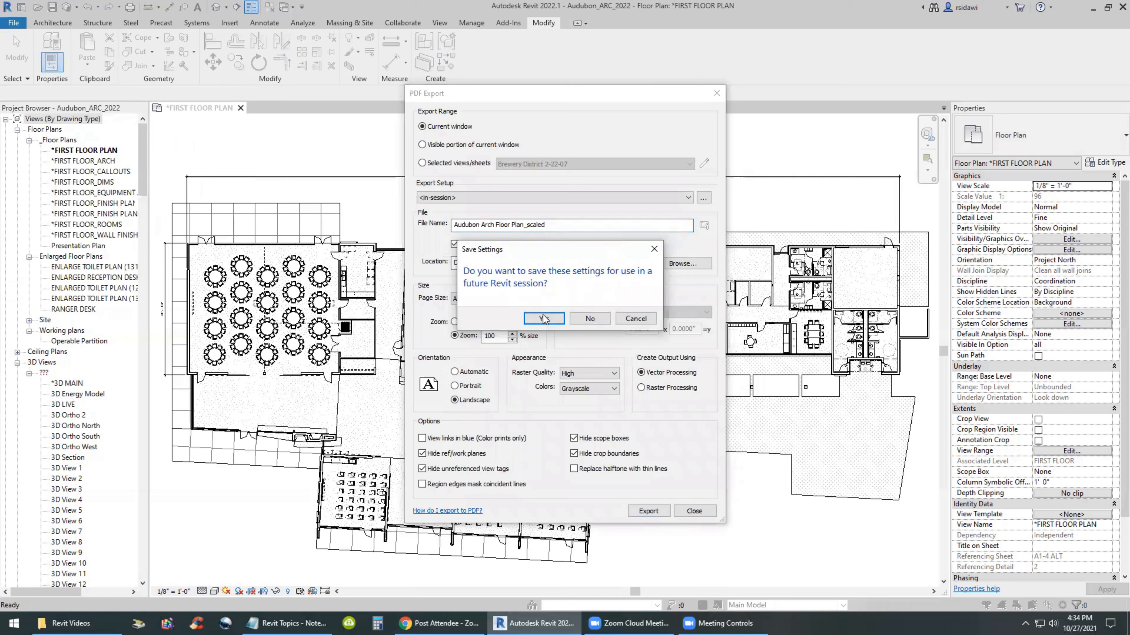
left_click(544, 319)
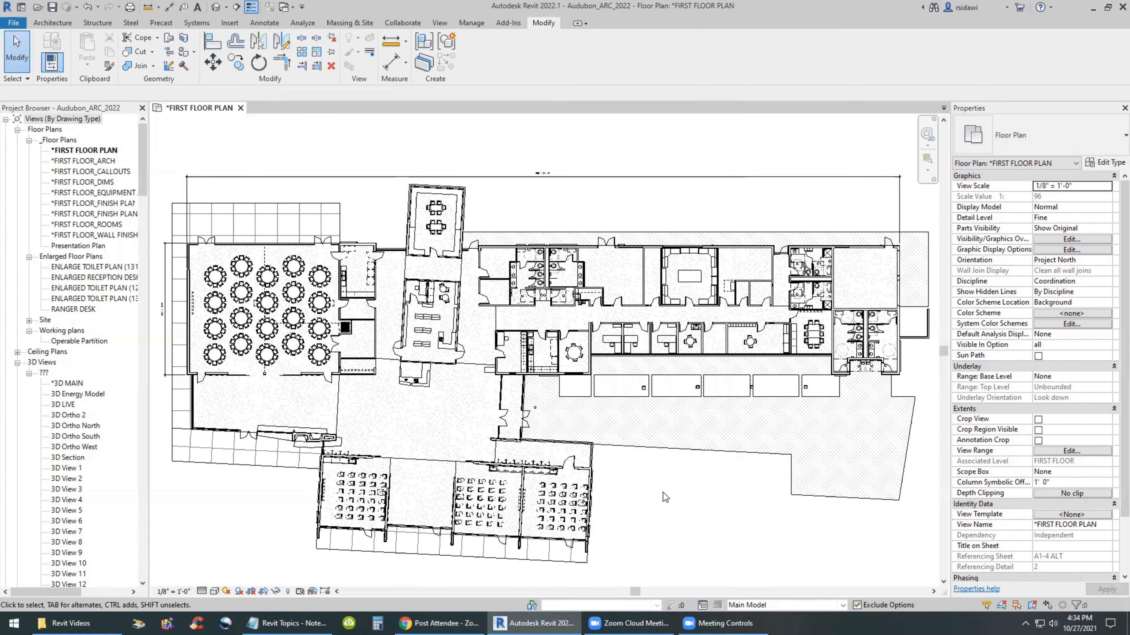
mouse_move(643, 491)
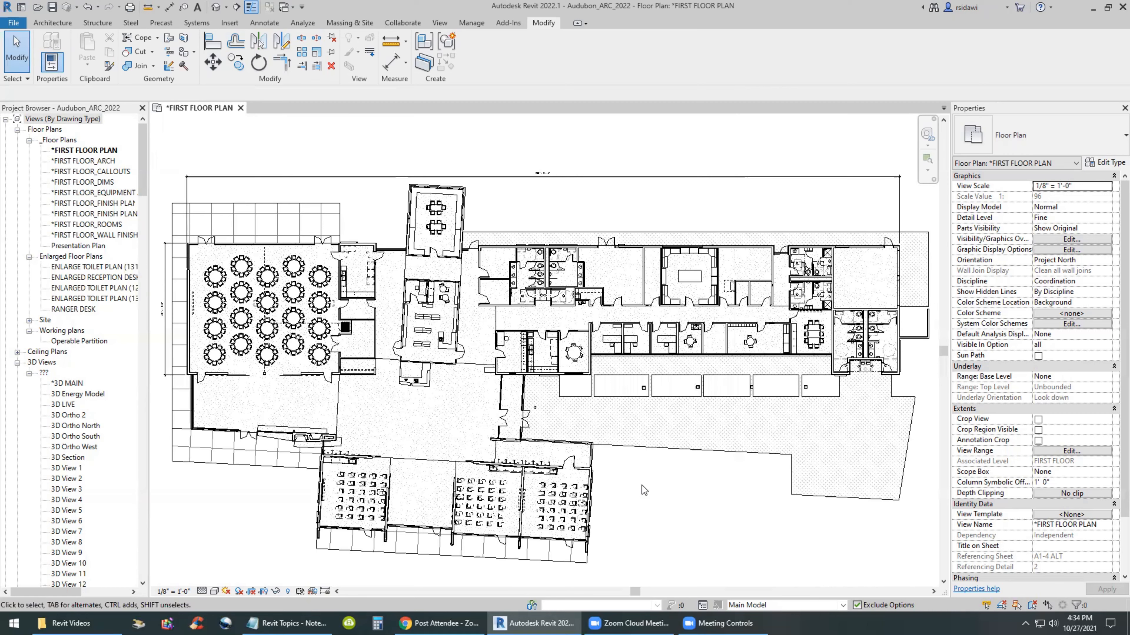
Restore the view's Previous Pan/Zoom framing and begin closing the Audubon project
right_click(641, 490)
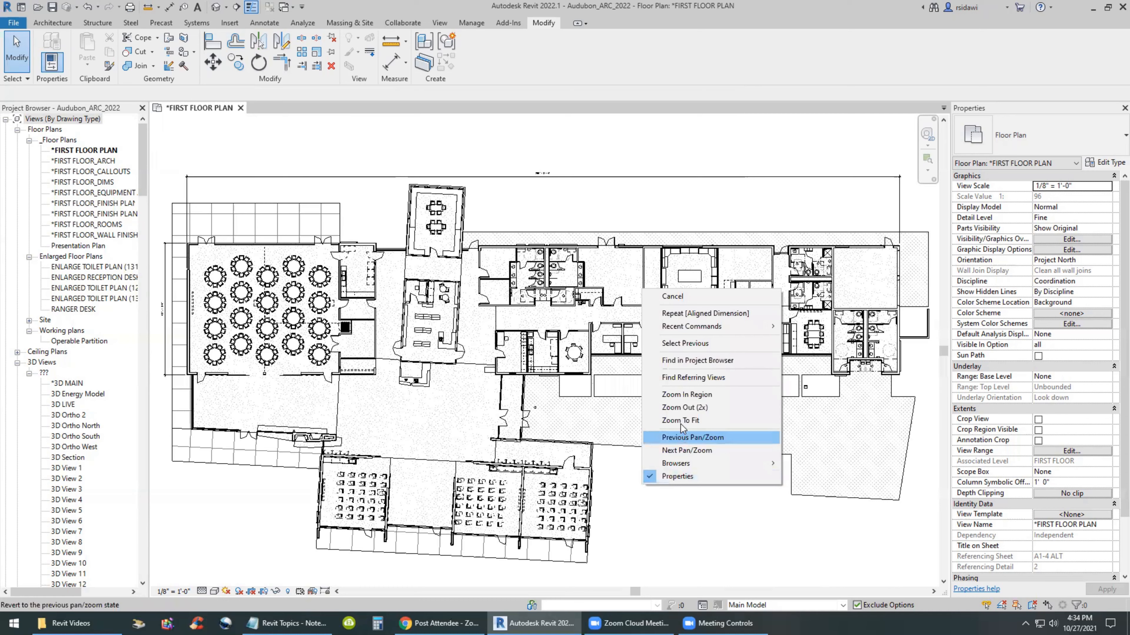
left_click(678, 420)
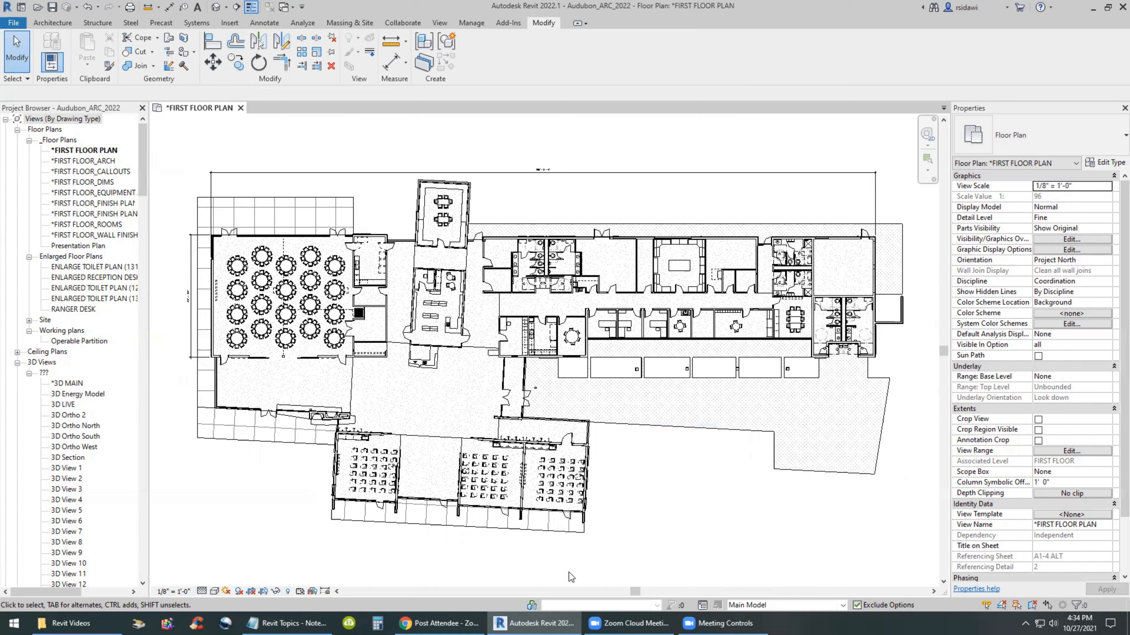
mouse_move(530, 561)
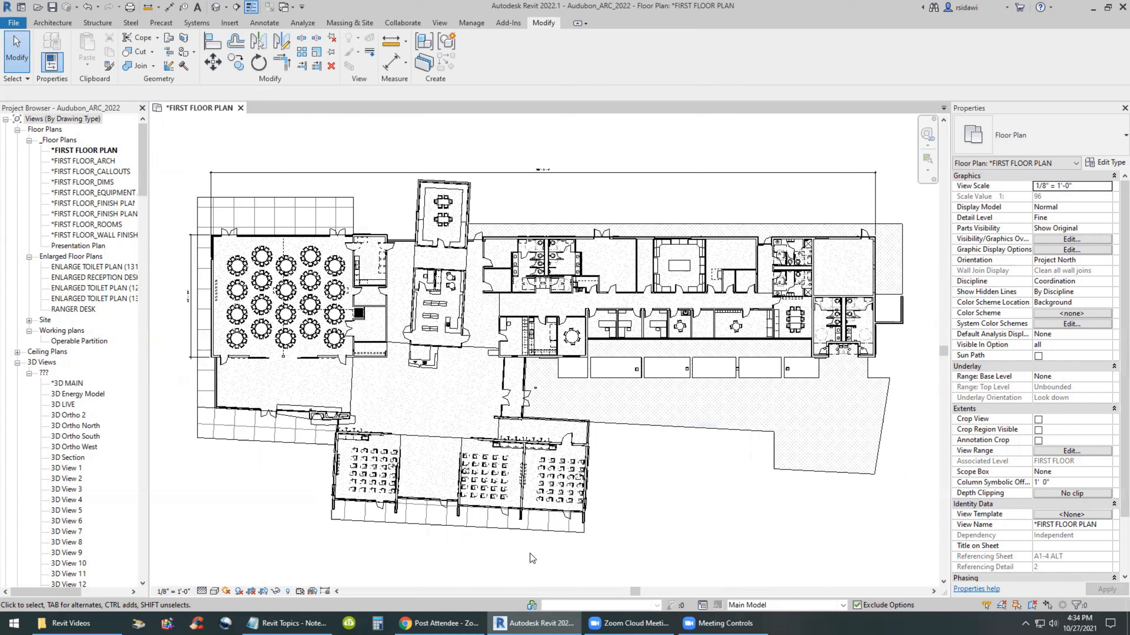
mouse_move(13, 22)
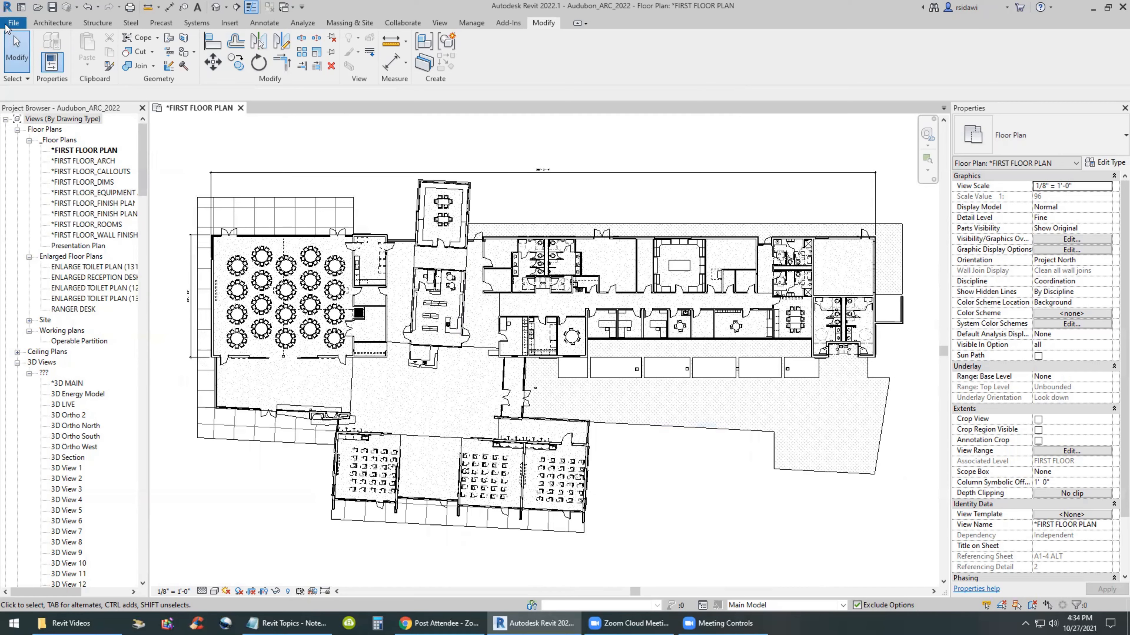
left_click(13, 22)
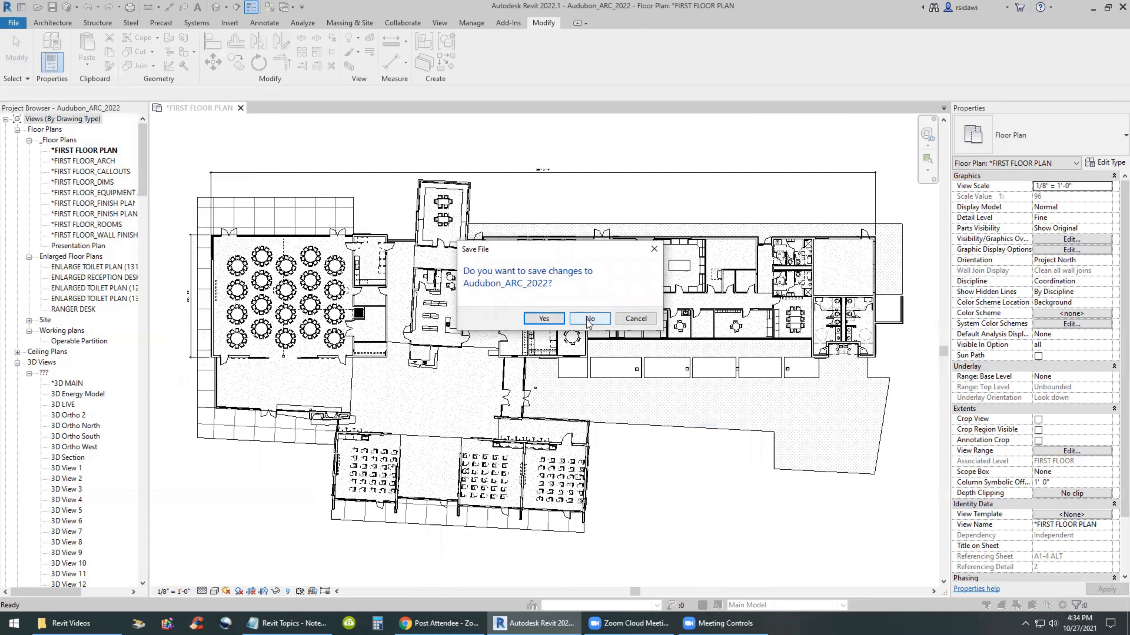
Close without saving and create a new project from the Imperial-Architectural Template
left_click(588, 318)
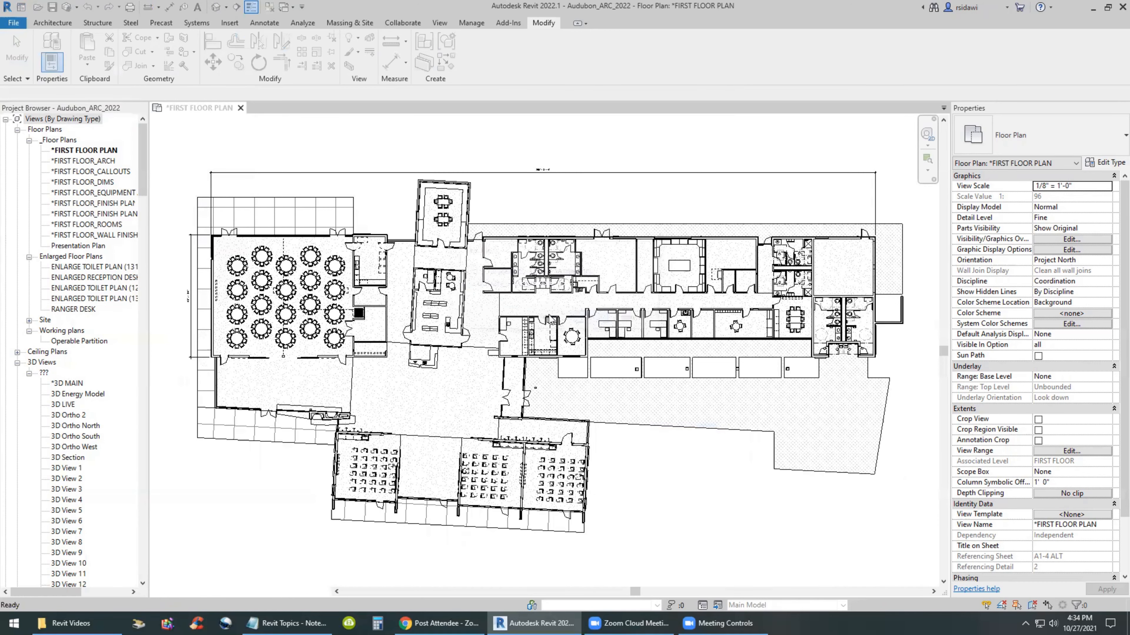
left_click(13, 22)
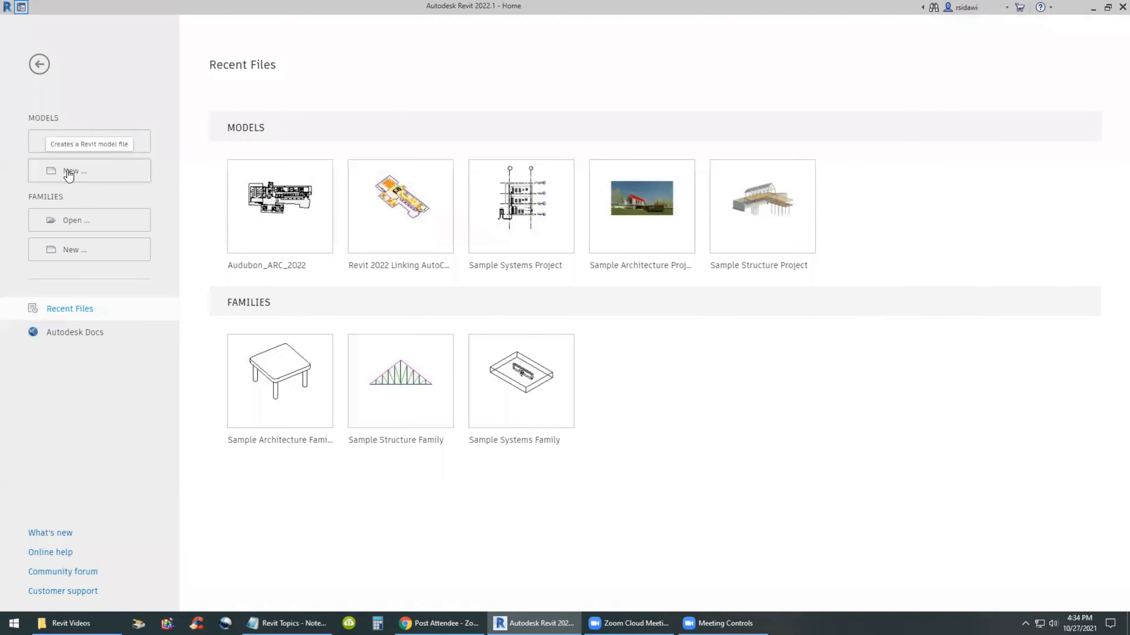
left_click(90, 170)
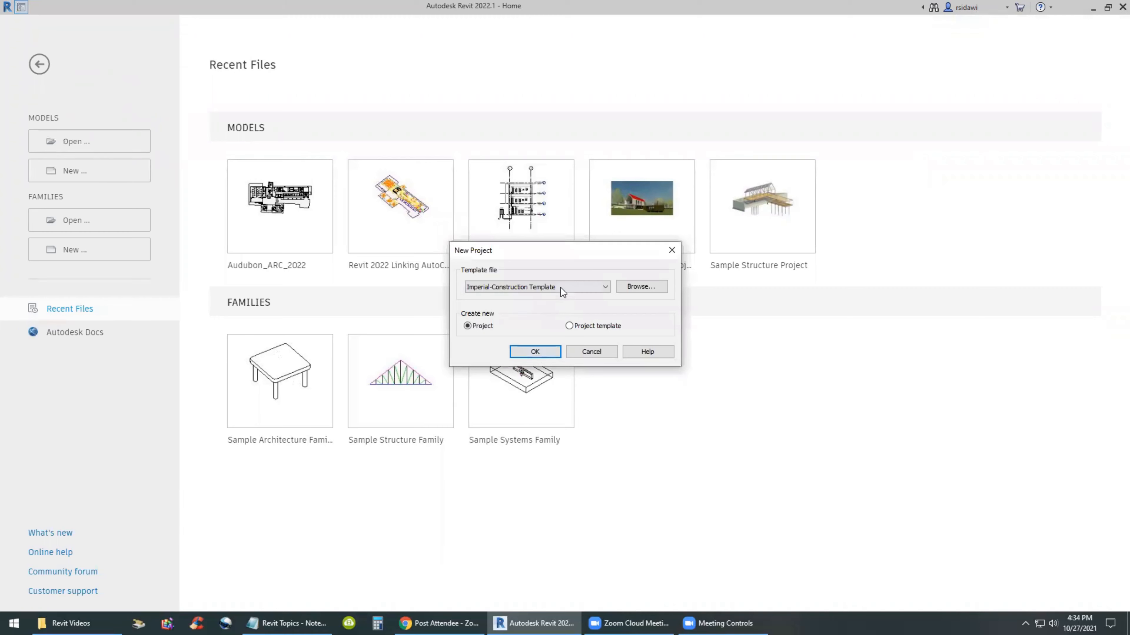
left_click(603, 287)
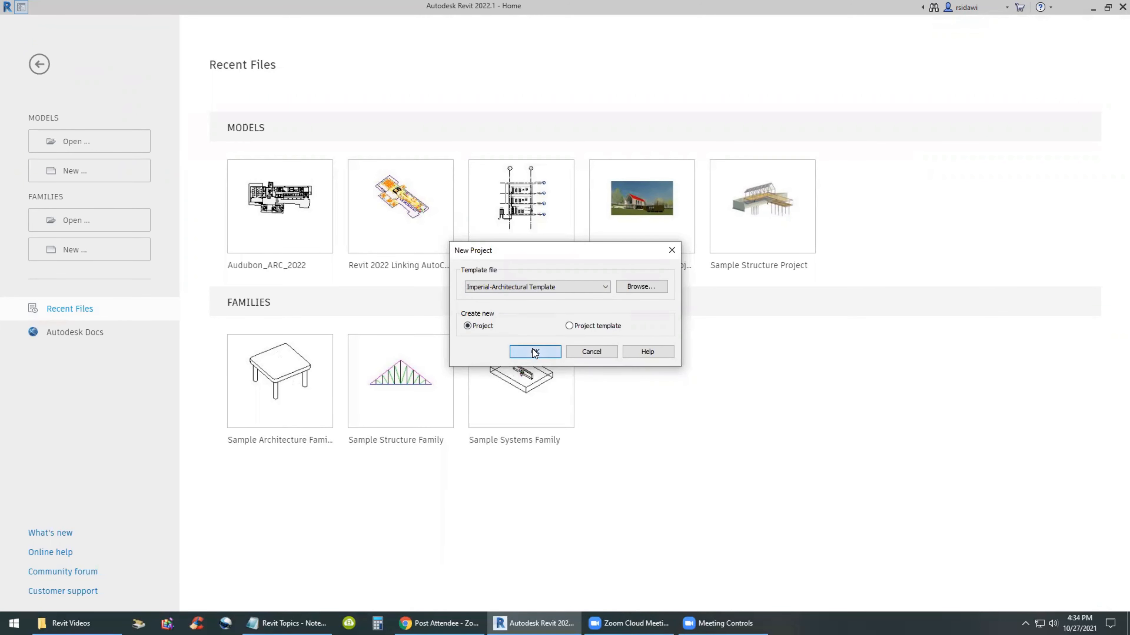
left_click(533, 352)
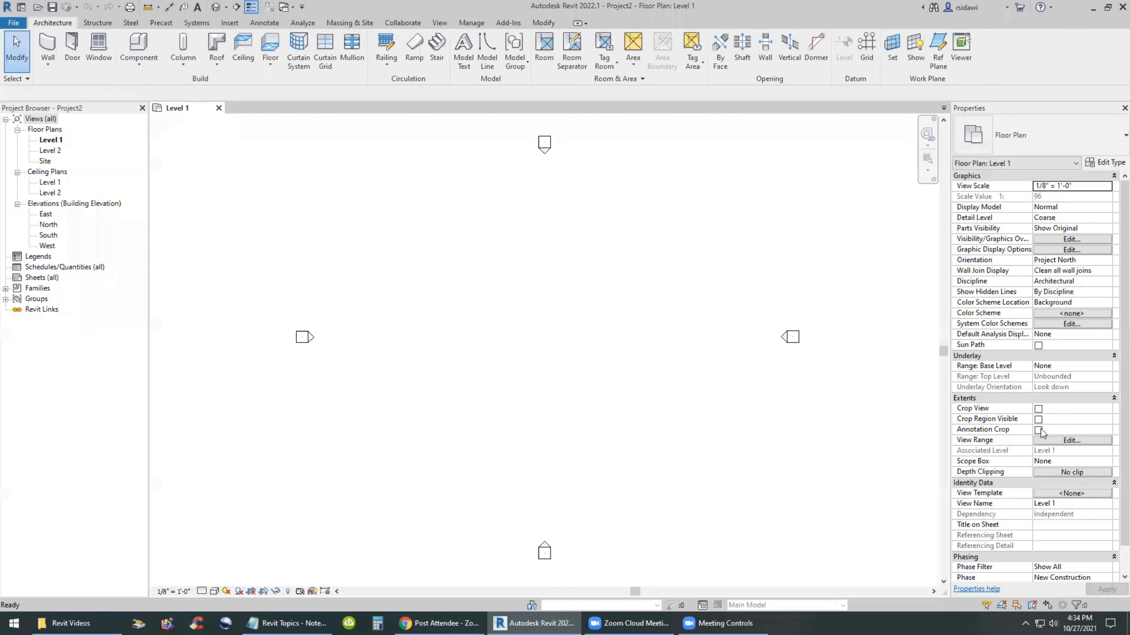
mouse_move(353, 245)
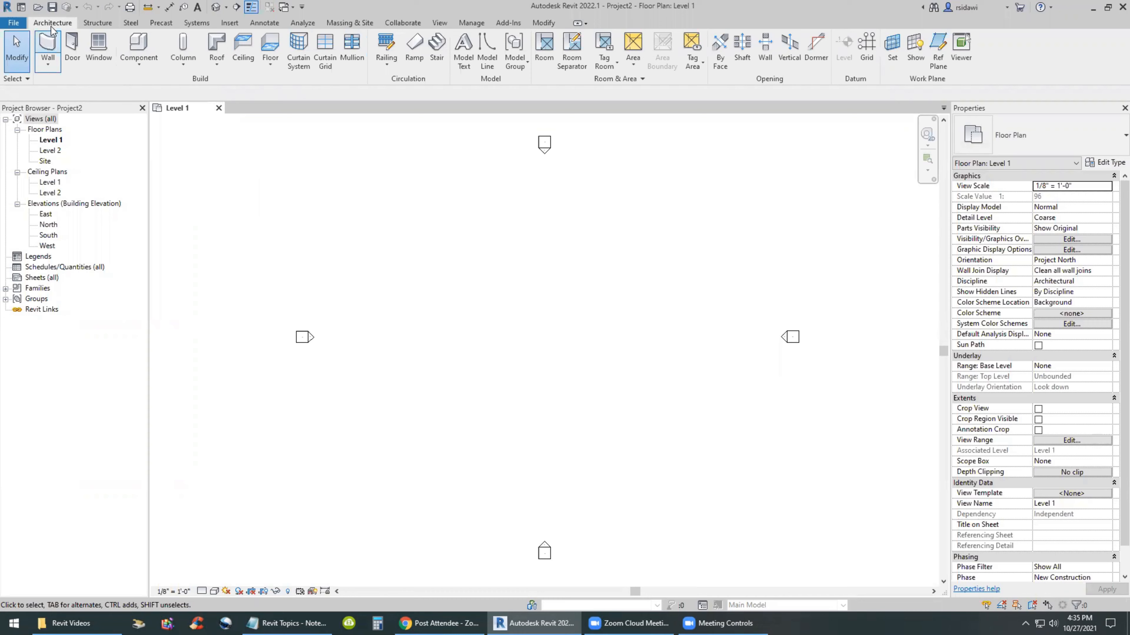
left_click(229, 22)
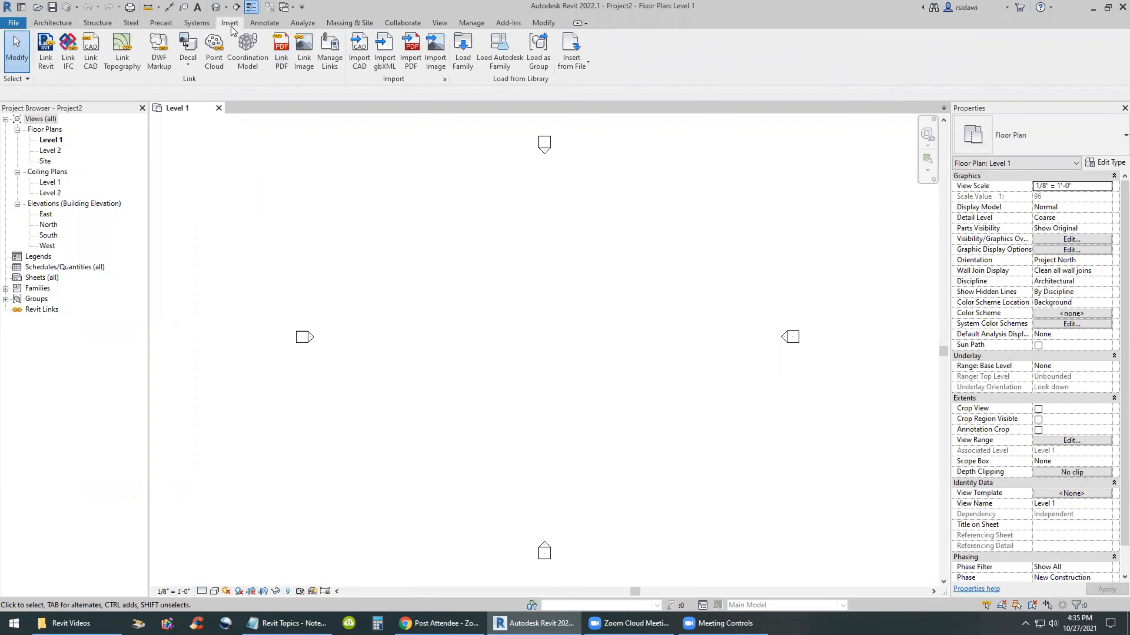
mouse_move(281, 47)
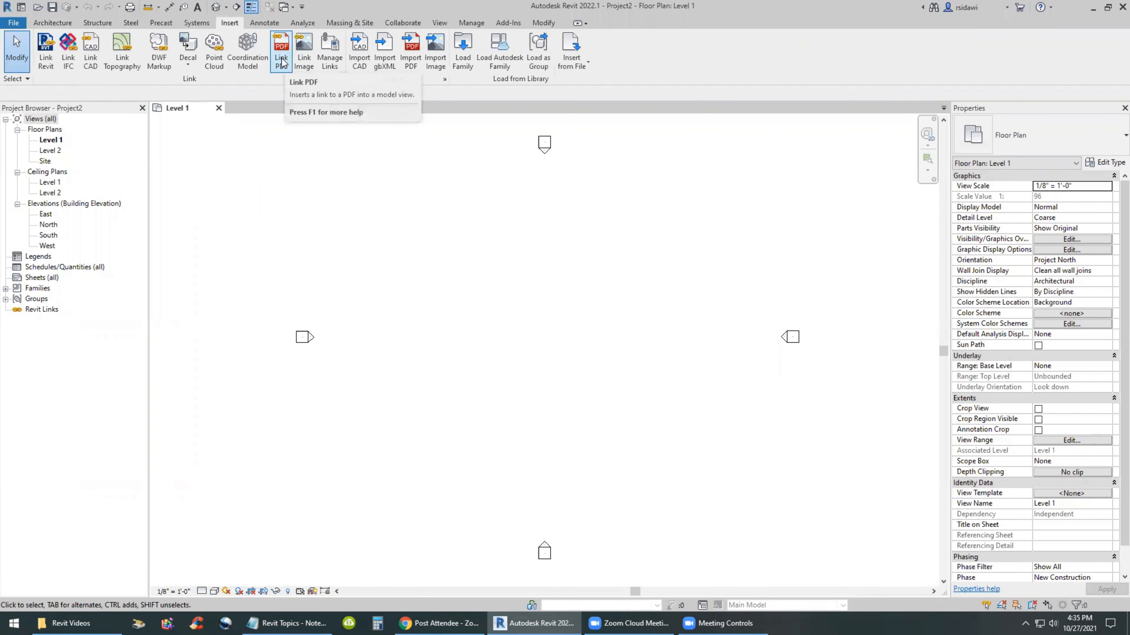
mouse_move(411, 47)
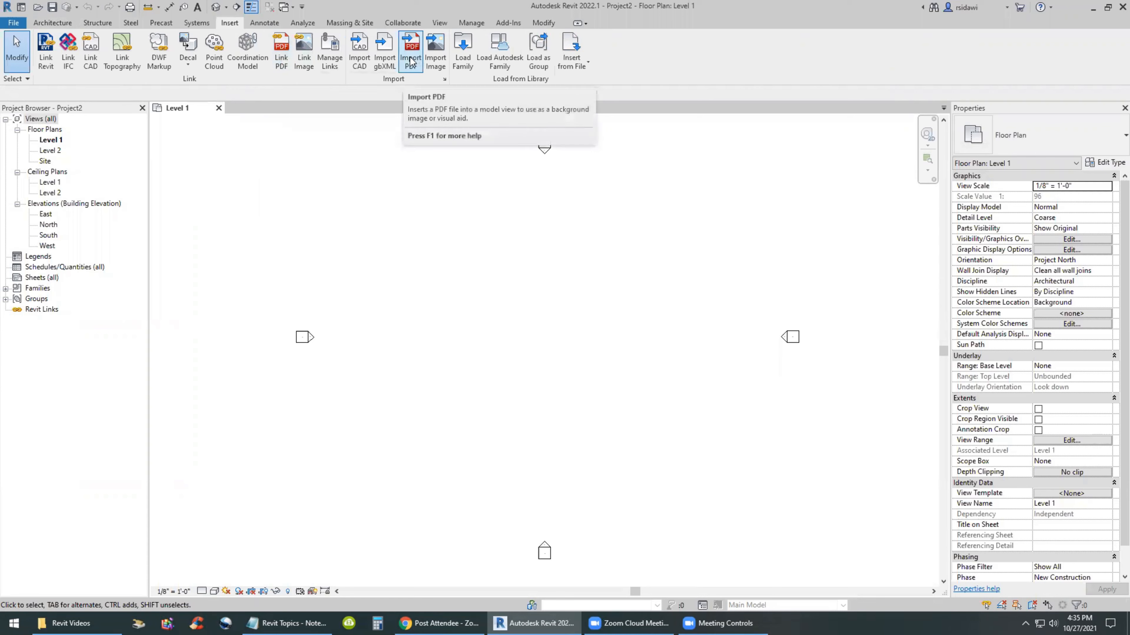
mouse_move(366, 169)
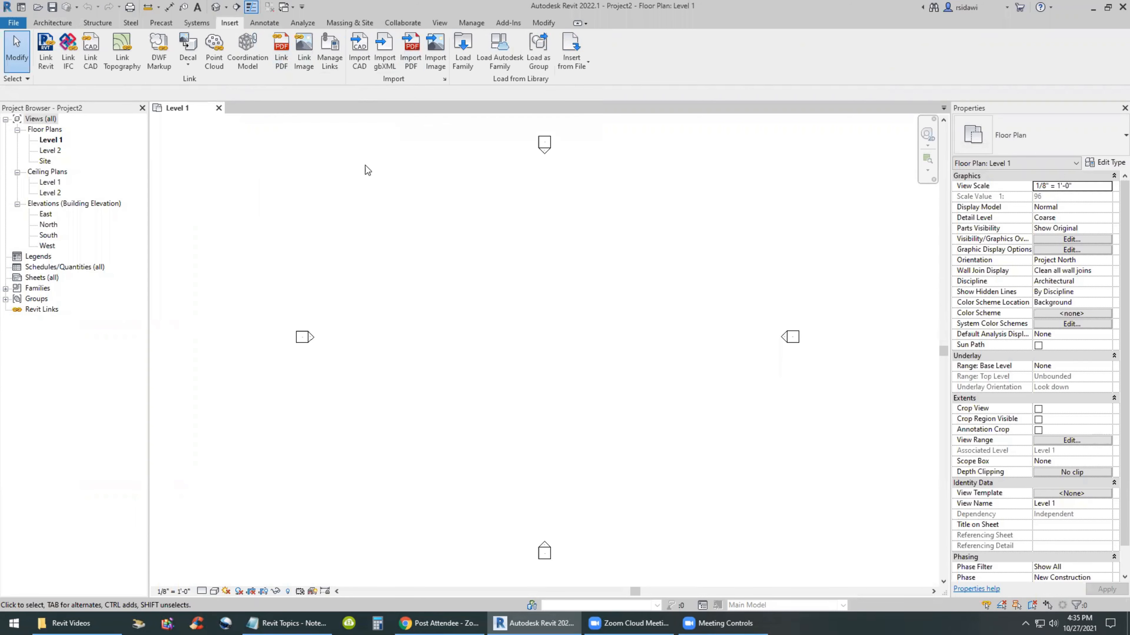
mouse_move(411, 47)
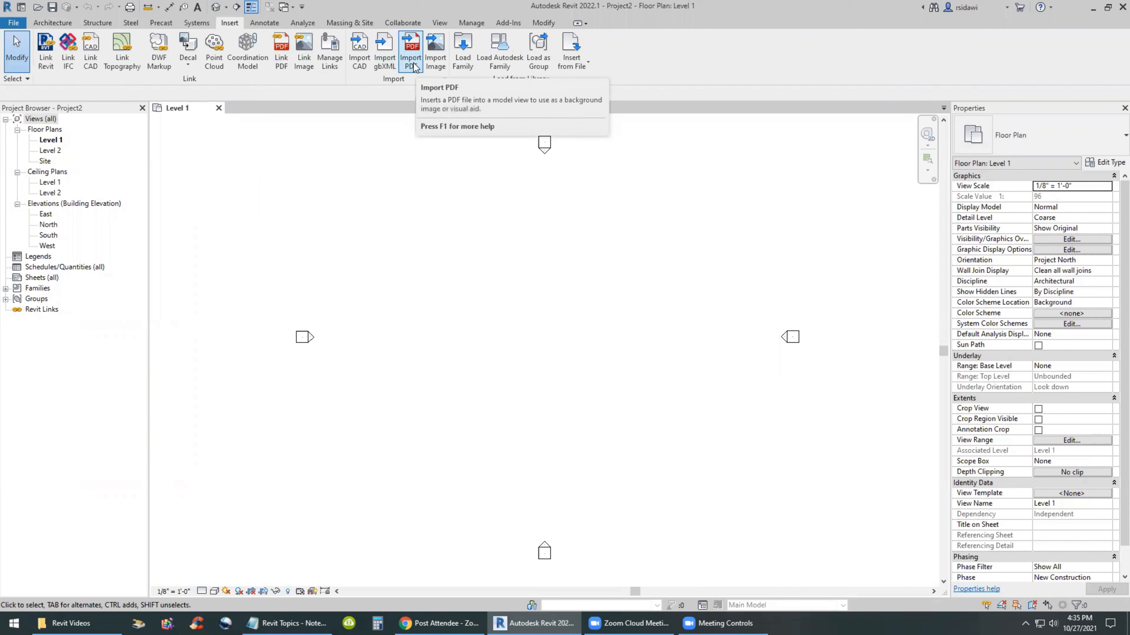
mouse_move(410, 54)
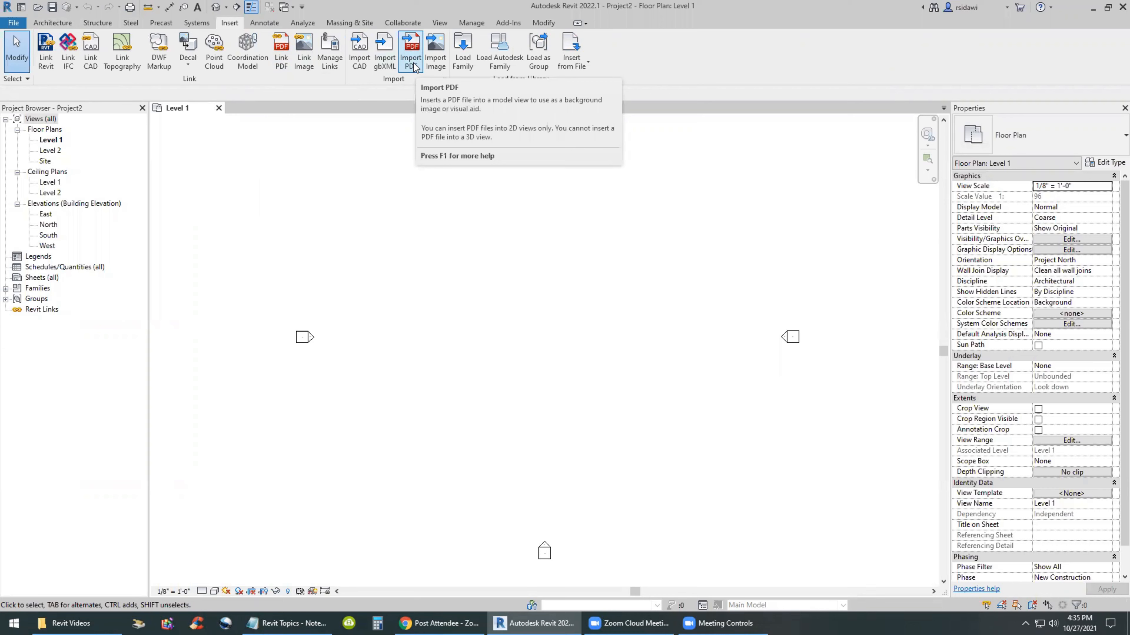
mouse_move(359, 51)
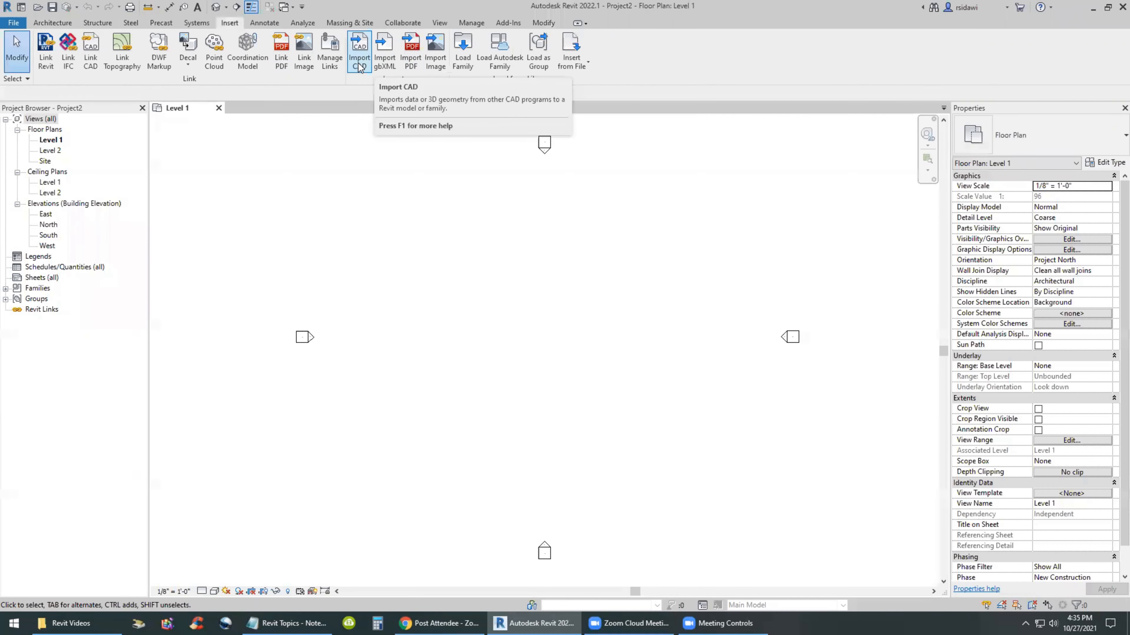
mouse_move(435, 51)
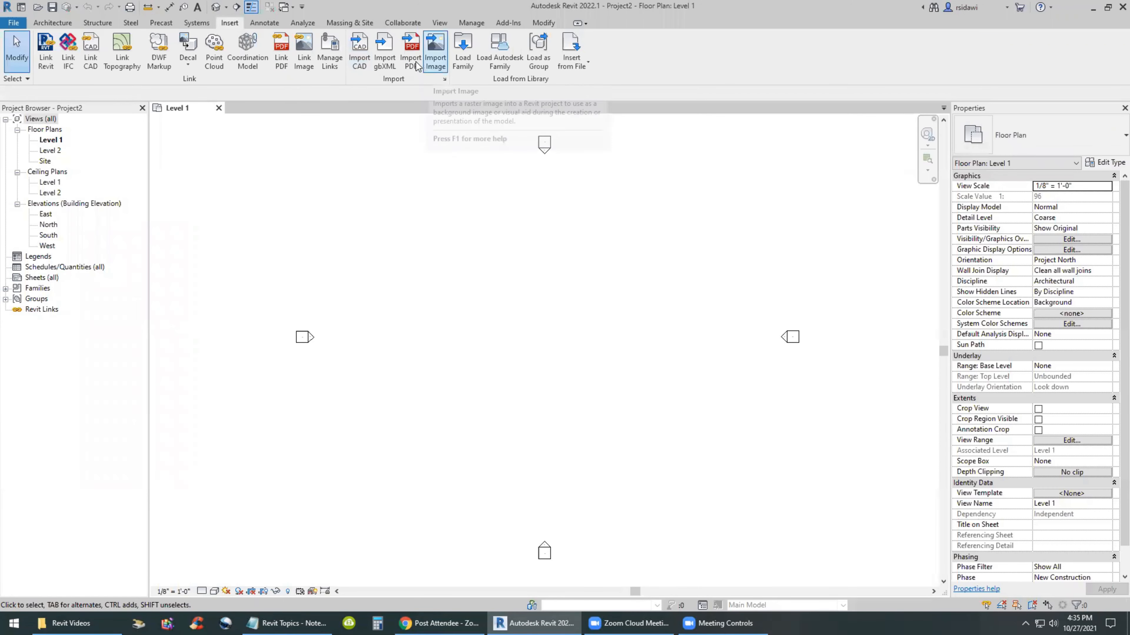
mouse_move(410, 51)
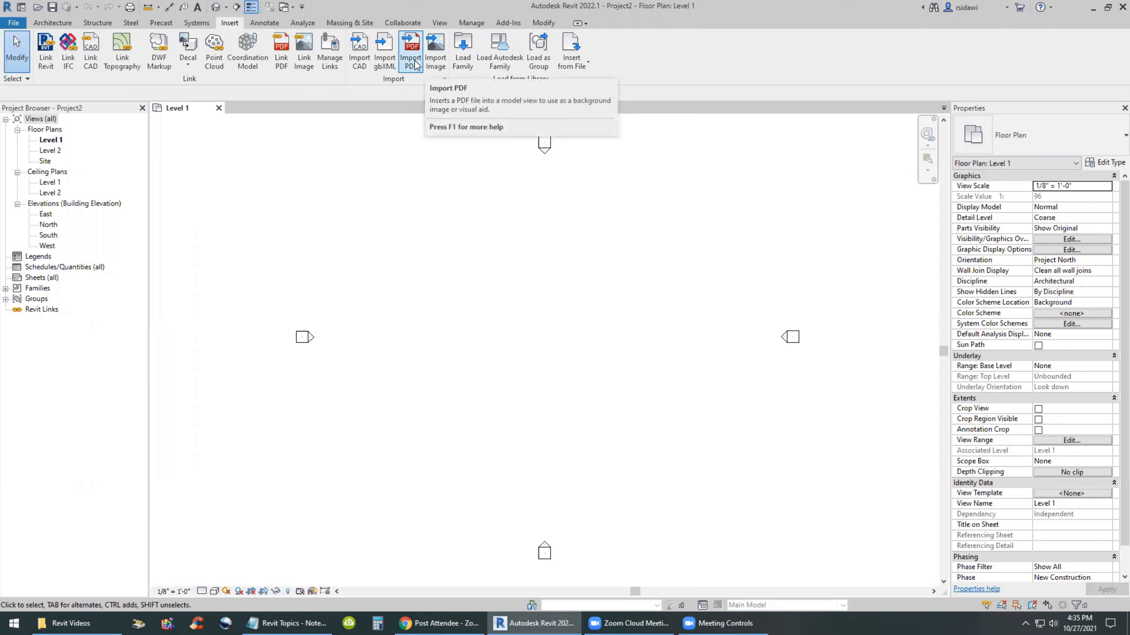
mouse_move(410, 51)
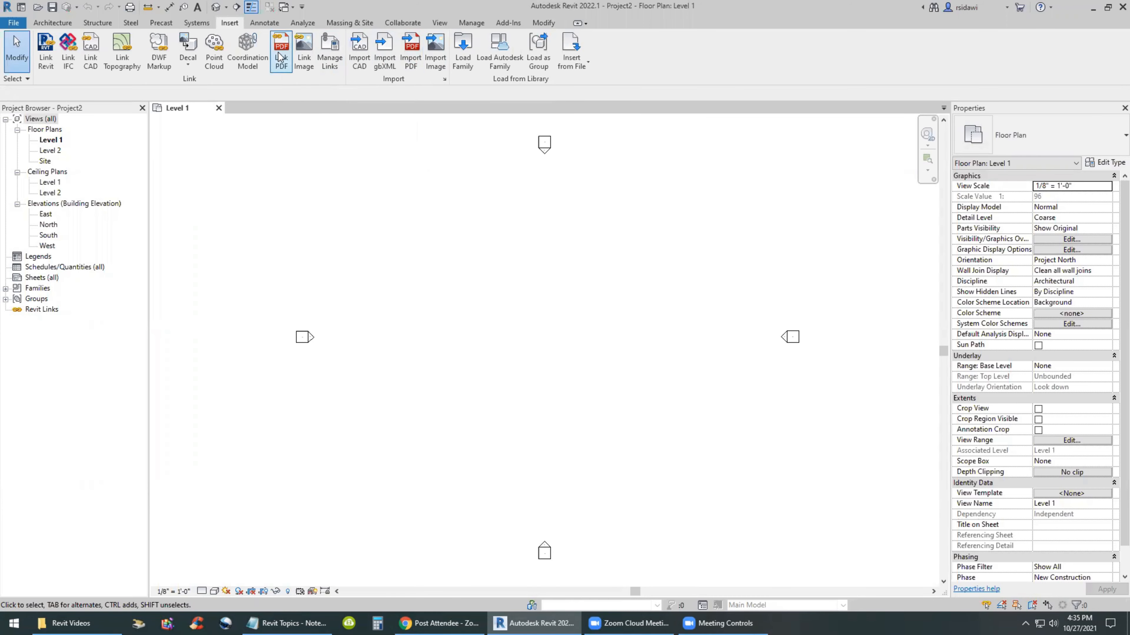
mouse_move(281, 42)
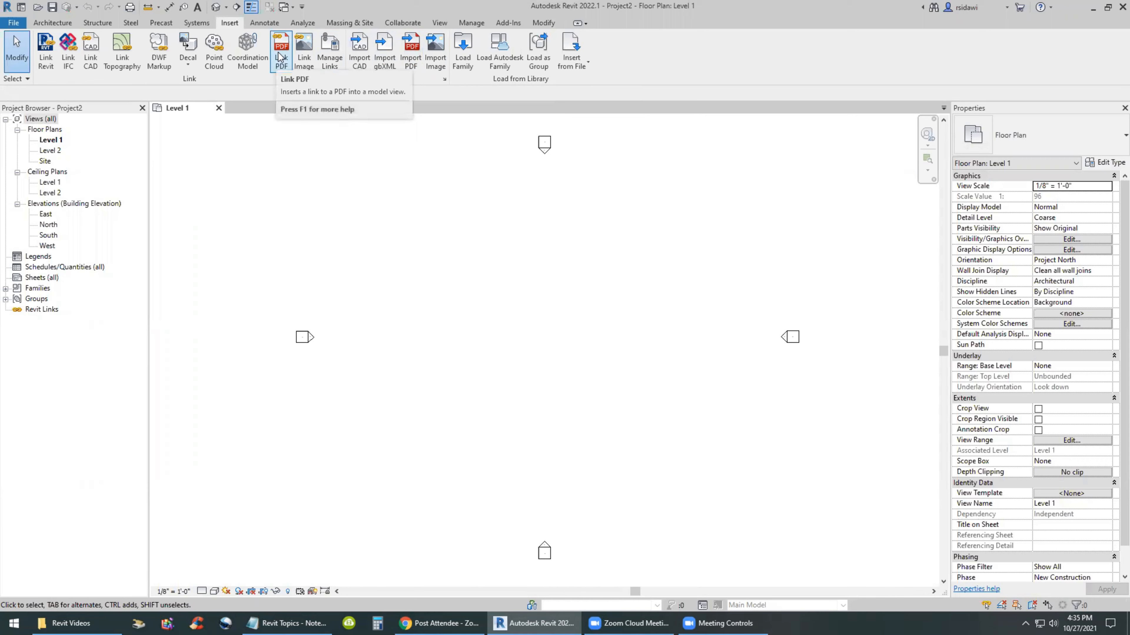
mouse_move(281, 45)
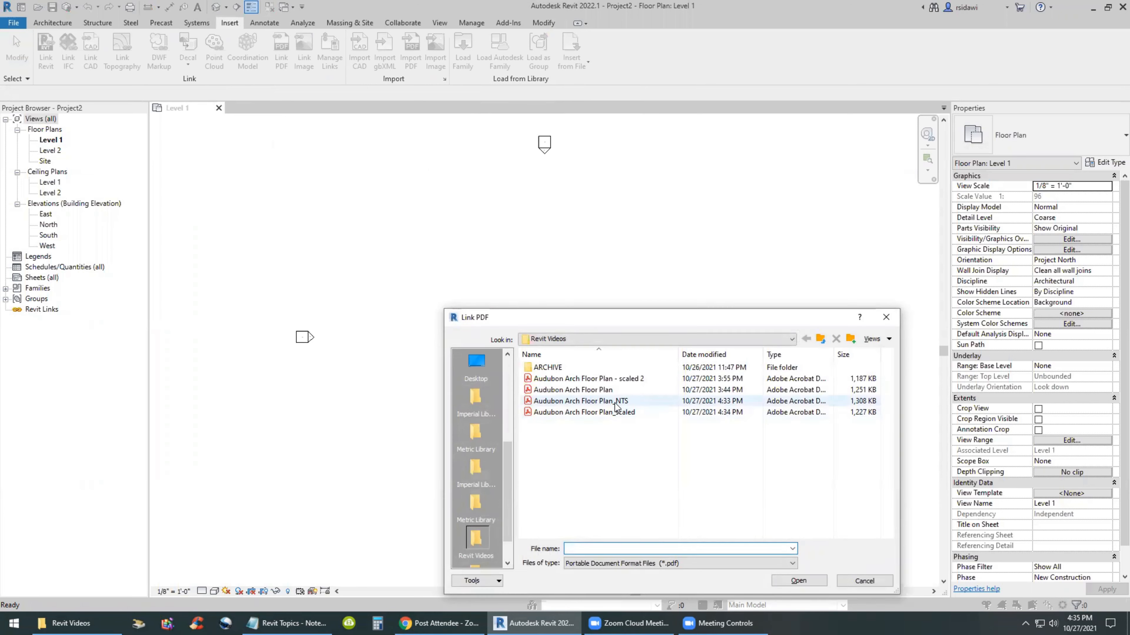
Select Audubon Arch Floor Plan_NTS.pdf as the PDF to link into Level 1
left_click(580, 401)
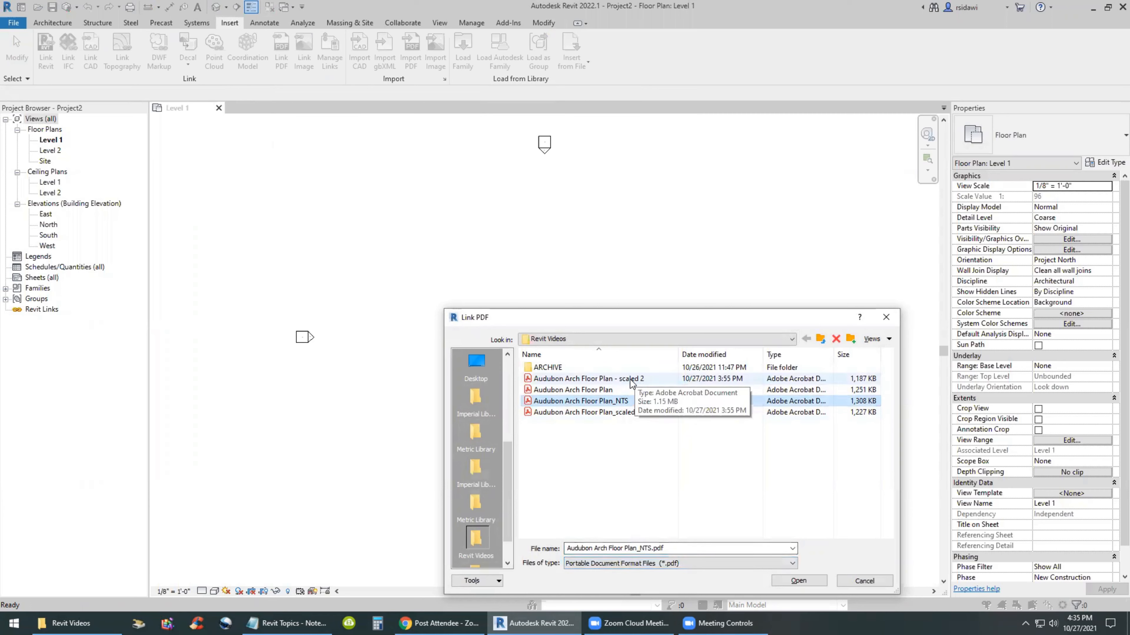
left_click(573, 379)
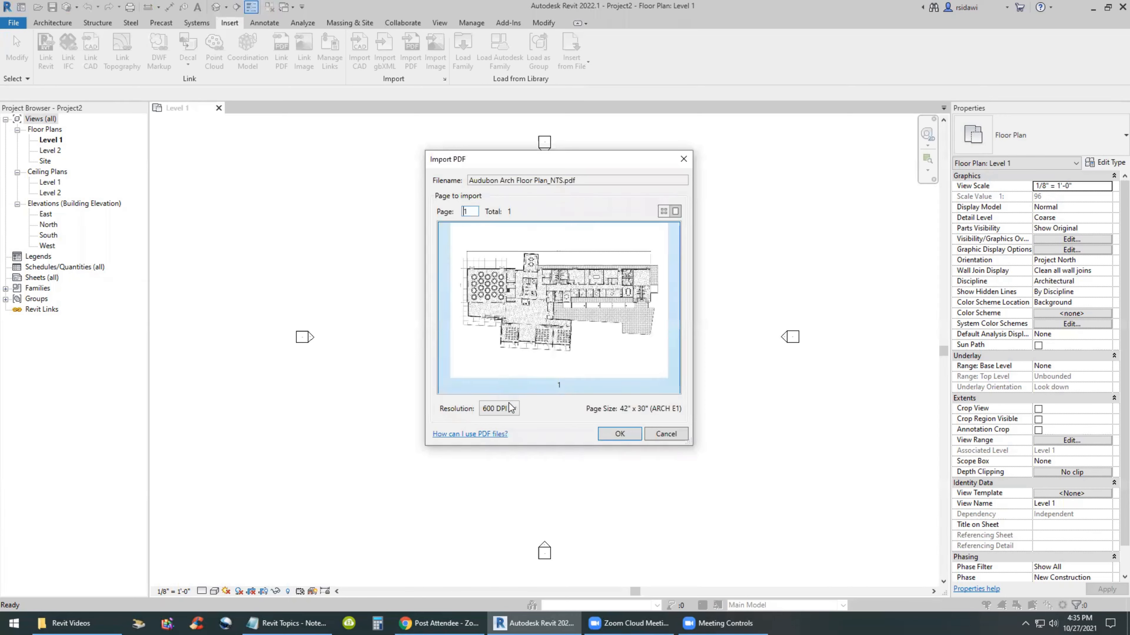
Link page 1 of the NTS PDF at 600 DPI resolution
left_click(515, 408)
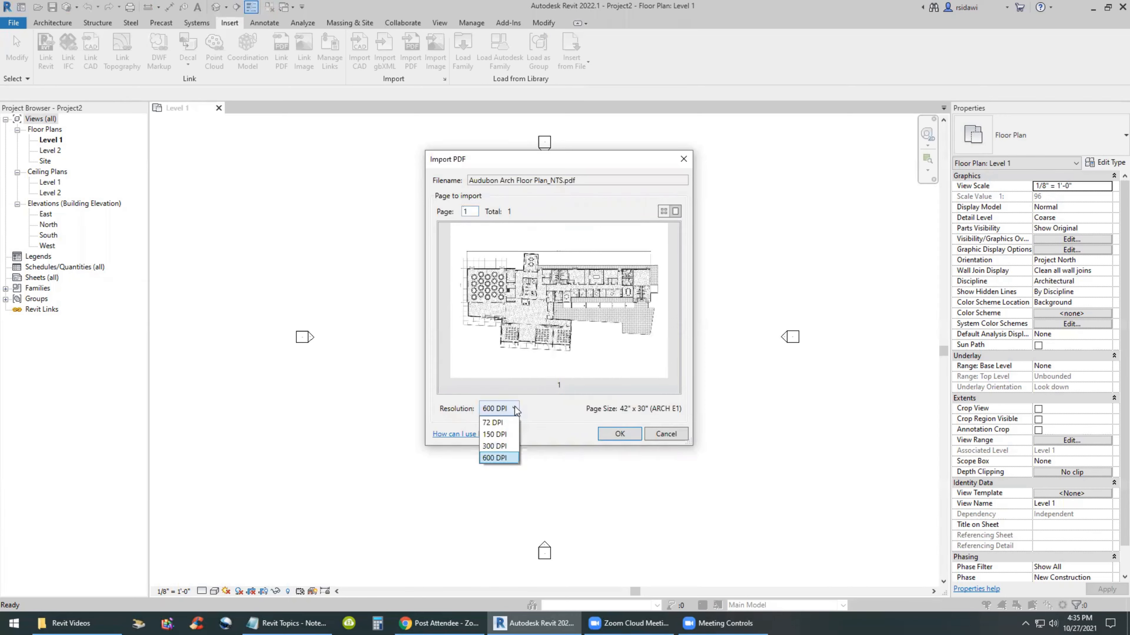
mouse_move(494, 433)
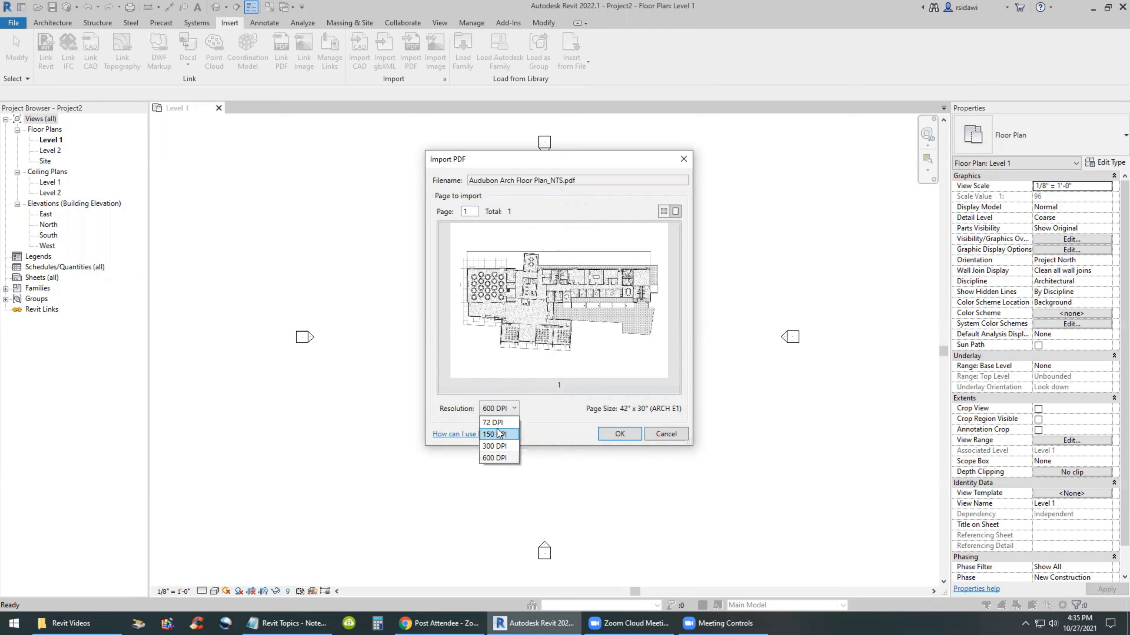
mouse_move(493, 423)
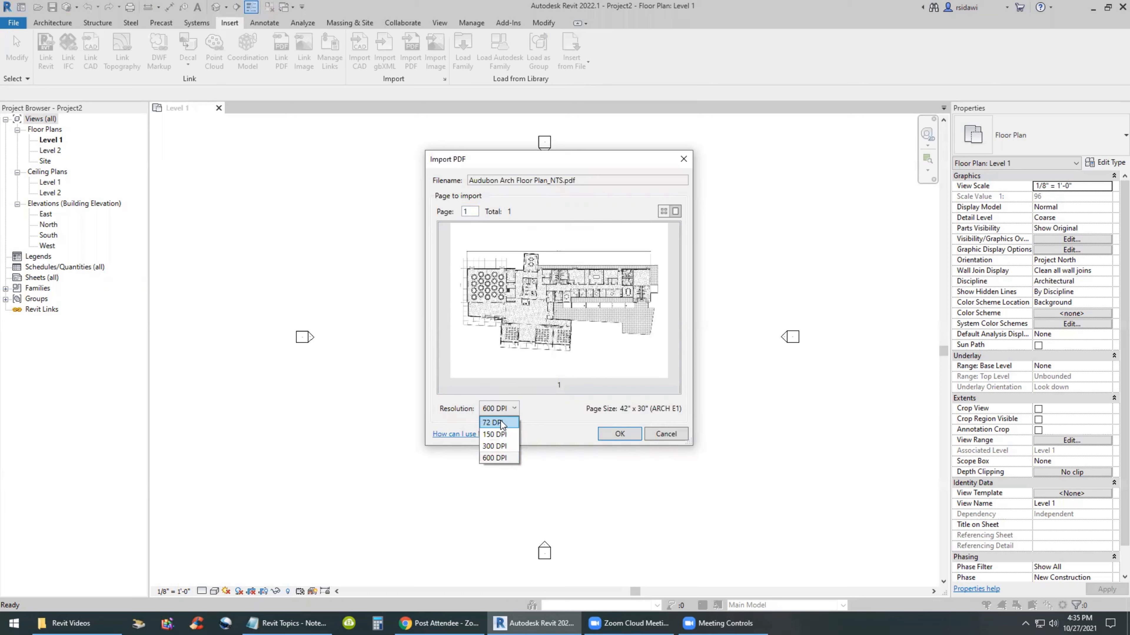
mouse_move(500, 459)
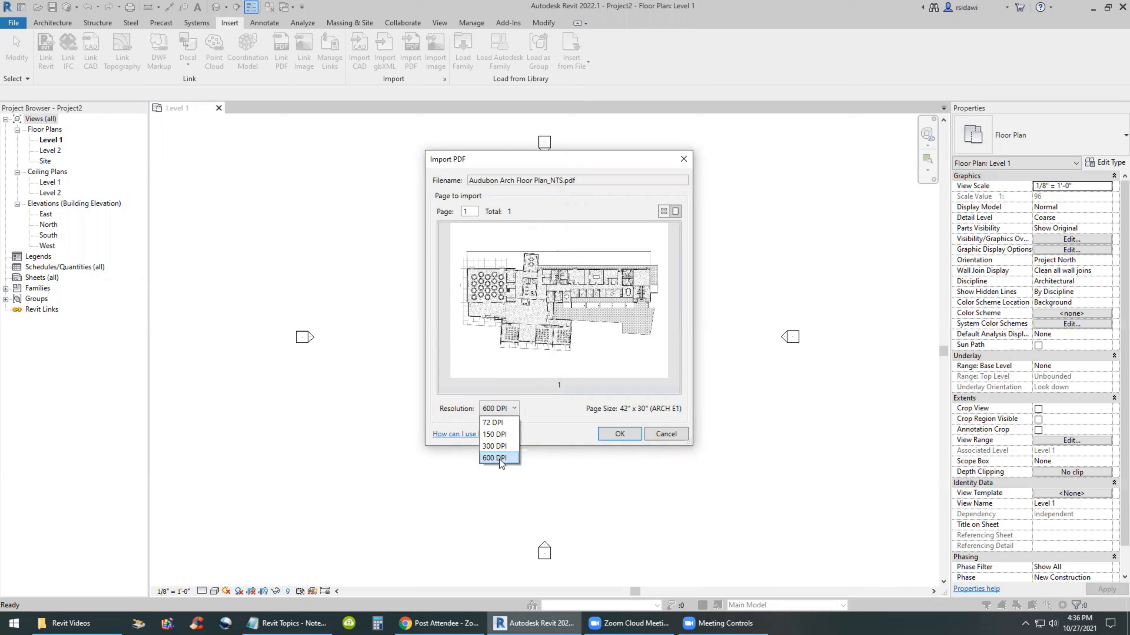
left_click(496, 458)
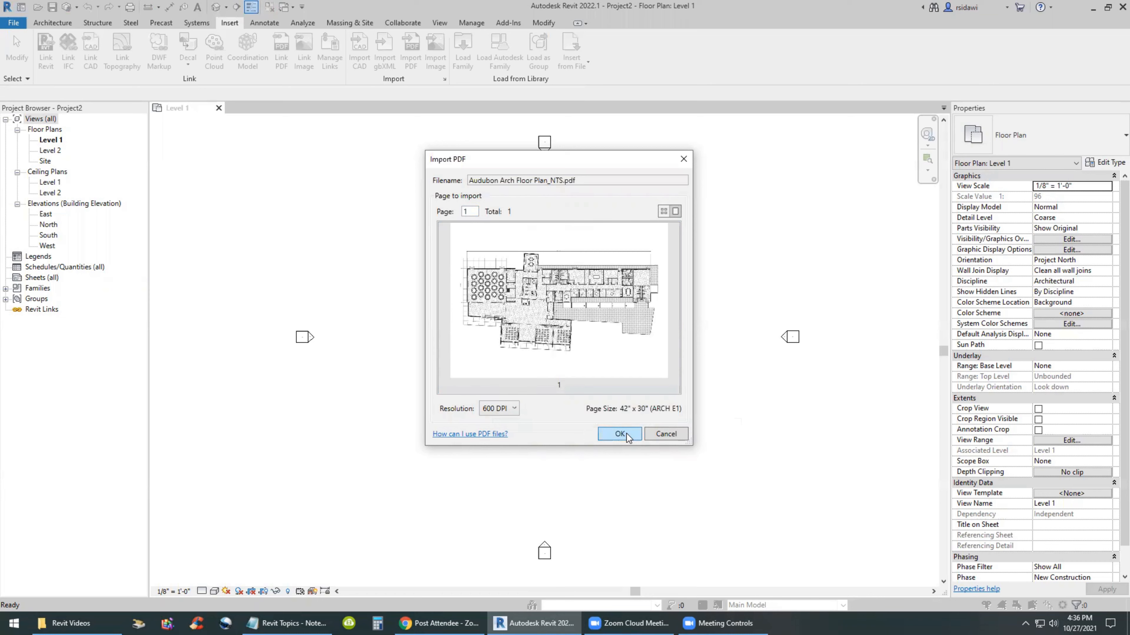
left_click(618, 434)
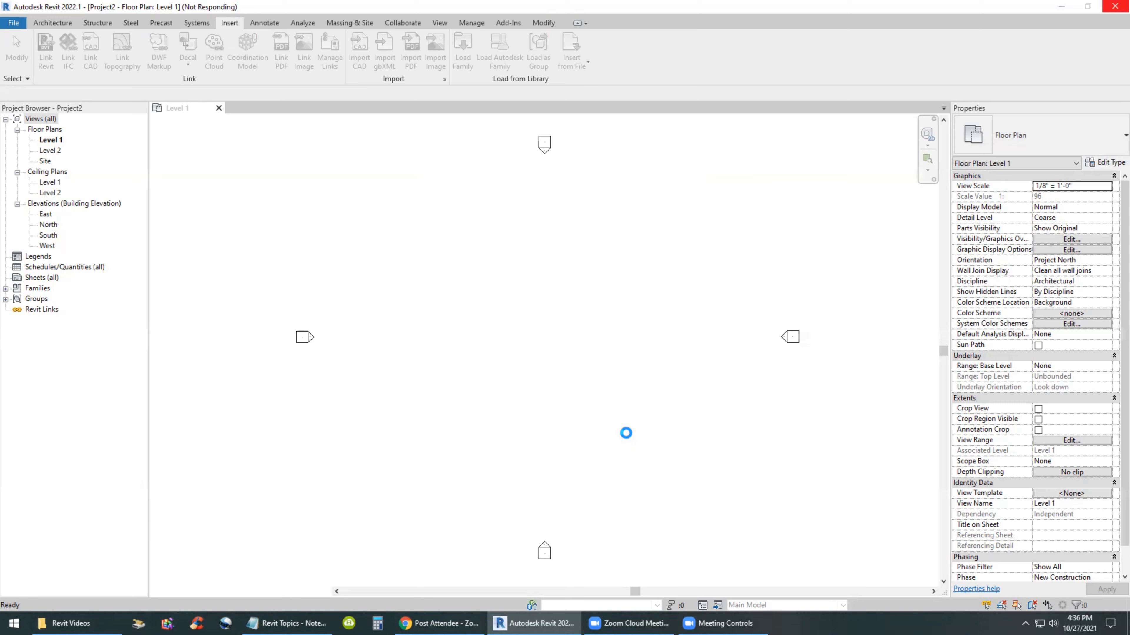
Place the linked NTS floor plan image in the Level 1 plan view
left_click(281, 50)
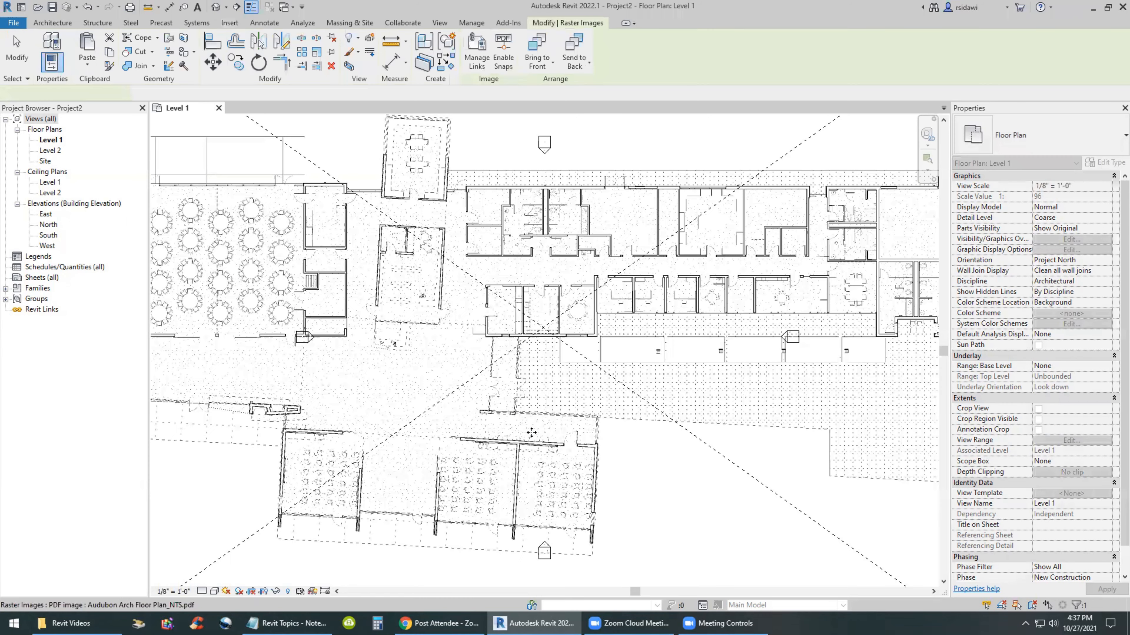
mouse_move(647, 500)
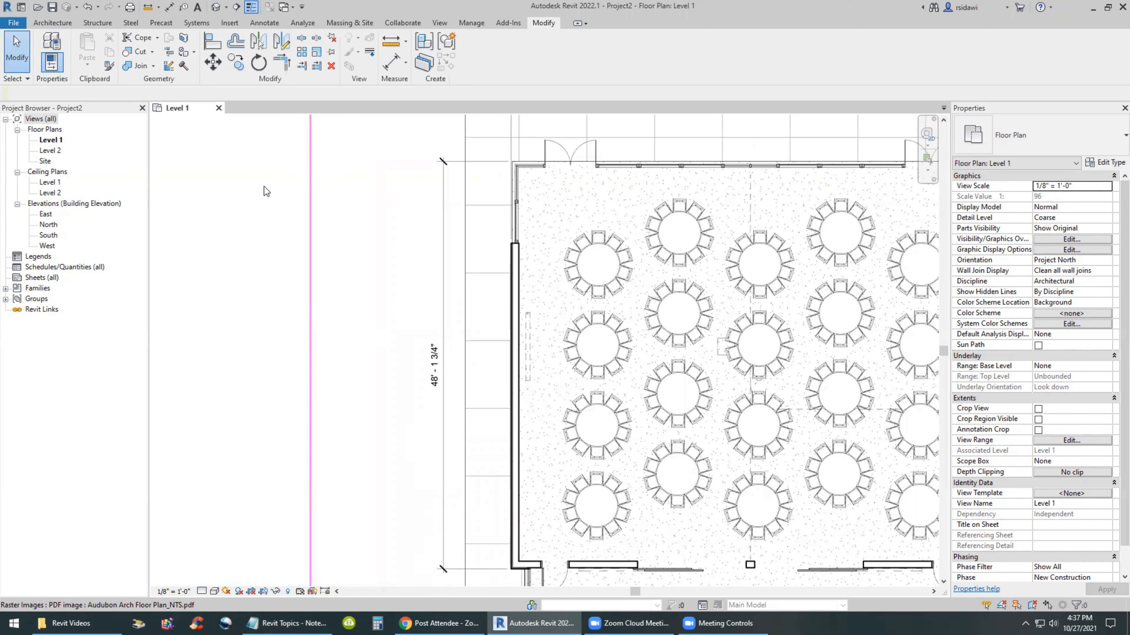
mouse_move(389, 41)
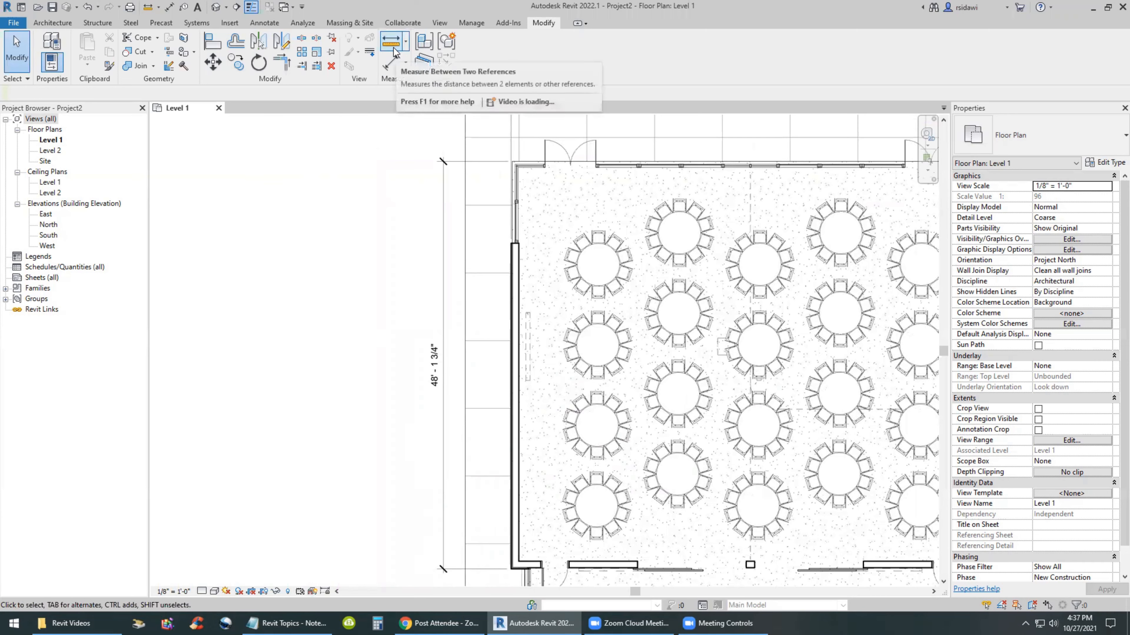
mouse_move(394, 50)
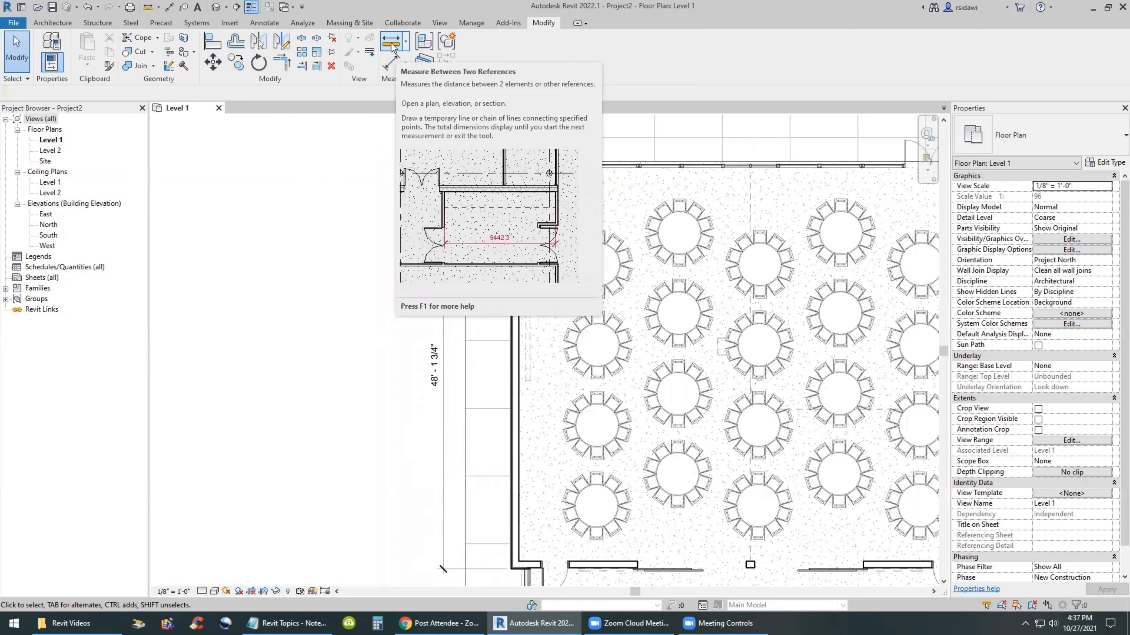
Measure the banquet room's side wall with Measure Between Two References, reading about 52' 4 3/4"
left_click(389, 41)
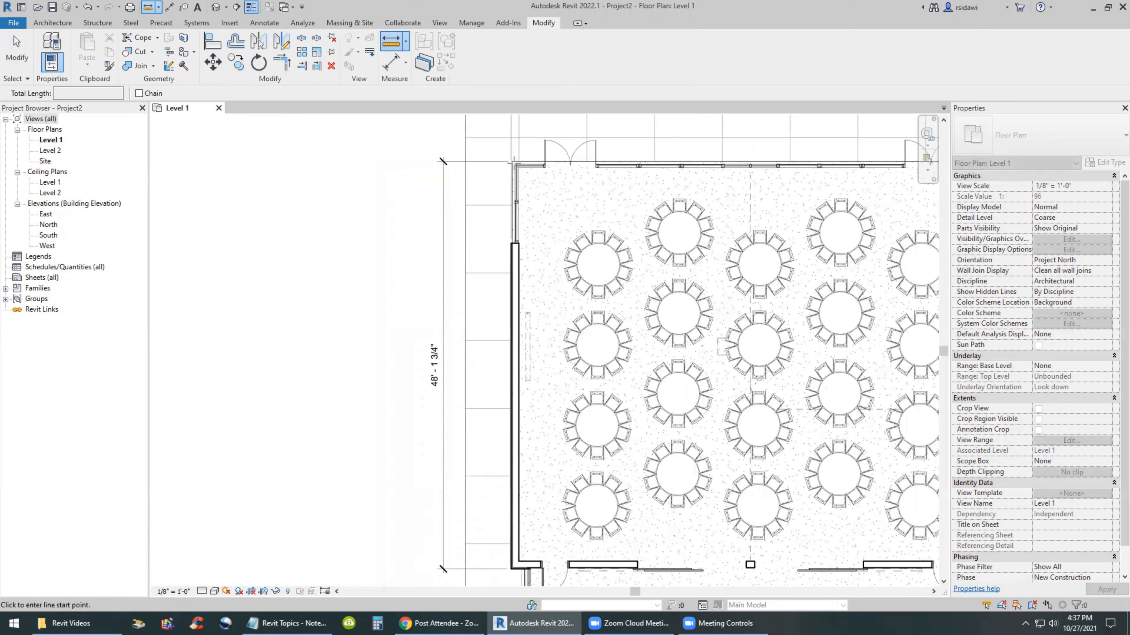
mouse_move(507, 162)
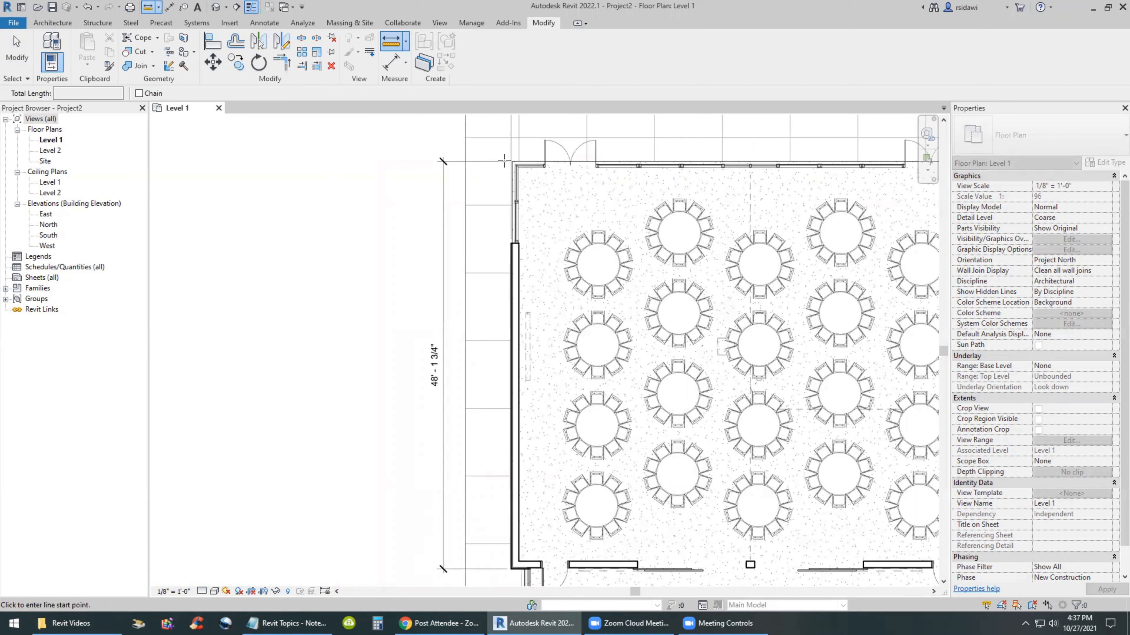
left_click(526, 565)
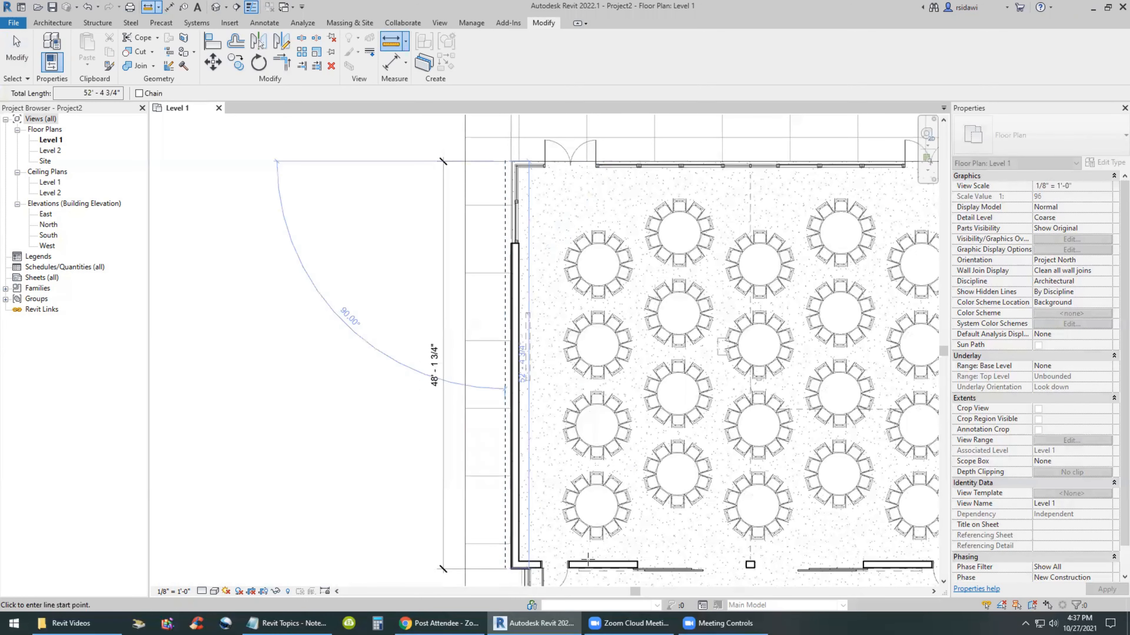
mouse_move(466, 438)
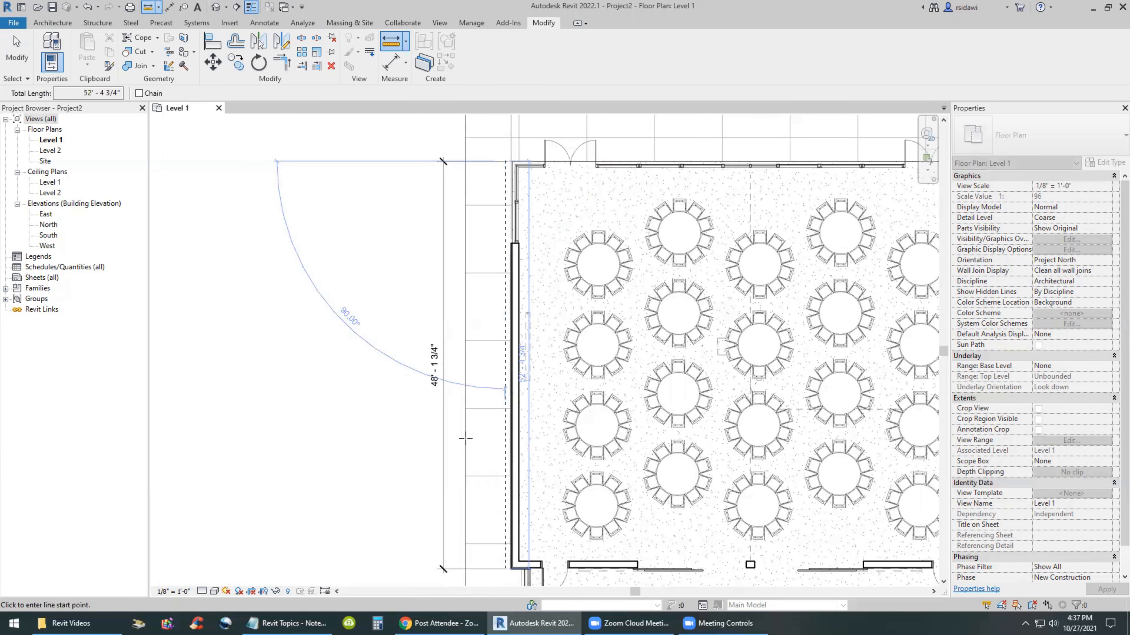
key("Escape")
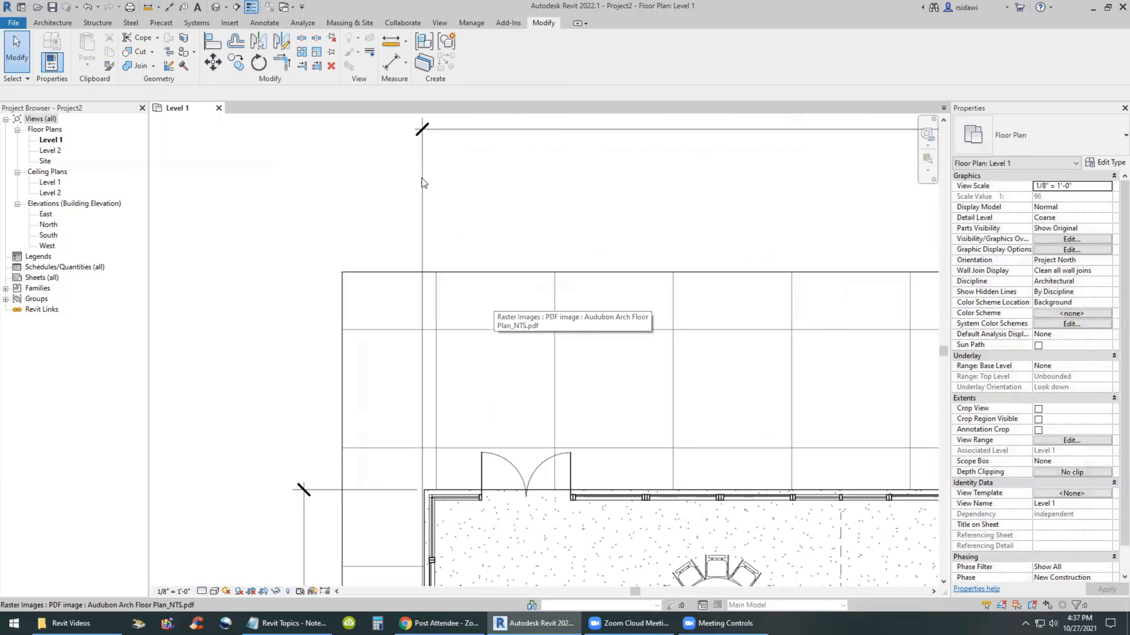
left_click(394, 42)
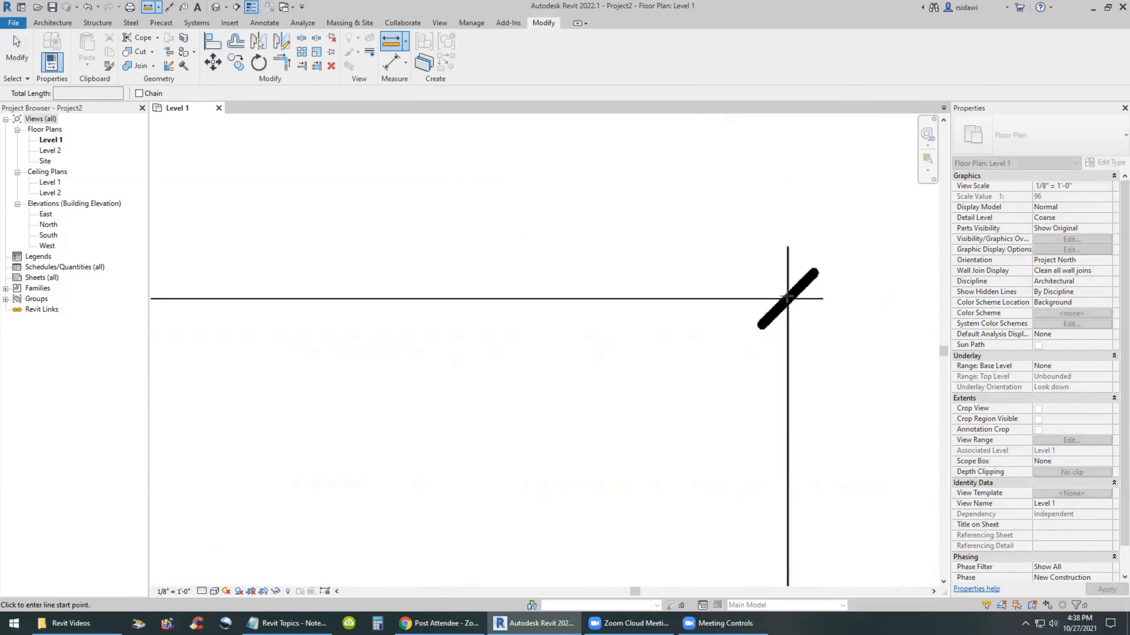
Measure along the plan's 260' - 3 1/4" overall dimension, reading about 283' 2"
left_click(787, 296)
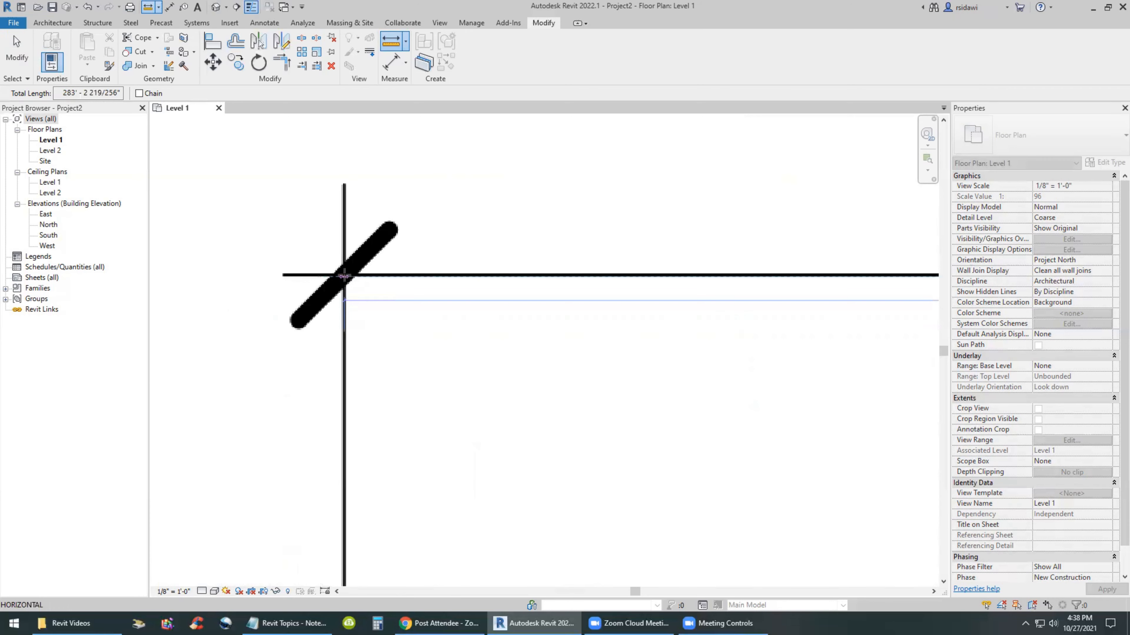
mouse_move(343, 277)
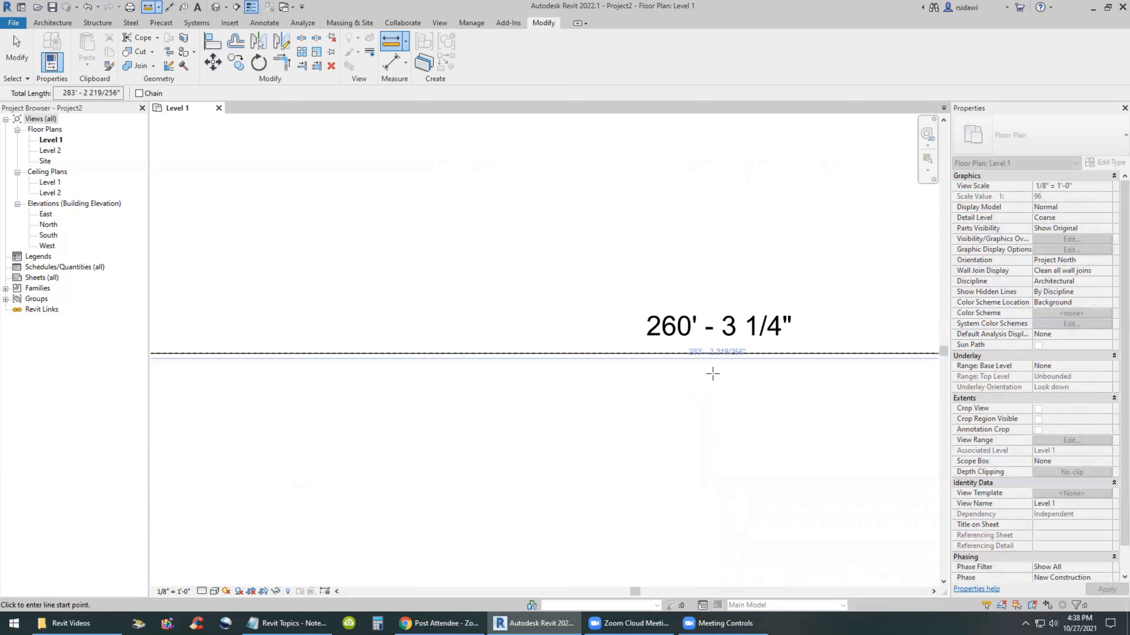
scroll("up", 3)
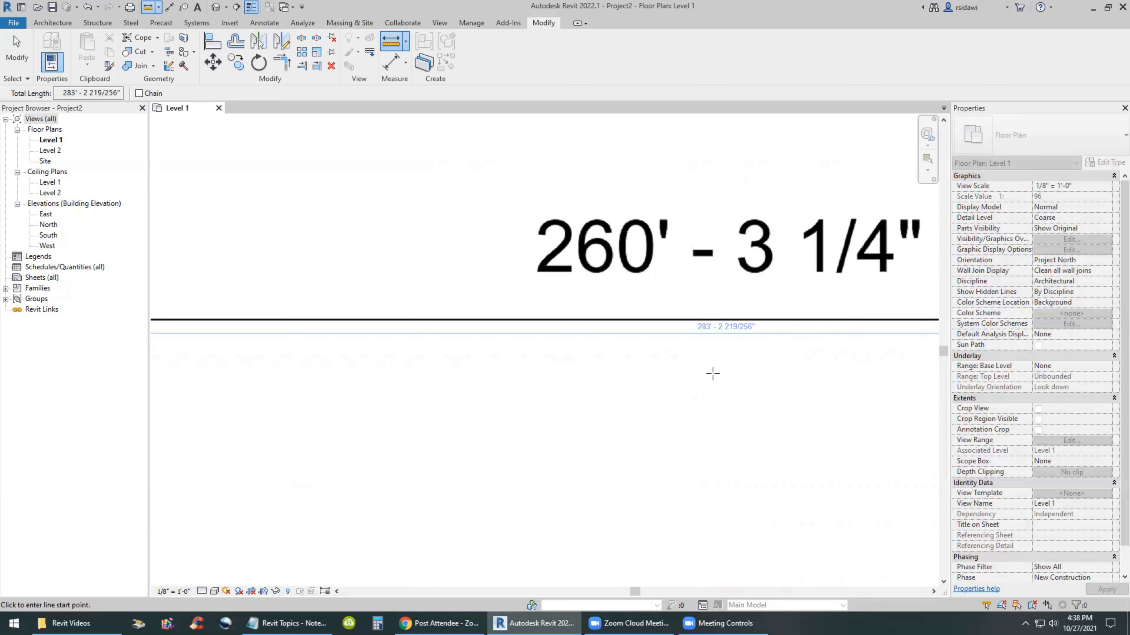
mouse_move(487, 349)
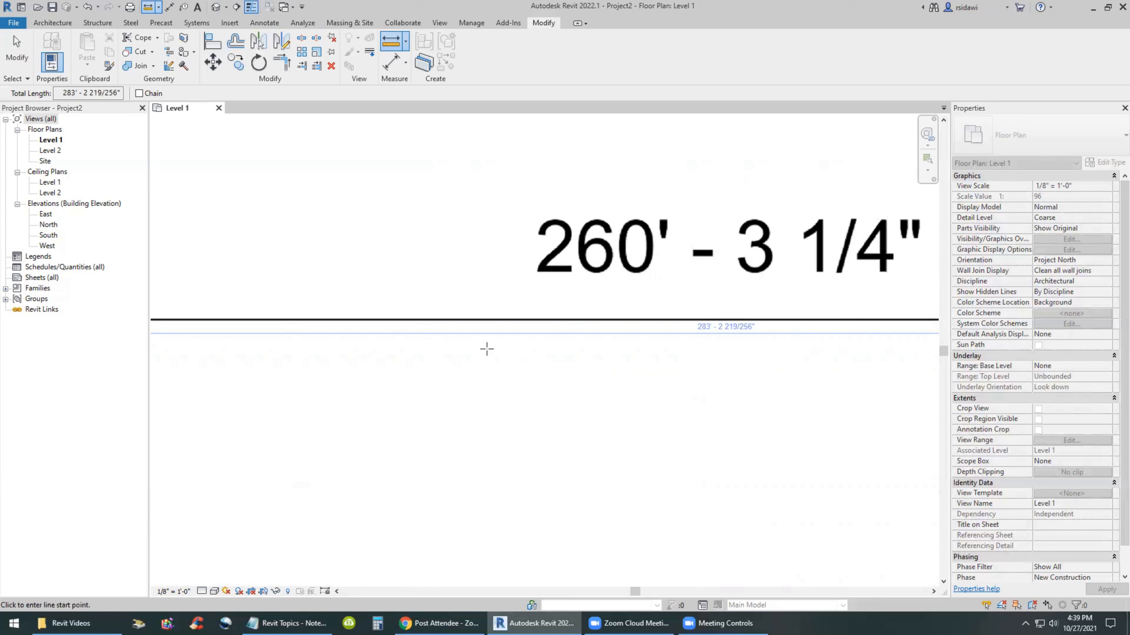
mouse_move(462, 326)
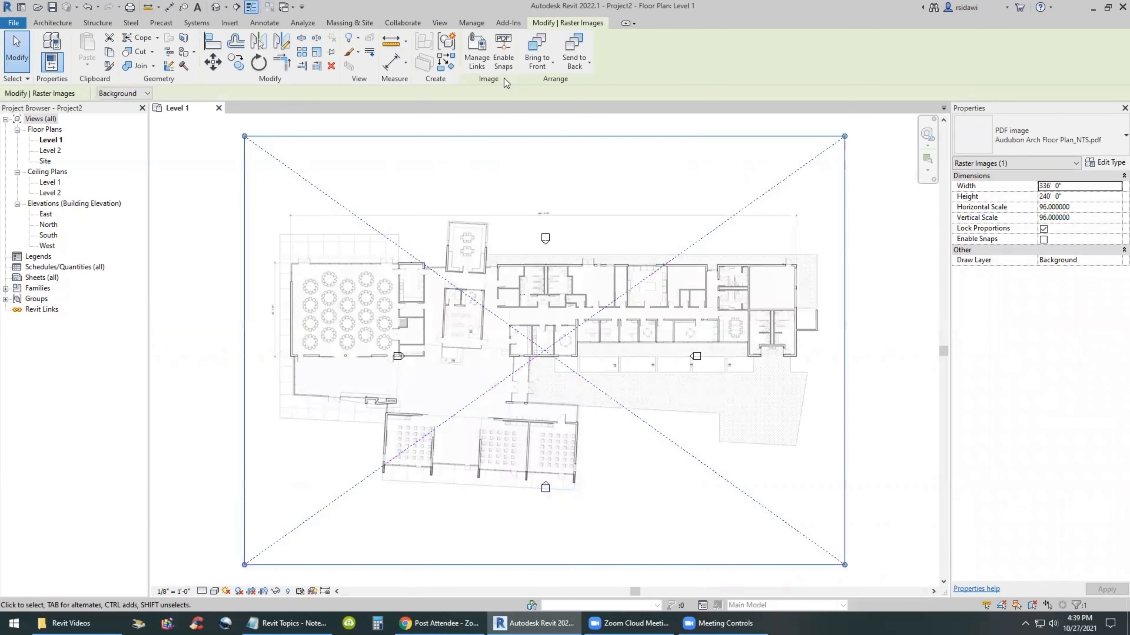
Enable snaps and graphically rescale the image so the banquet wall measures 48' 1 3/4"
left_click(503, 52)
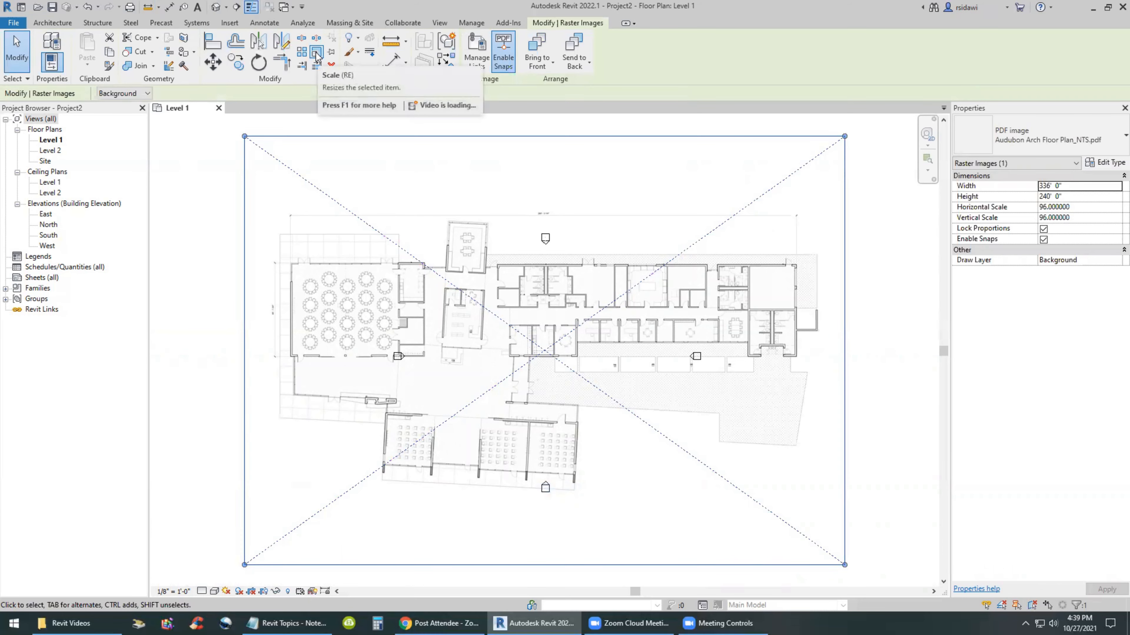
left_click(317, 53)
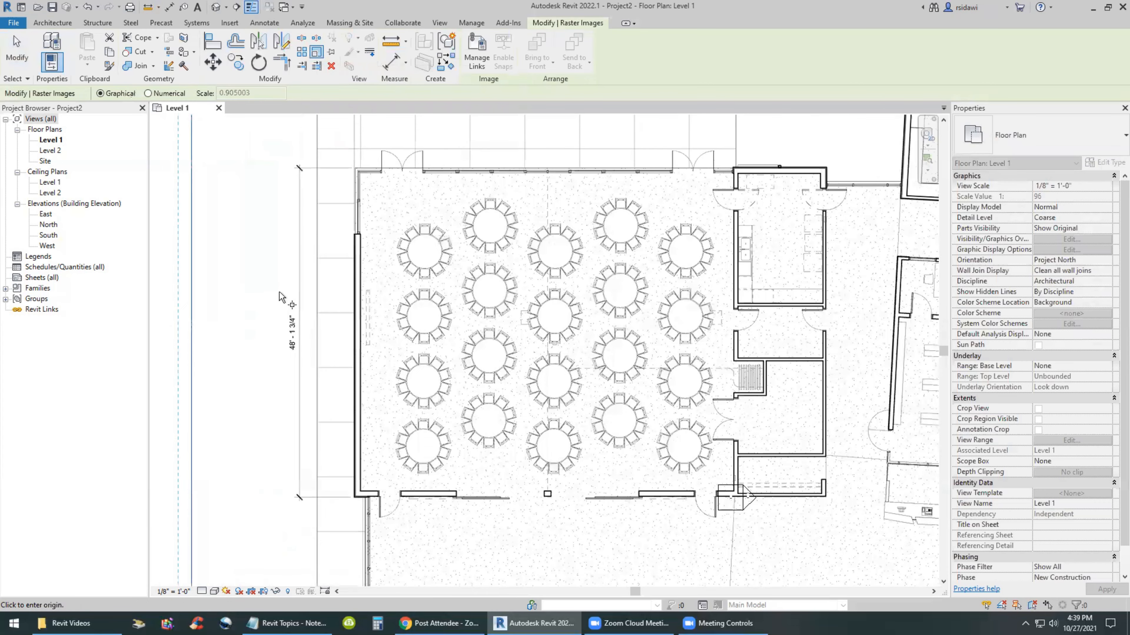
scroll("up", 3)
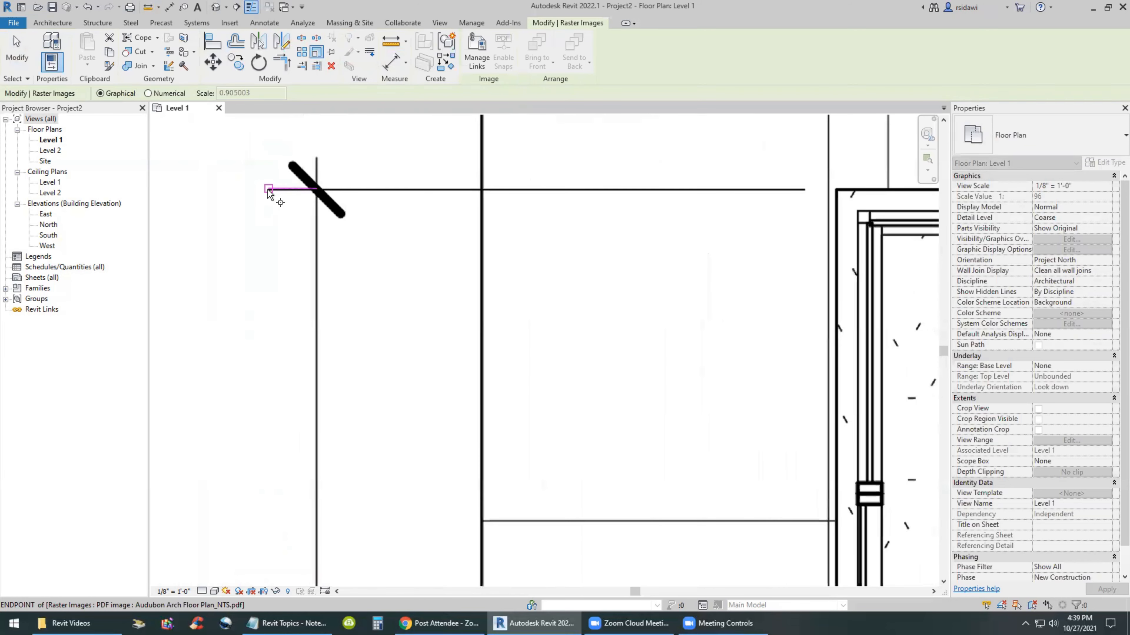
mouse_move(270, 193)
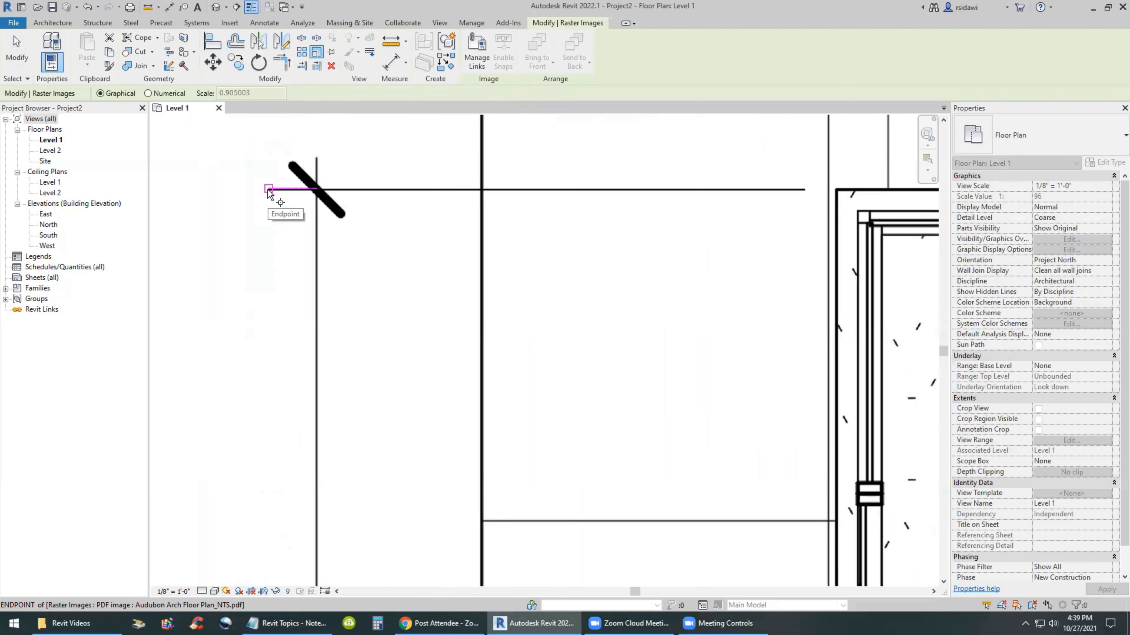
mouse_move(363, 190)
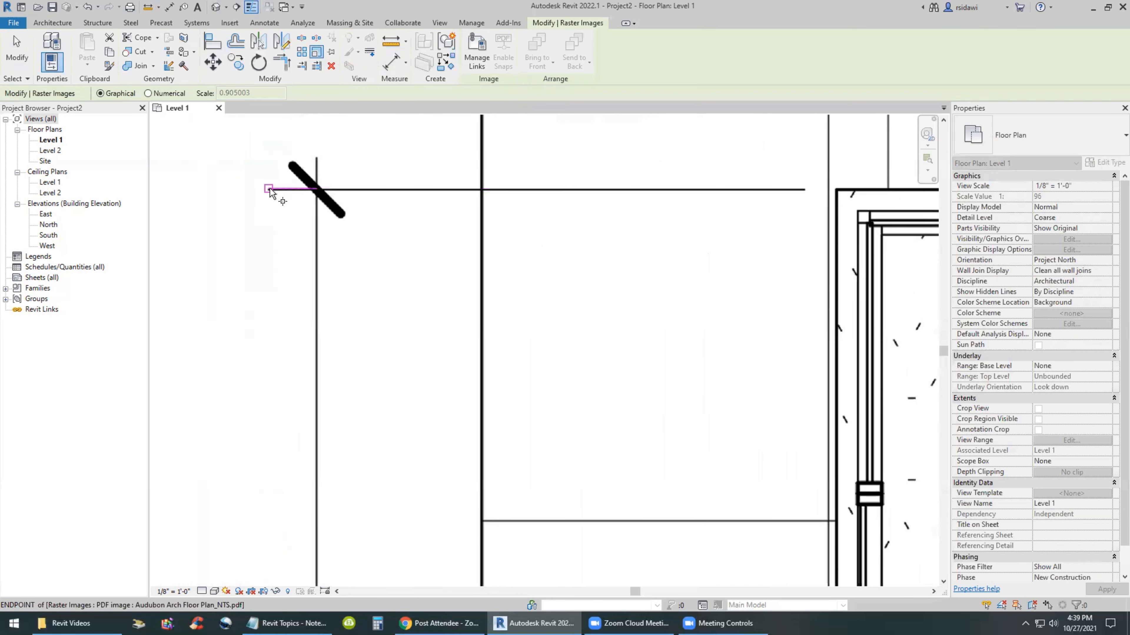
mouse_move(317, 191)
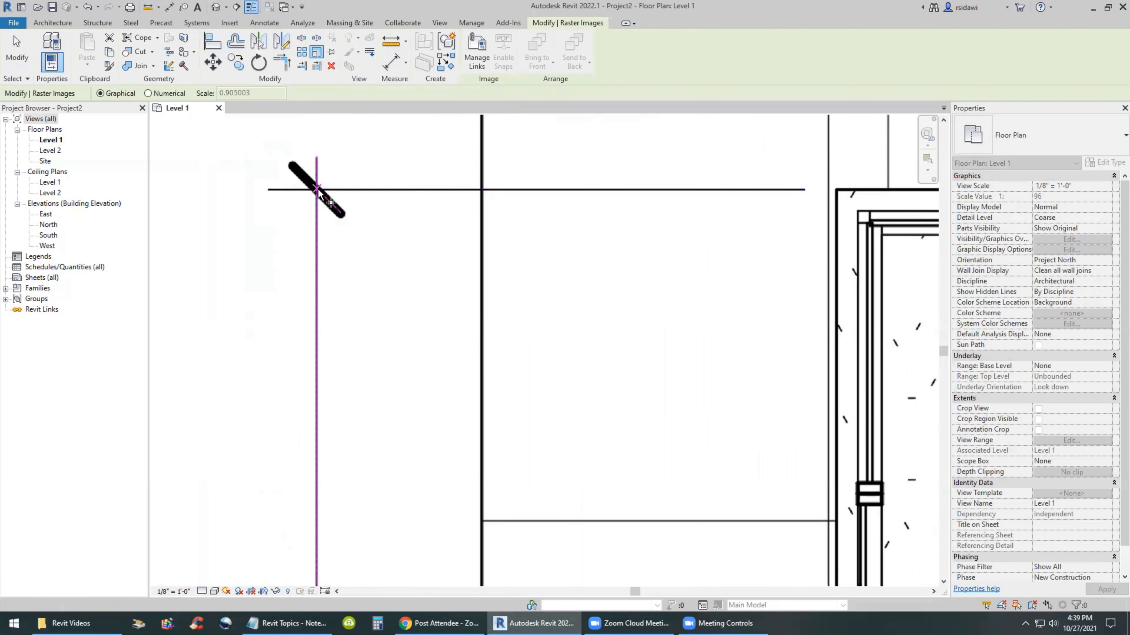
mouse_move(321, 195)
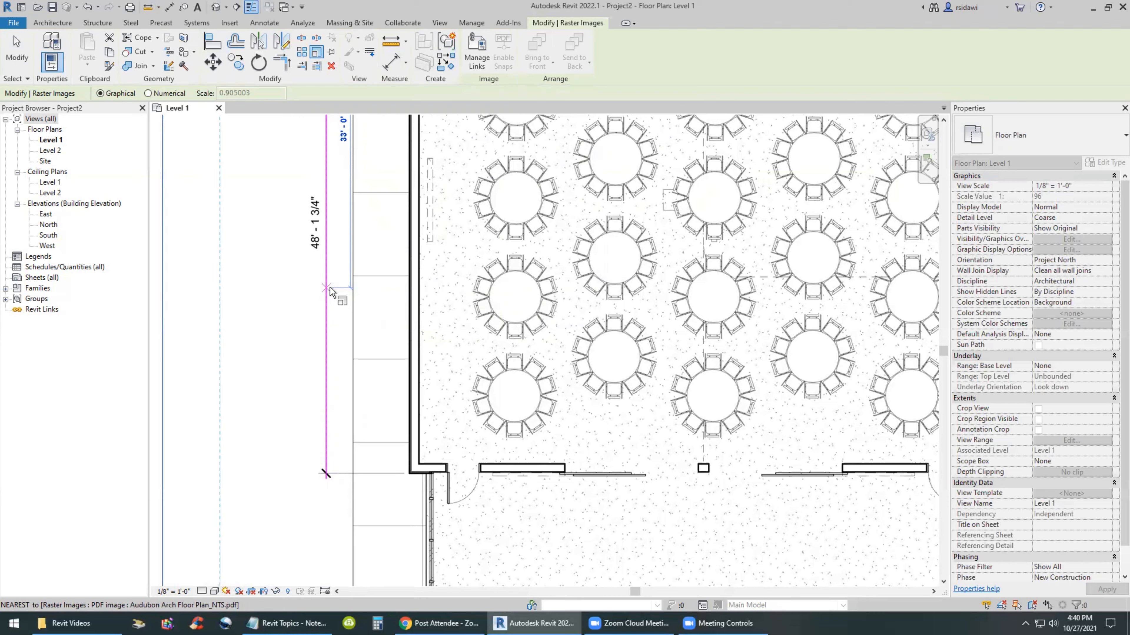
mouse_move(331, 291)
type("48'")
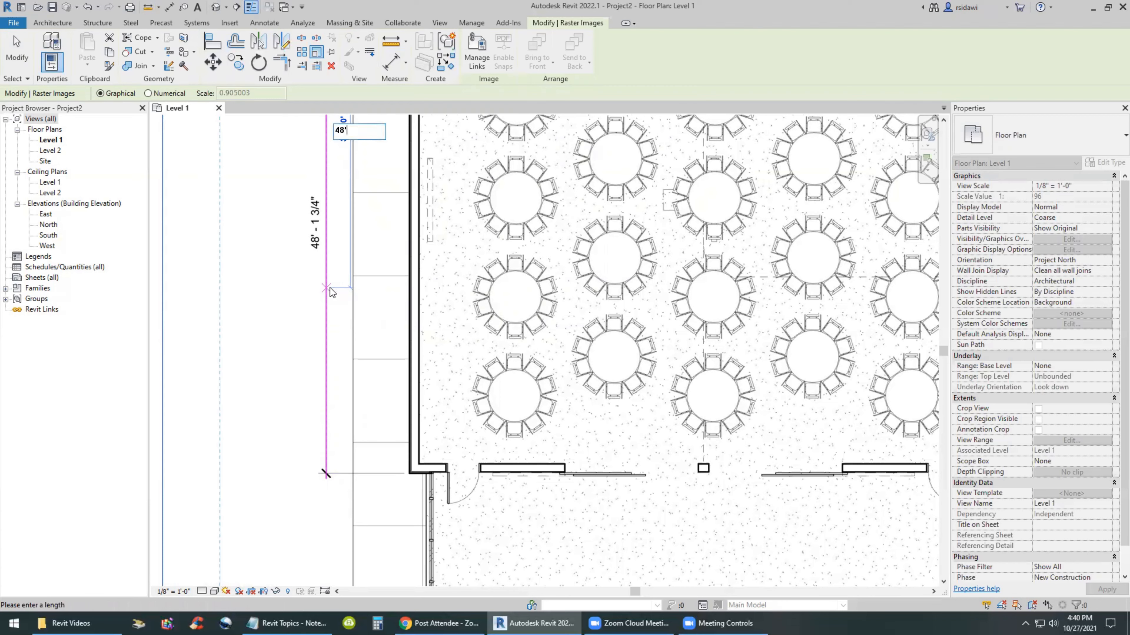
type("1")
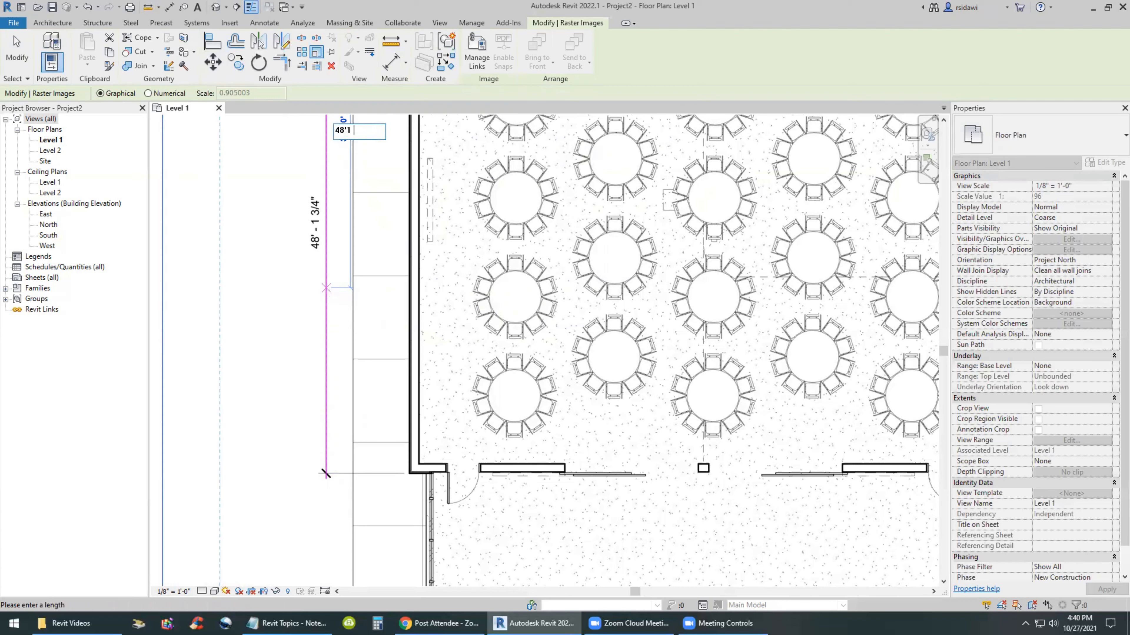
type("3/4")
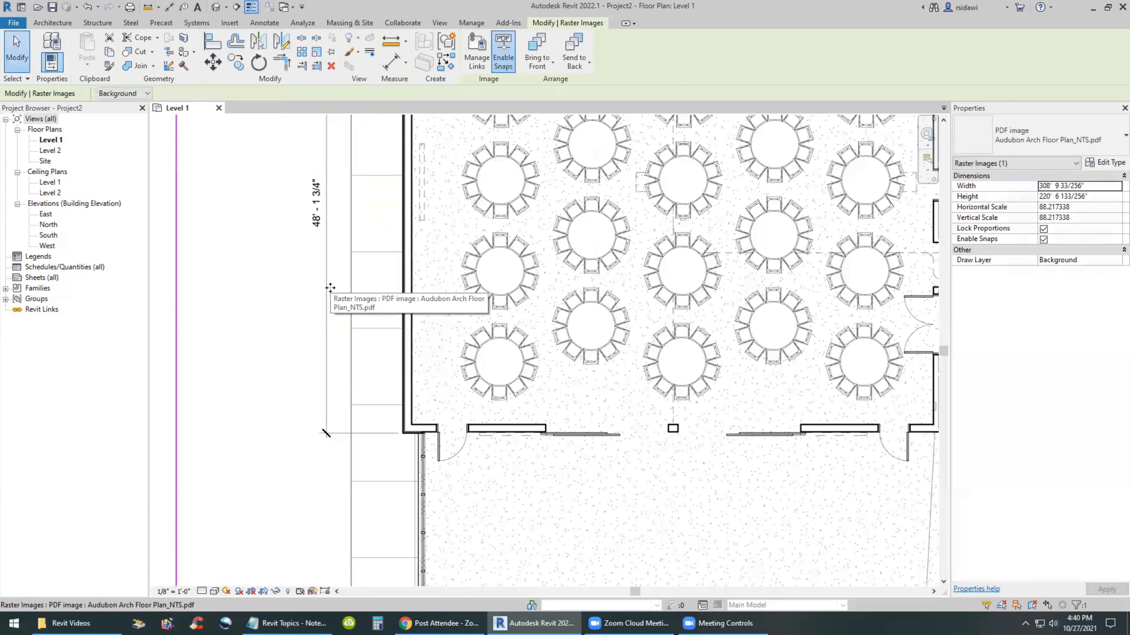
mouse_move(296, 351)
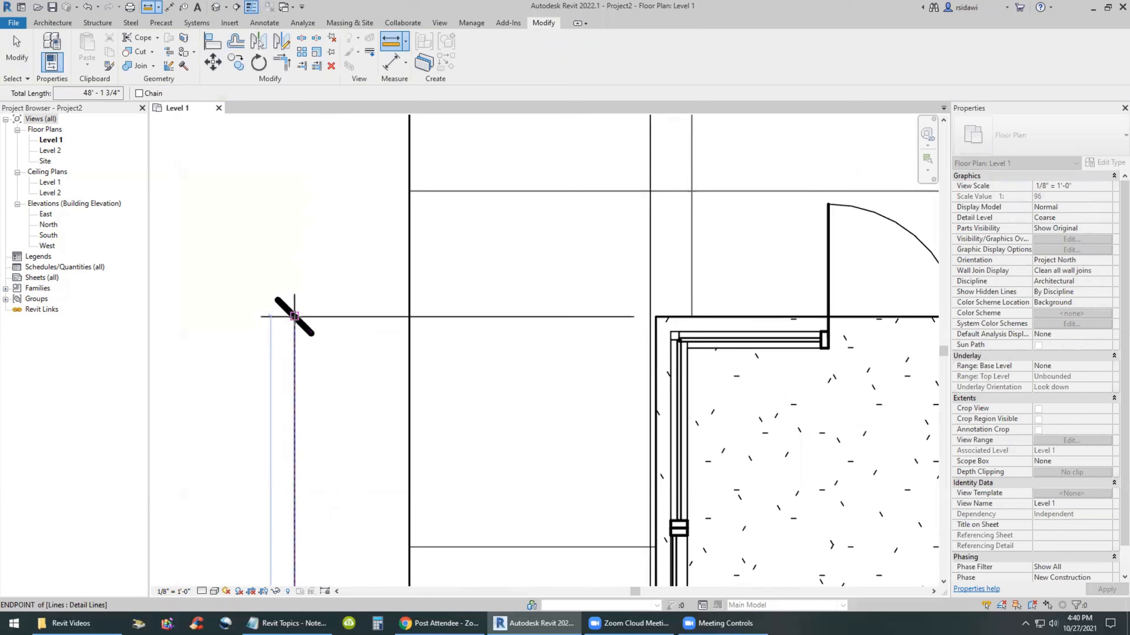
Start a check line at the reference line's end to confirm the rescaled plan aligns
left_click(294, 317)
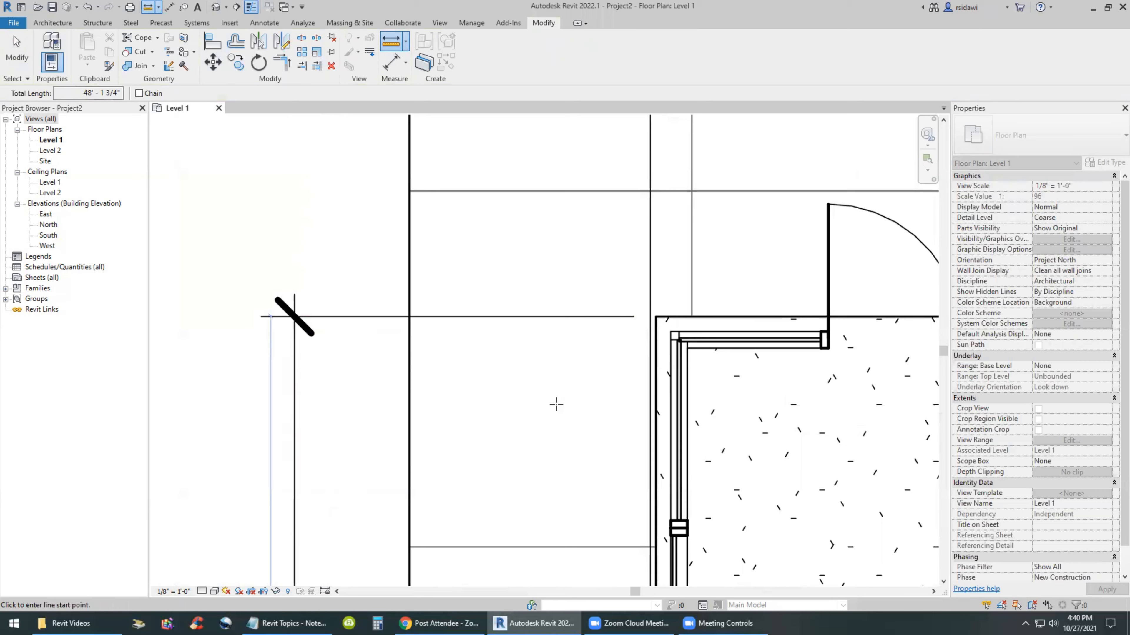
mouse_move(460, 362)
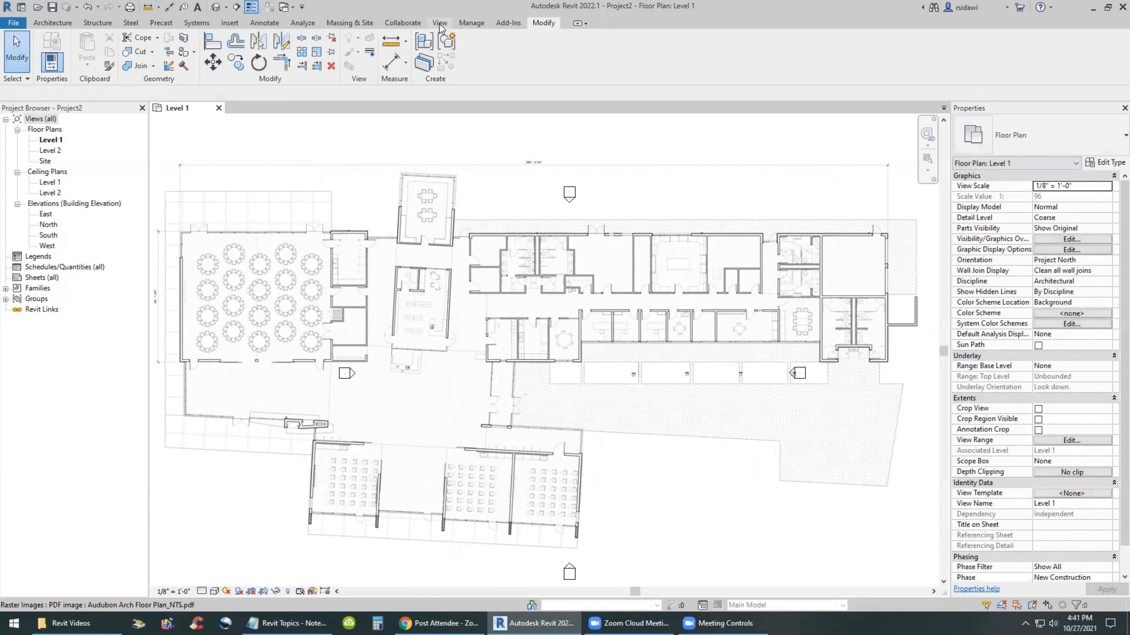
Create a default 3D view, tile it beside the Level 1 plan, and set both to Fine detail
left_click(440, 22)
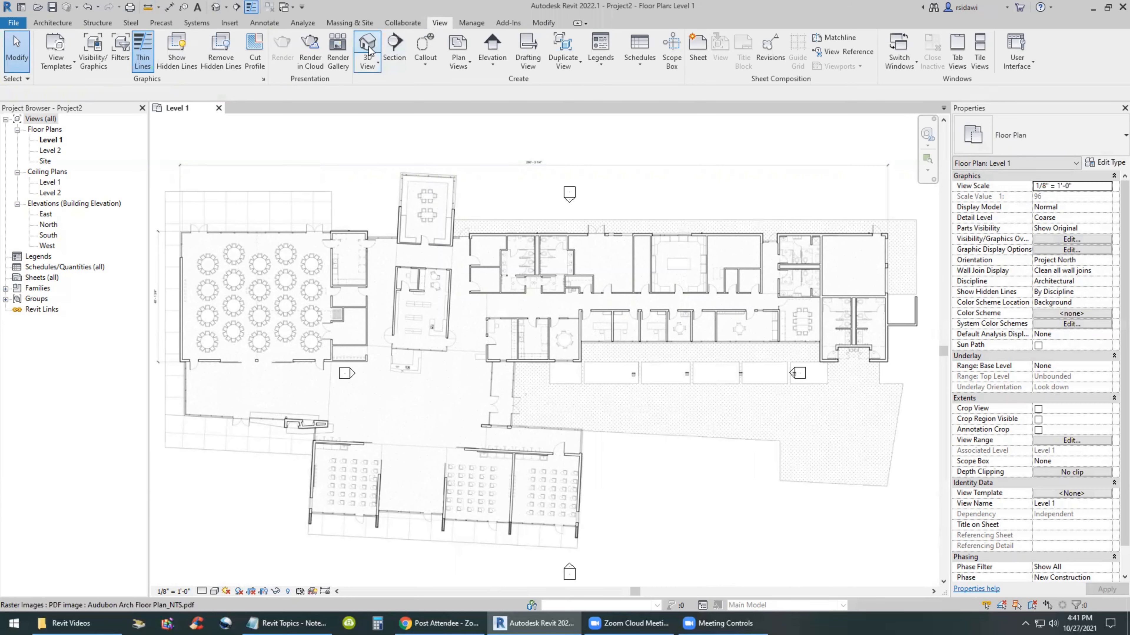
left_click(368, 47)
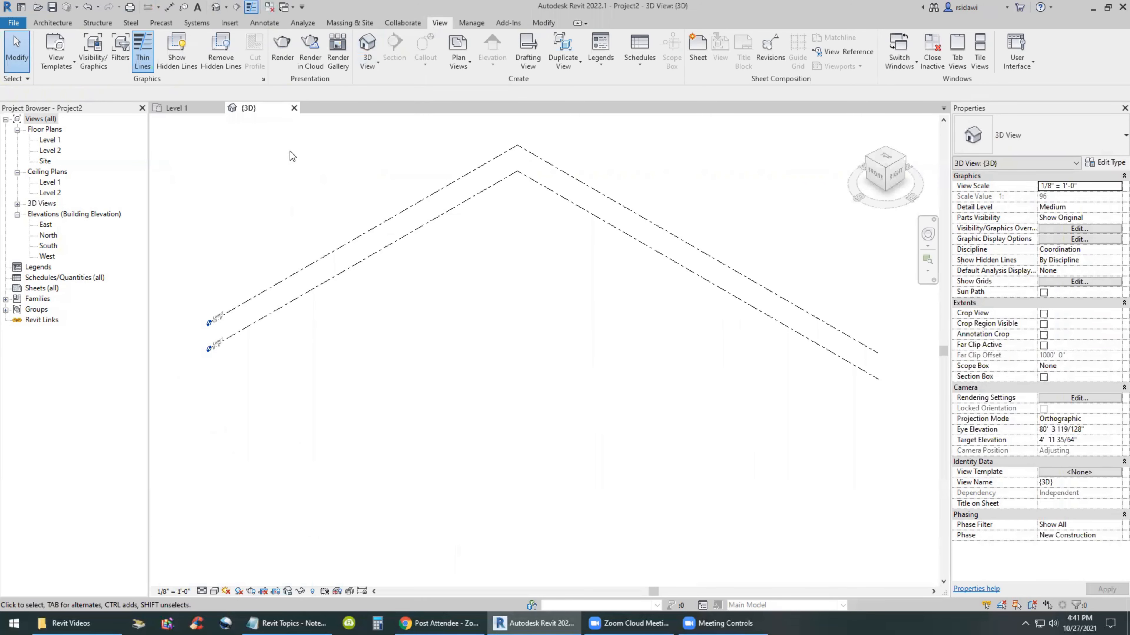
key("w")
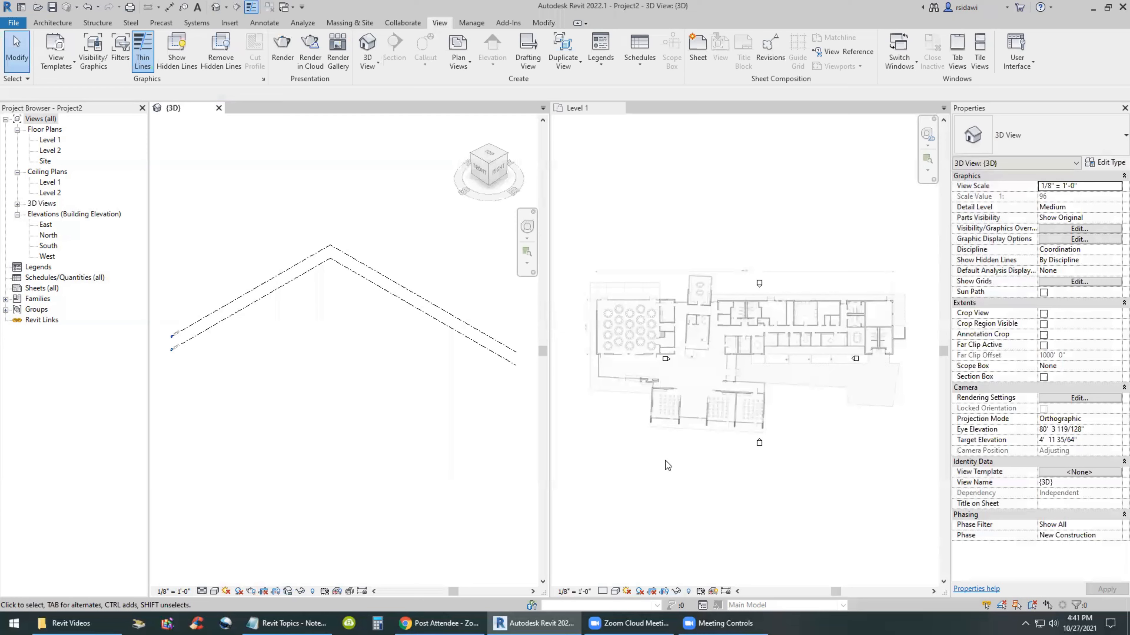
left_click(578, 108)
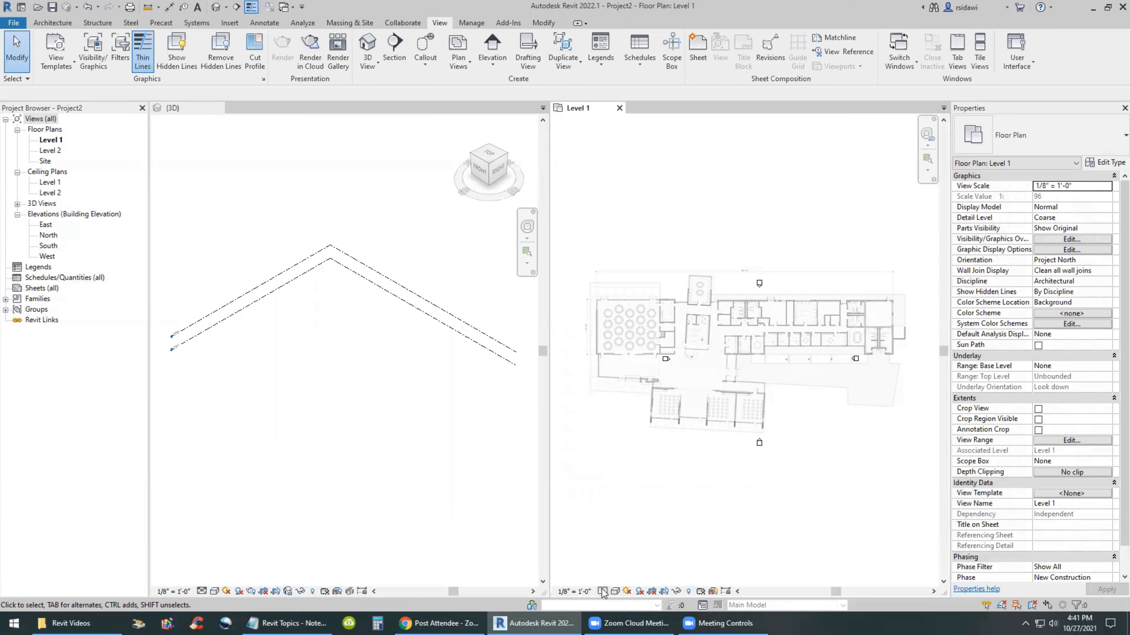
left_click(1071, 217)
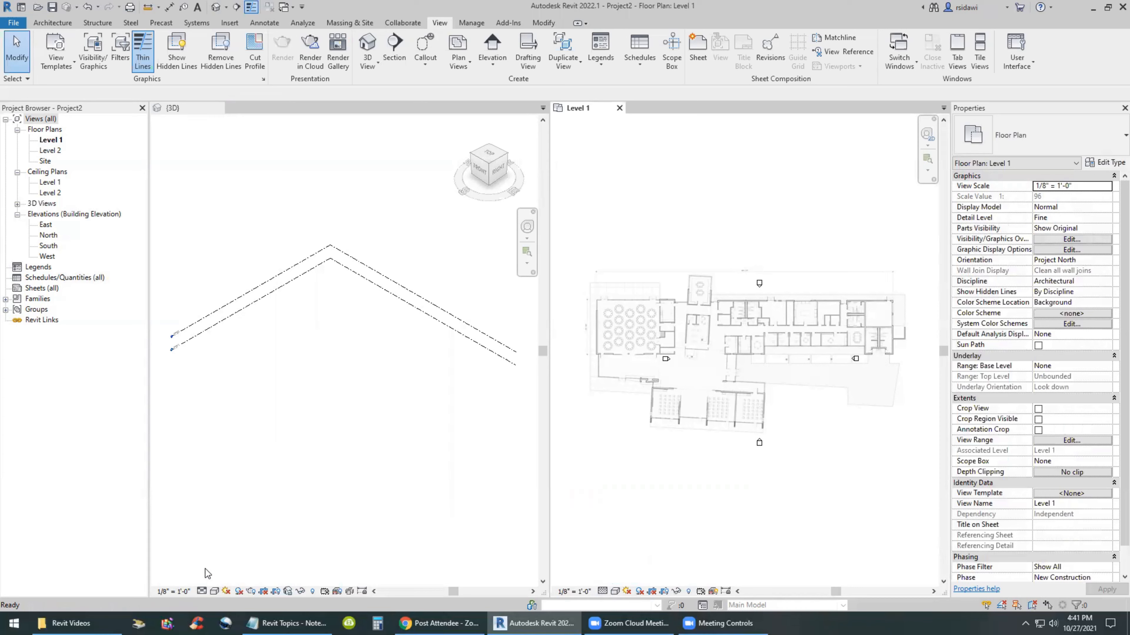
left_click(173, 107)
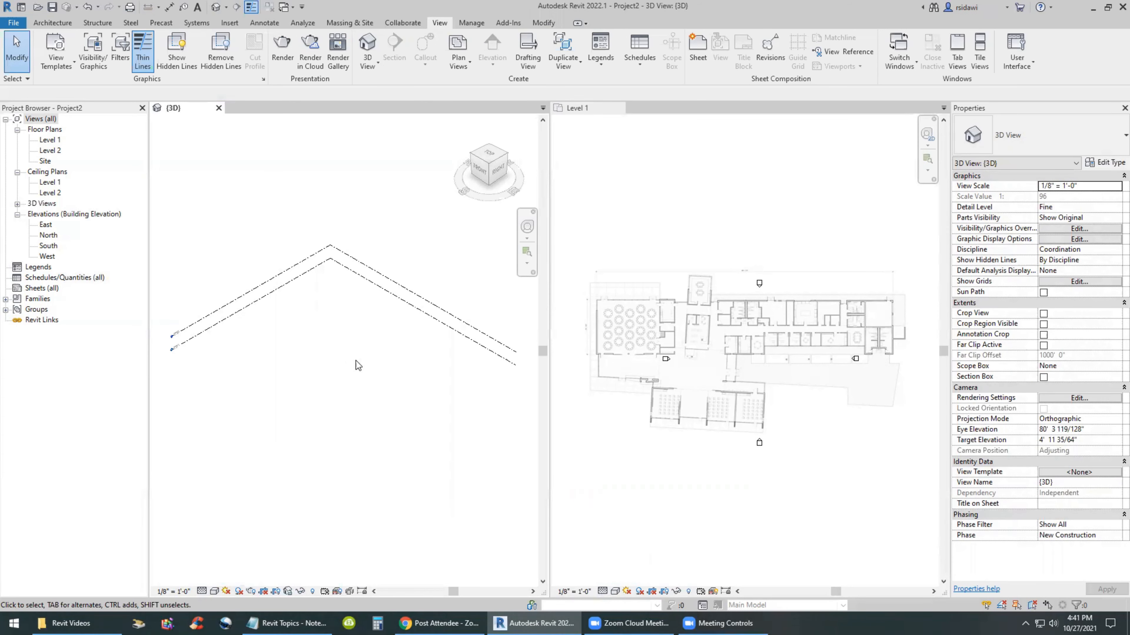
left_click(577, 107)
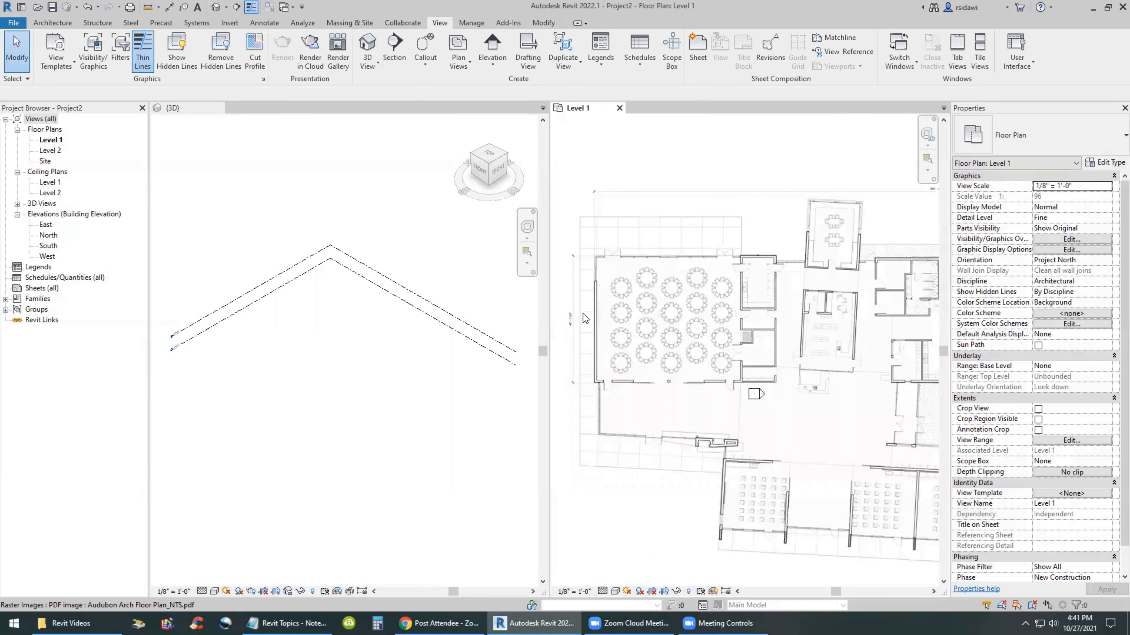
Zoom into a partition wall on the Level 1 plan to measure its thickness
scroll("up", 3)
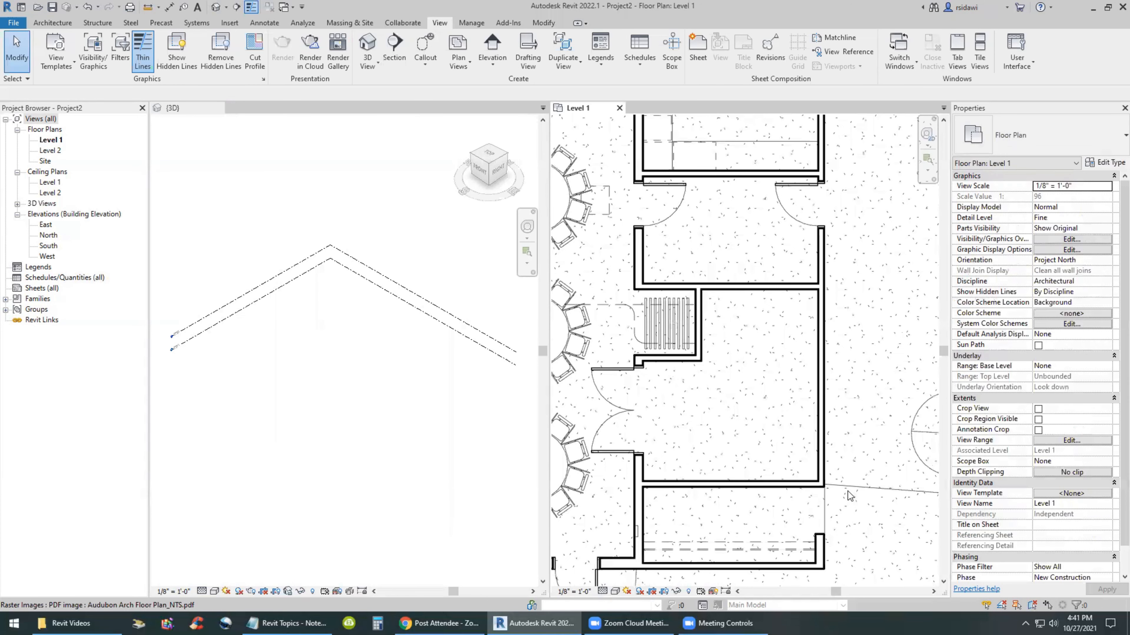
scroll("up", 3)
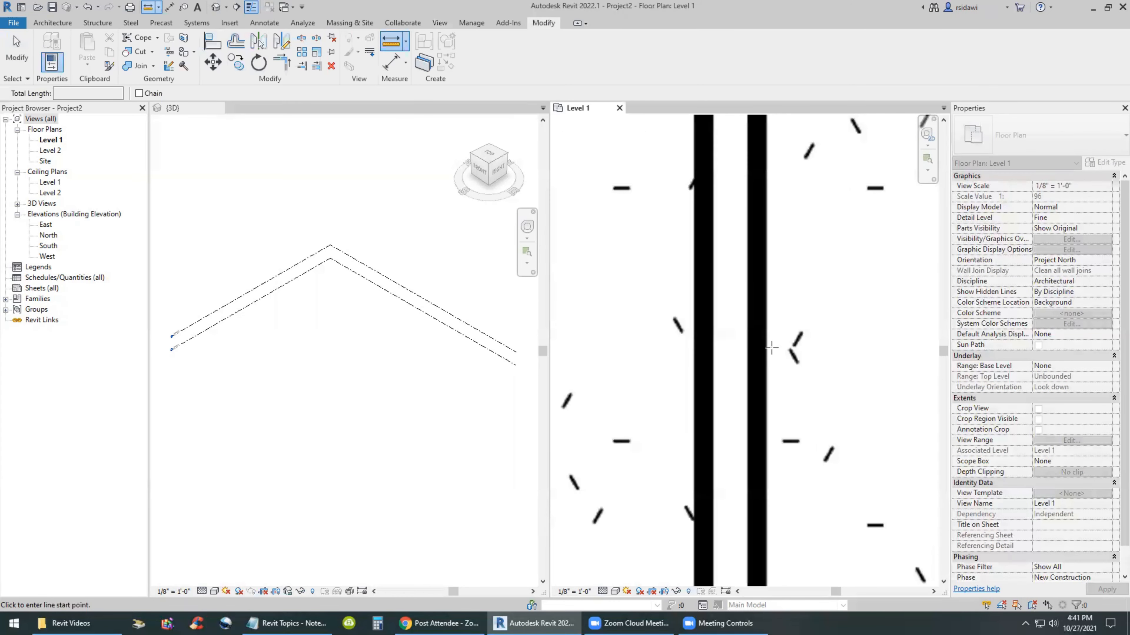
mouse_move(755, 352)
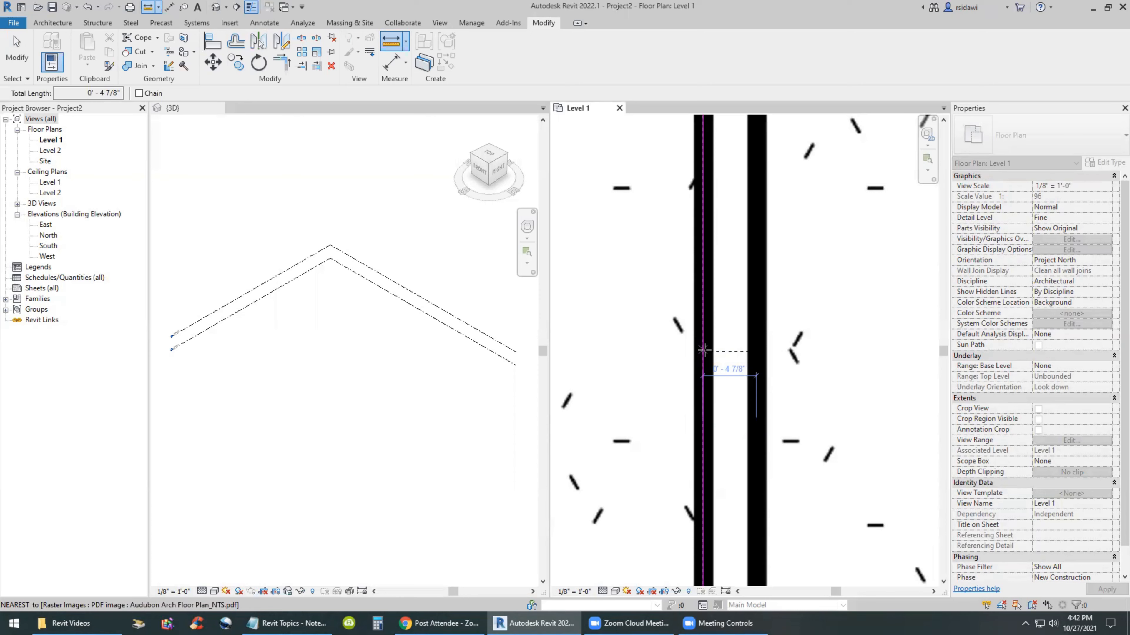
mouse_move(718, 385)
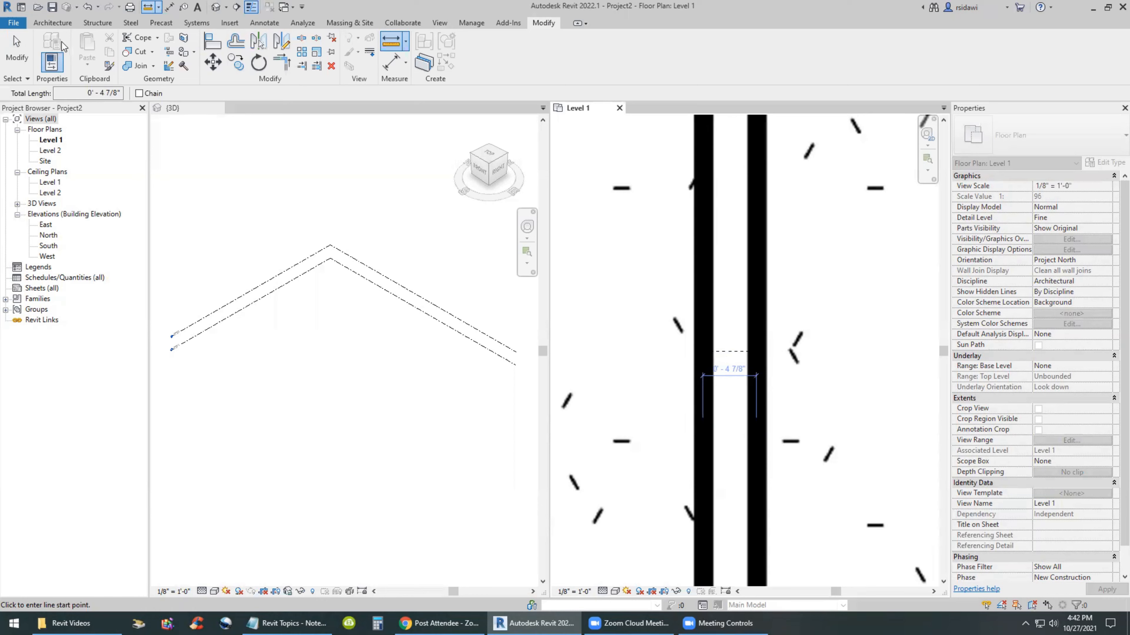
Start the Wall tool with Finish Face: Interior location and the Interior 4 7/8" Partition (1-hr) type
left_click(52, 22)
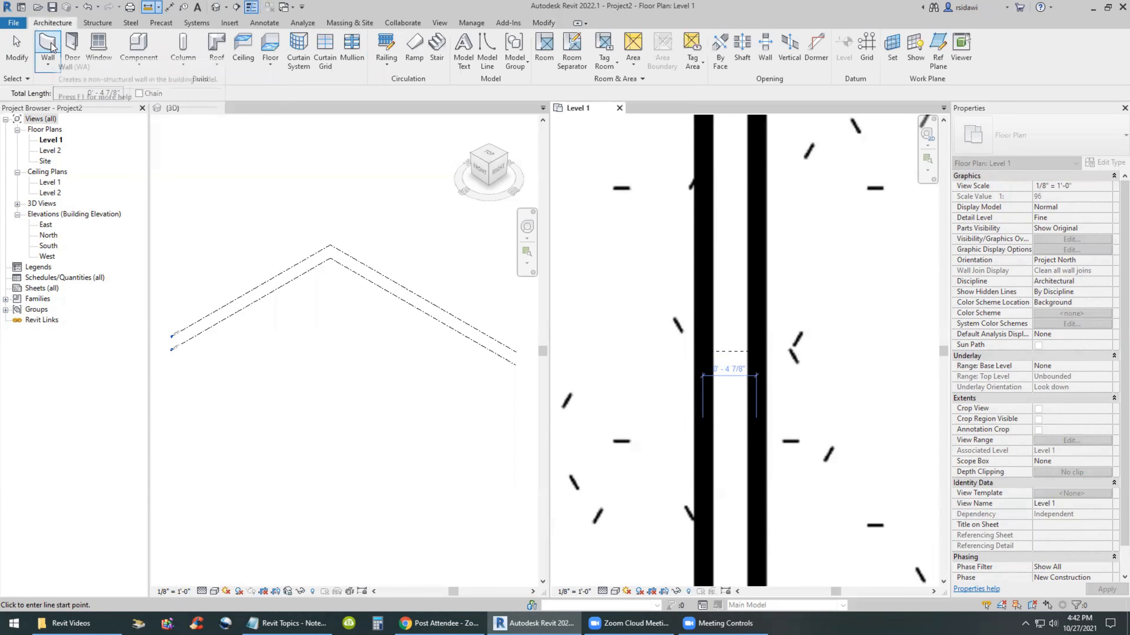
left_click(48, 50)
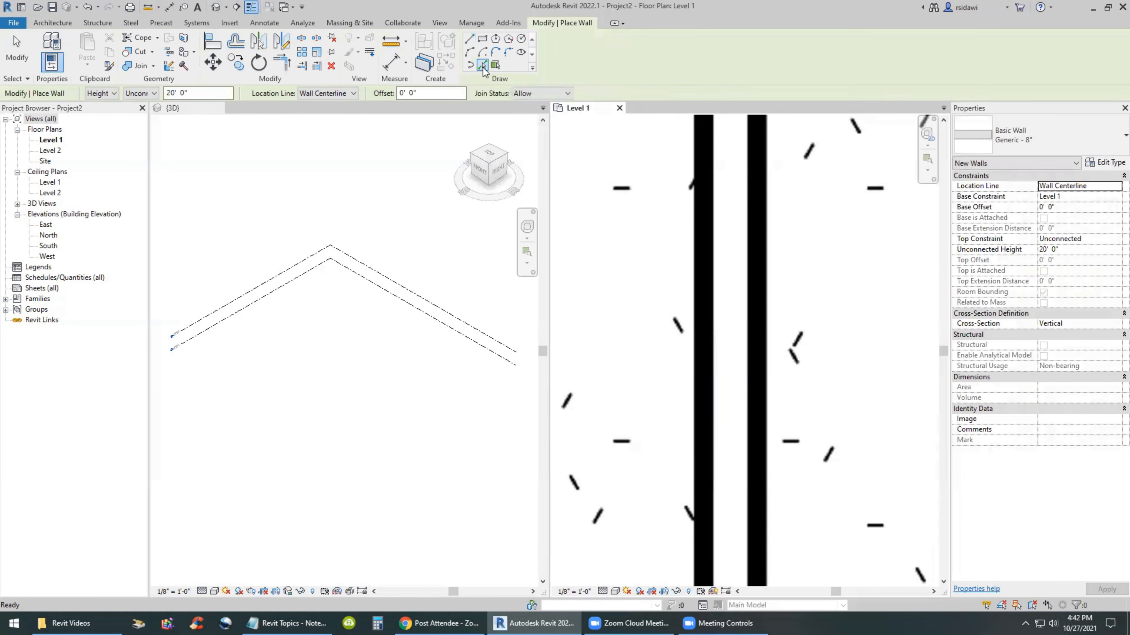
left_click(353, 93)
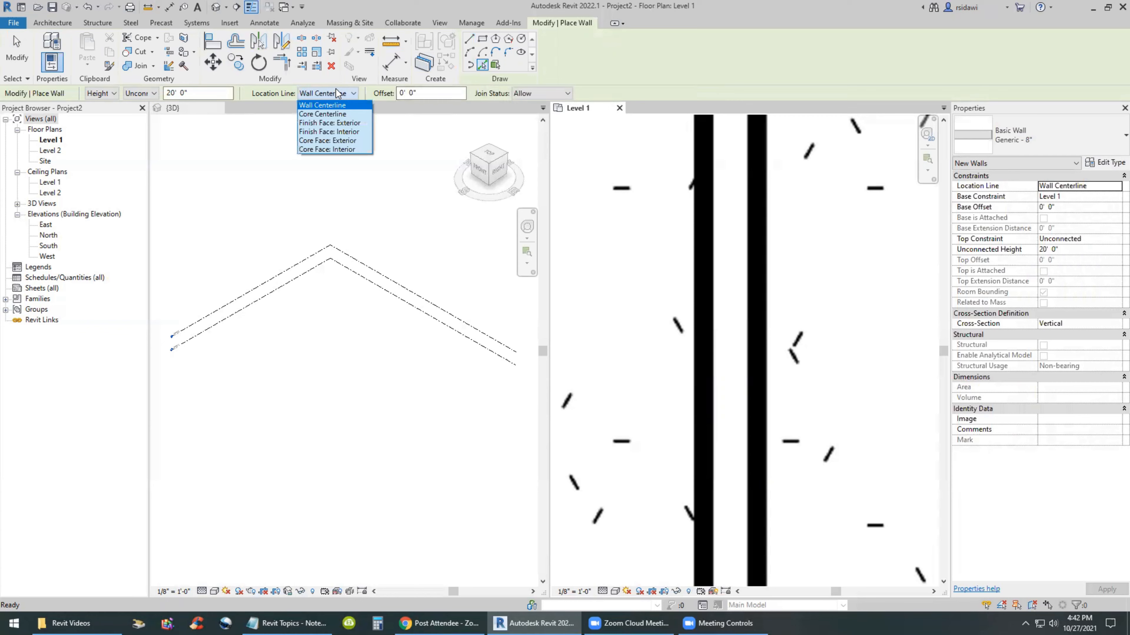
mouse_move(322, 114)
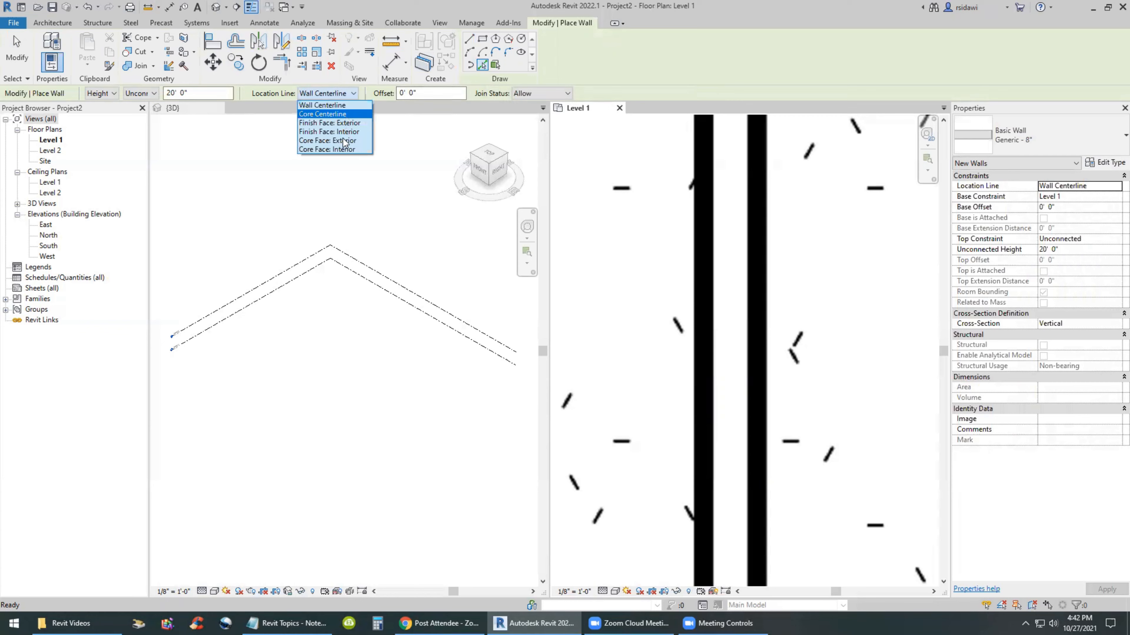
mouse_move(335, 132)
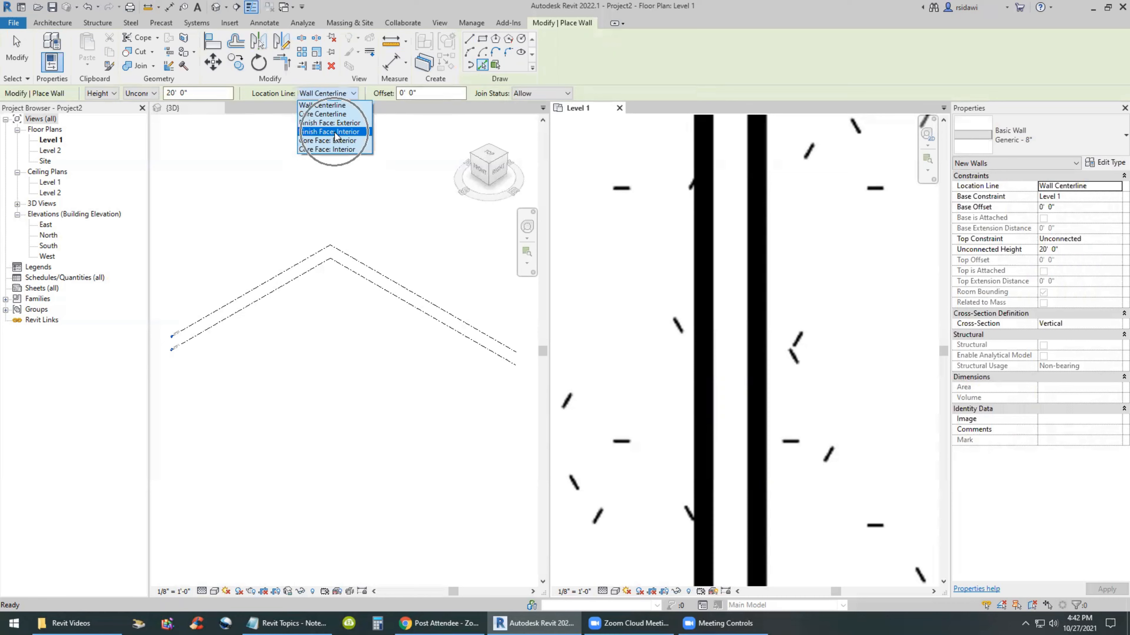
left_click(330, 131)
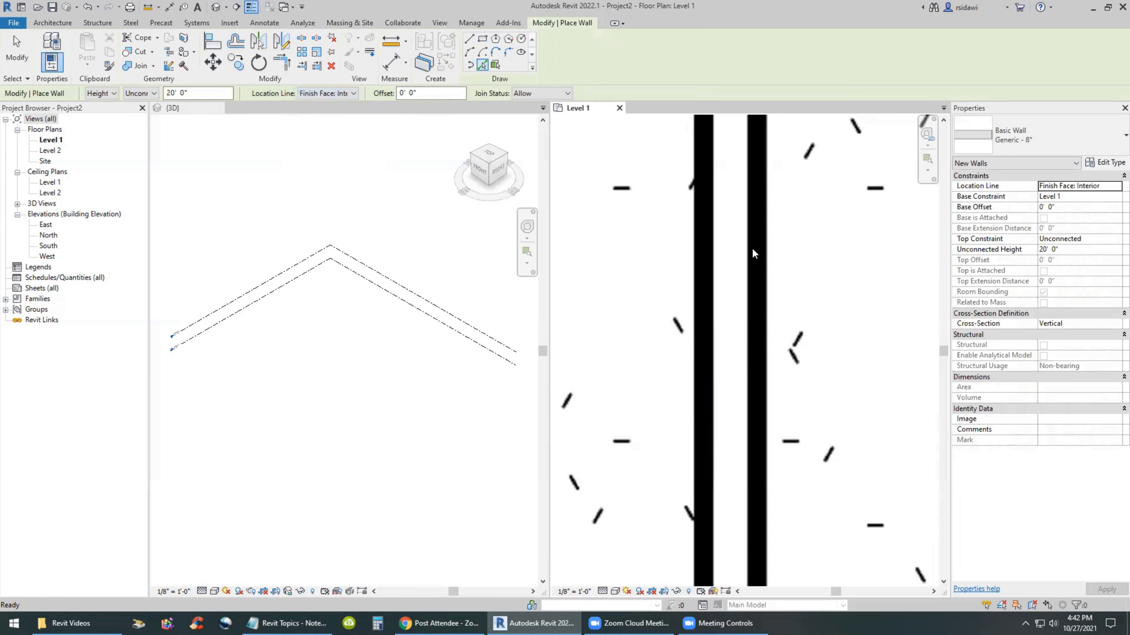
left_click(1030, 136)
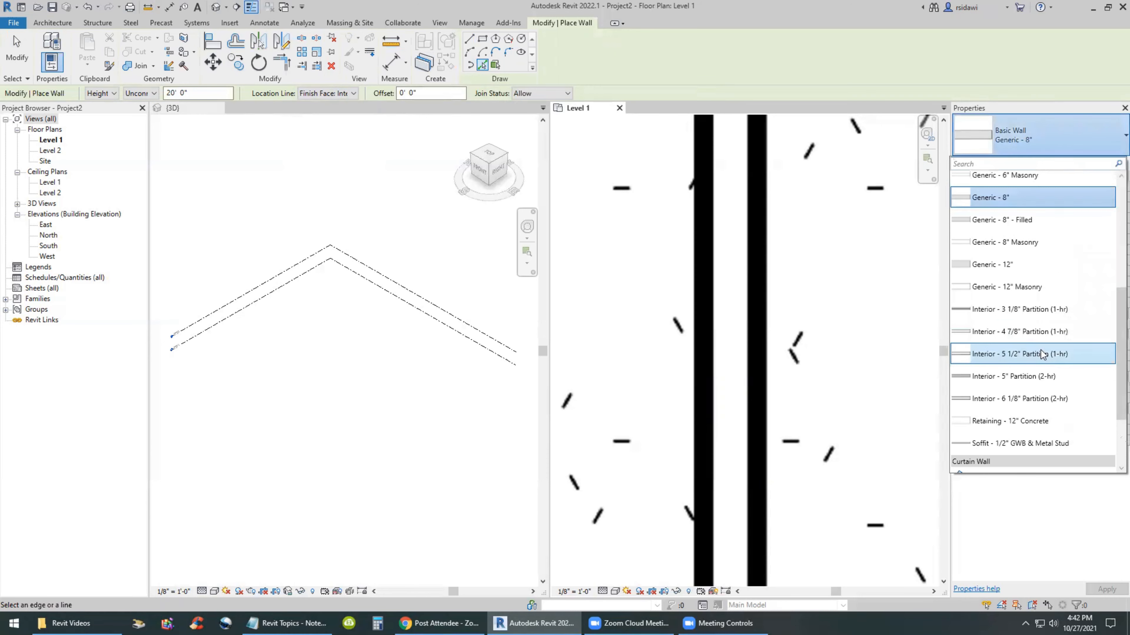
left_click(1018, 331)
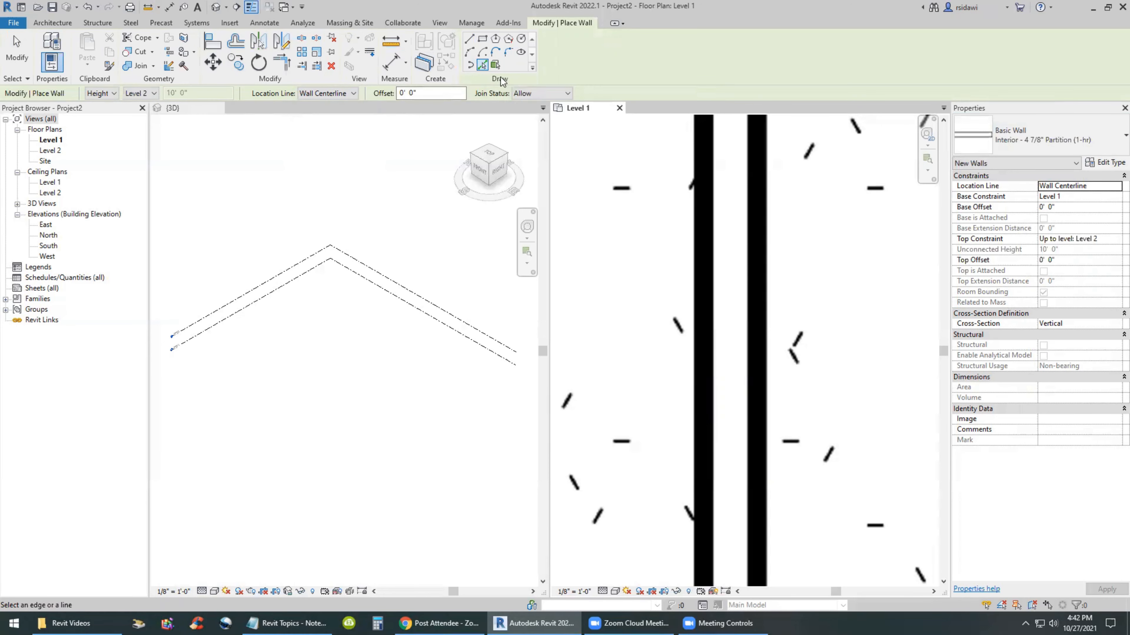
mouse_move(482, 64)
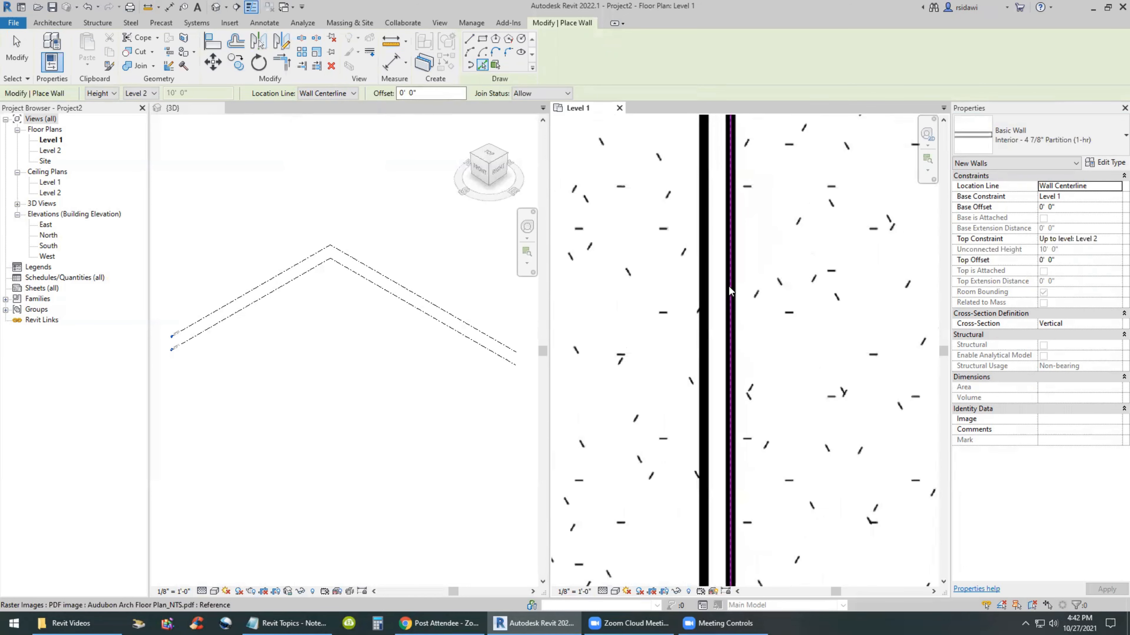
mouse_move(728, 288)
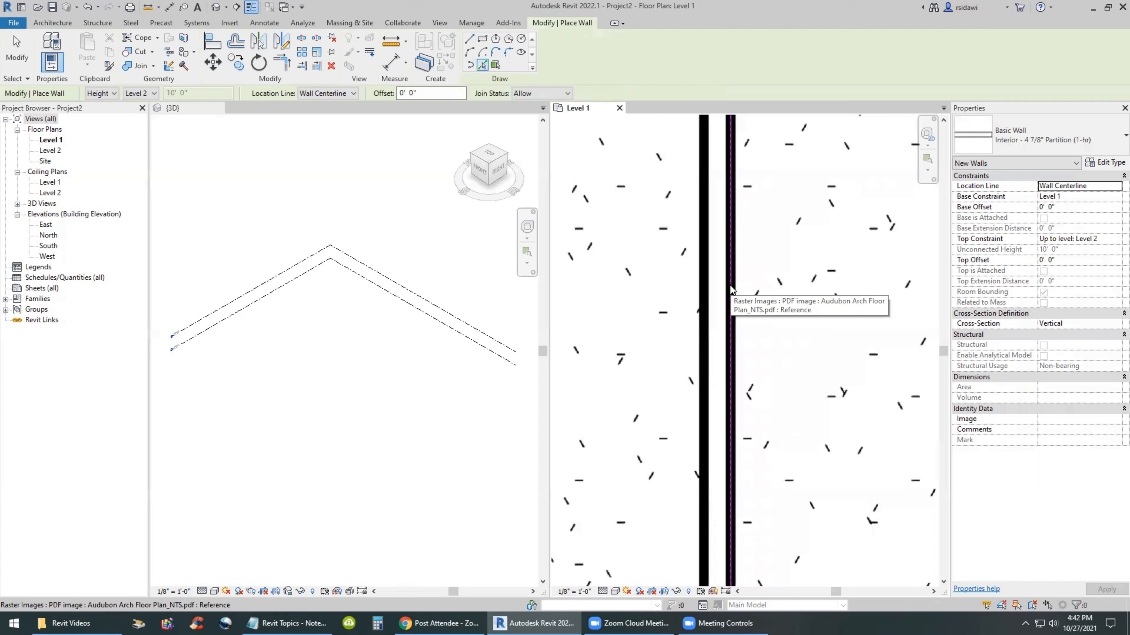
mouse_move(730, 288)
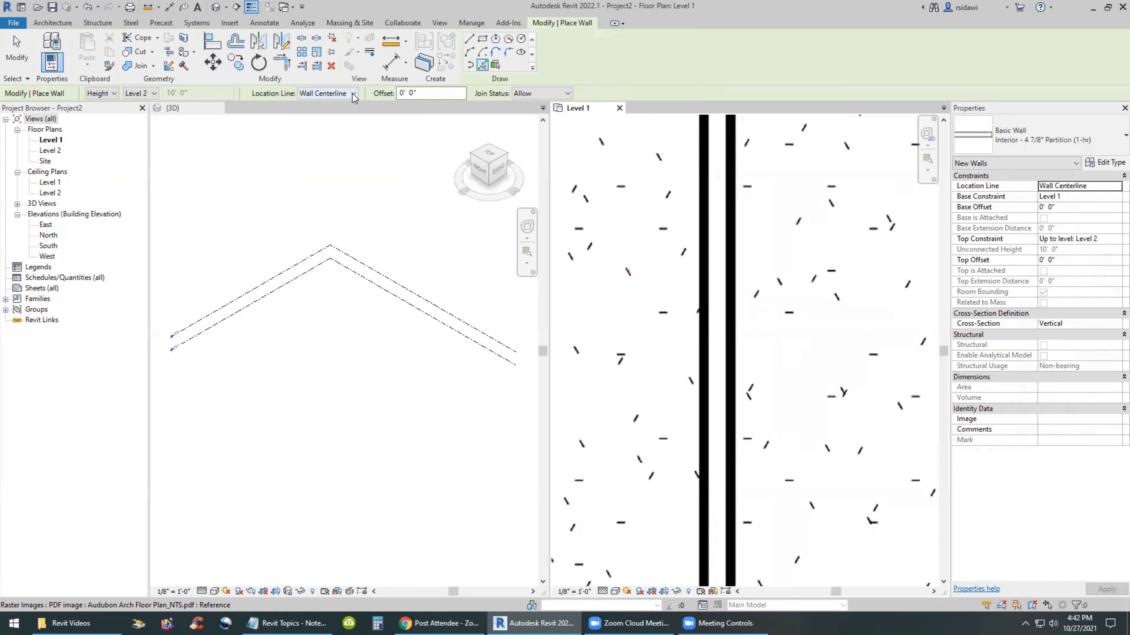
Reset the wall Location Line to Finish Face: Interior before tracing the partitions
left_click(352, 93)
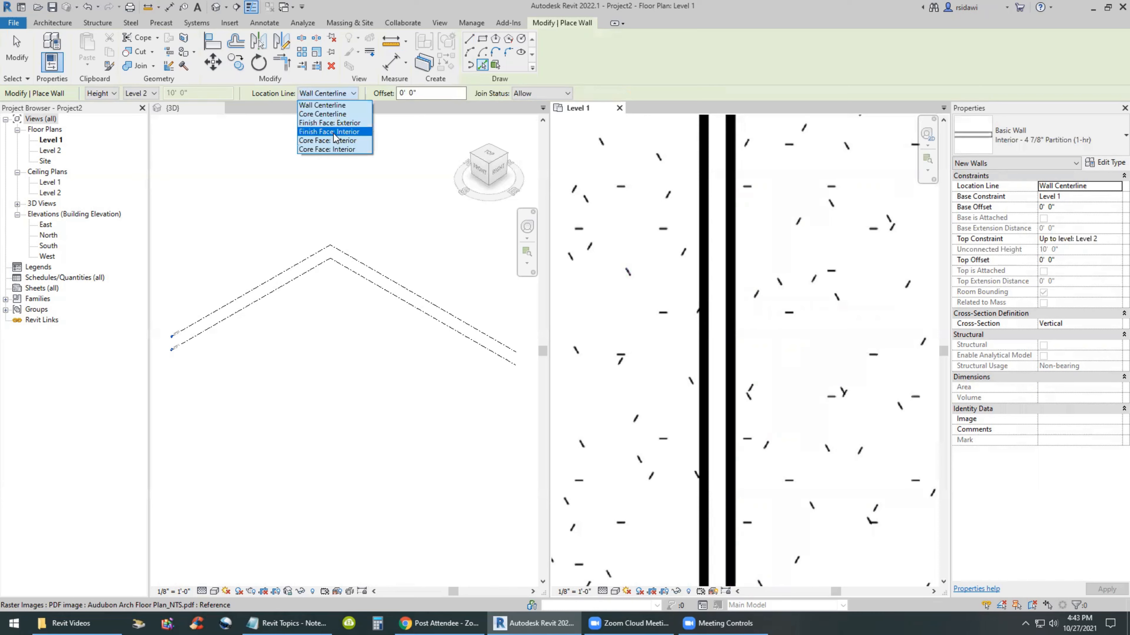
mouse_move(335, 137)
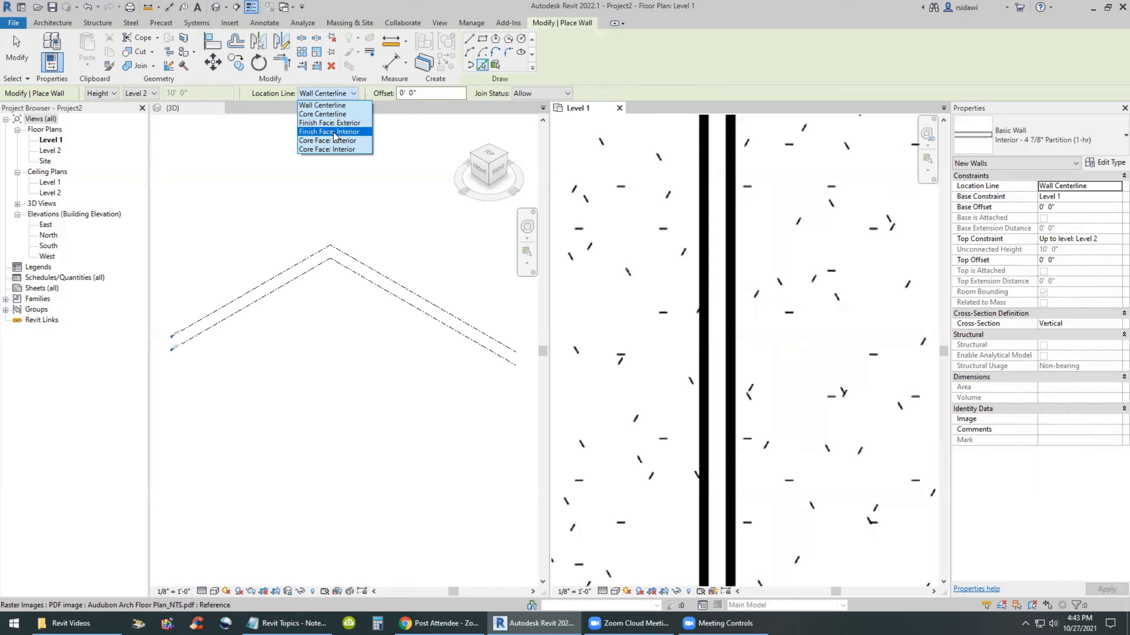
left_click(330, 132)
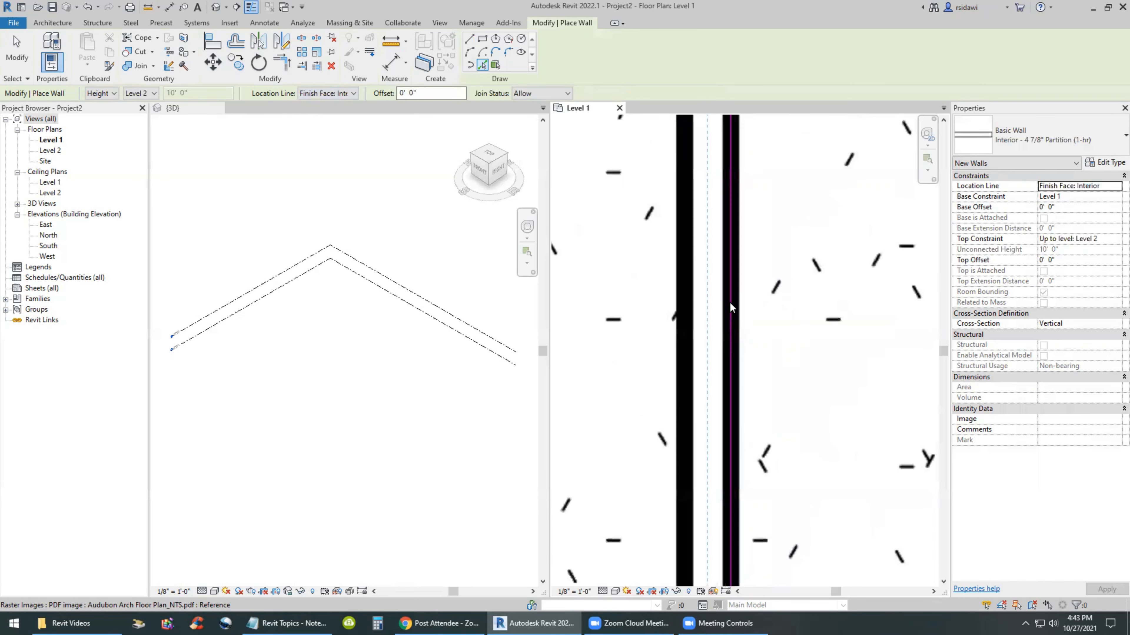
mouse_move(731, 308)
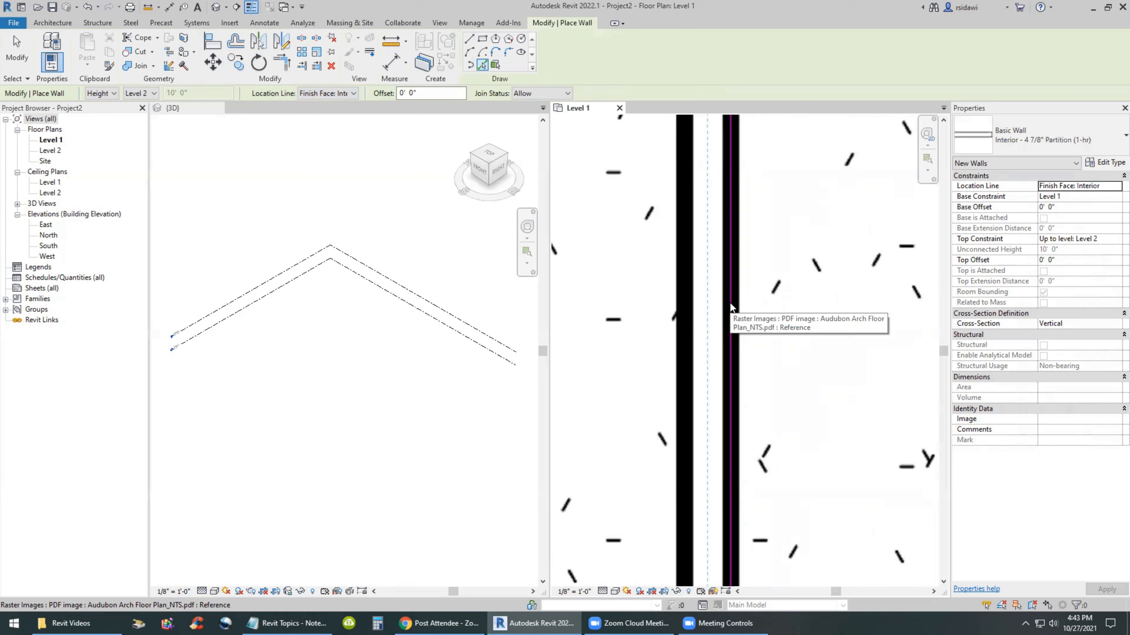
mouse_move(731, 308)
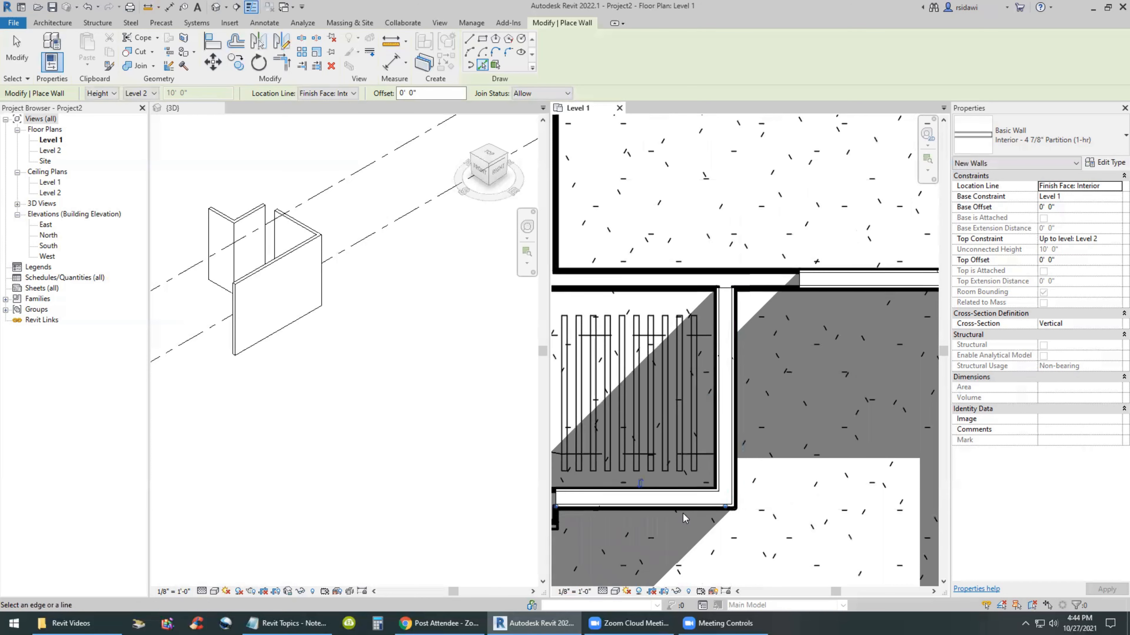
Pan toward the kitchen area of the plan to trace another partition wall
scroll("down", 3)
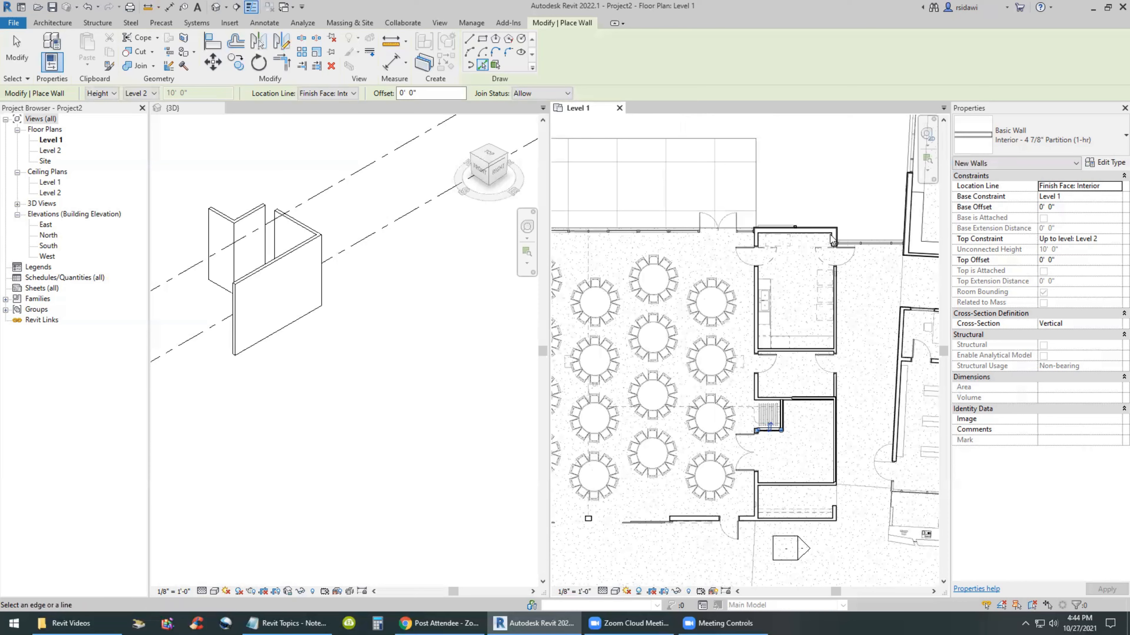
mouse_move(767, 248)
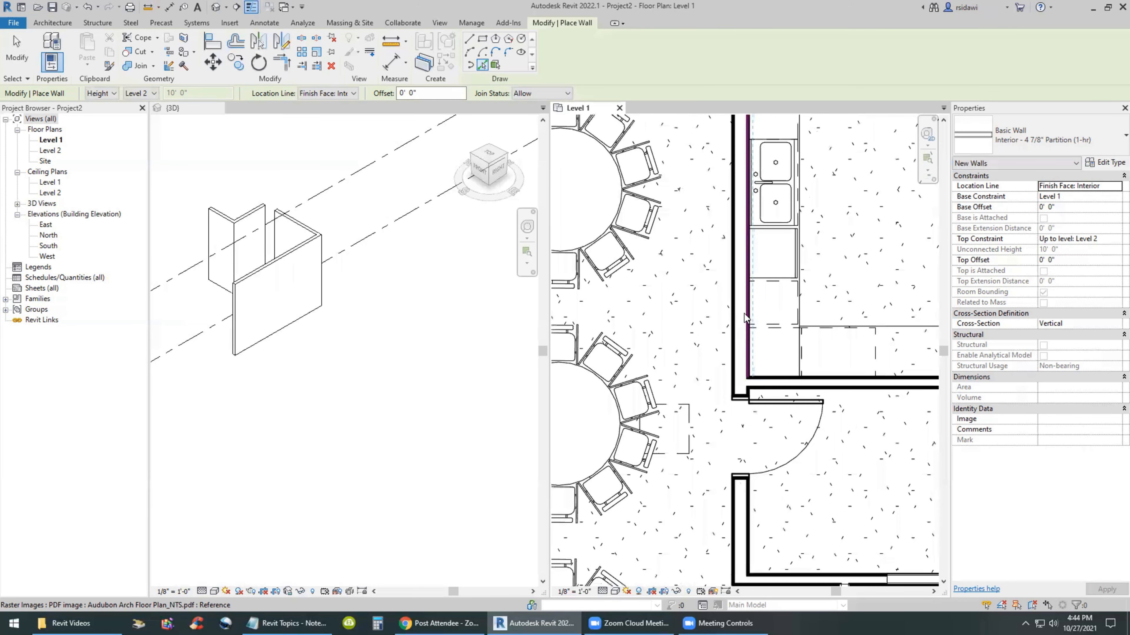
scroll("down", 3)
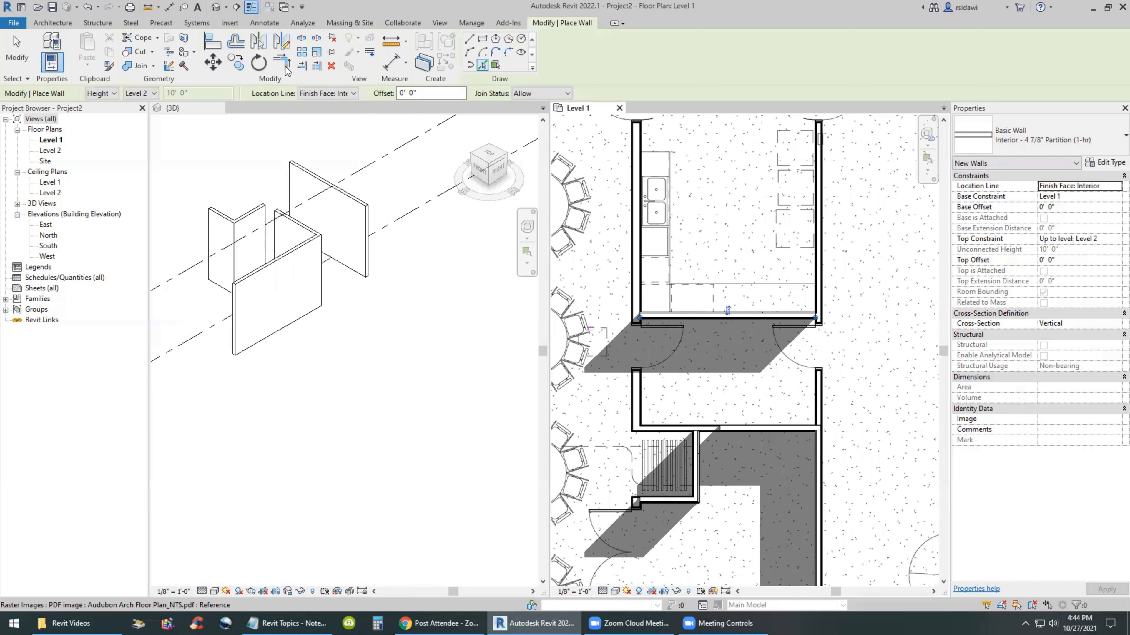
mouse_move(282, 61)
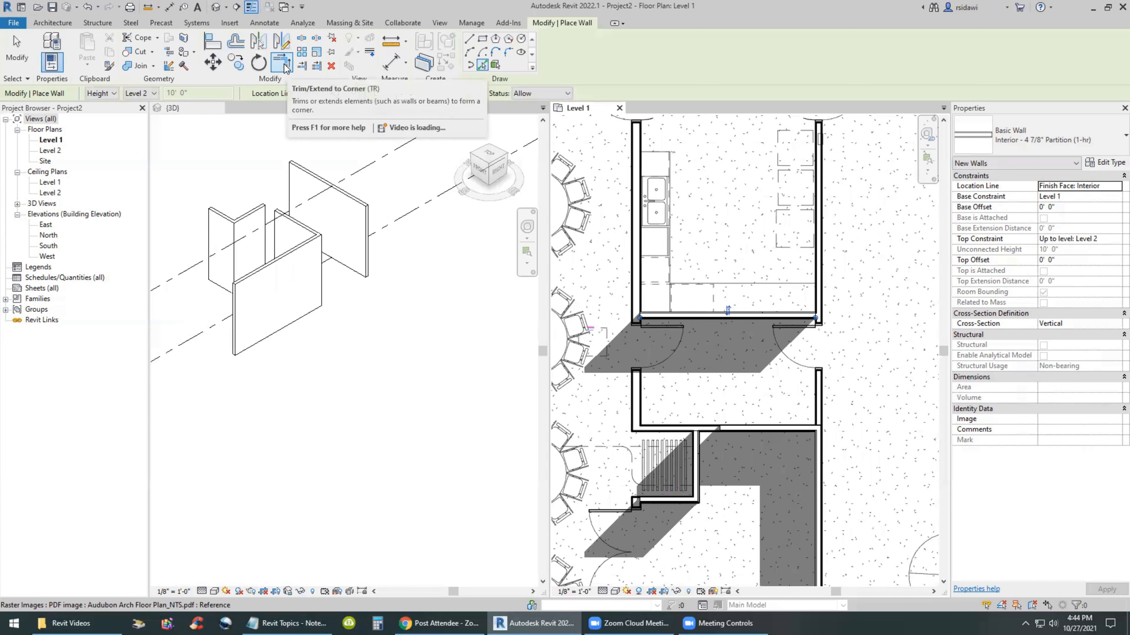
mouse_move(281, 62)
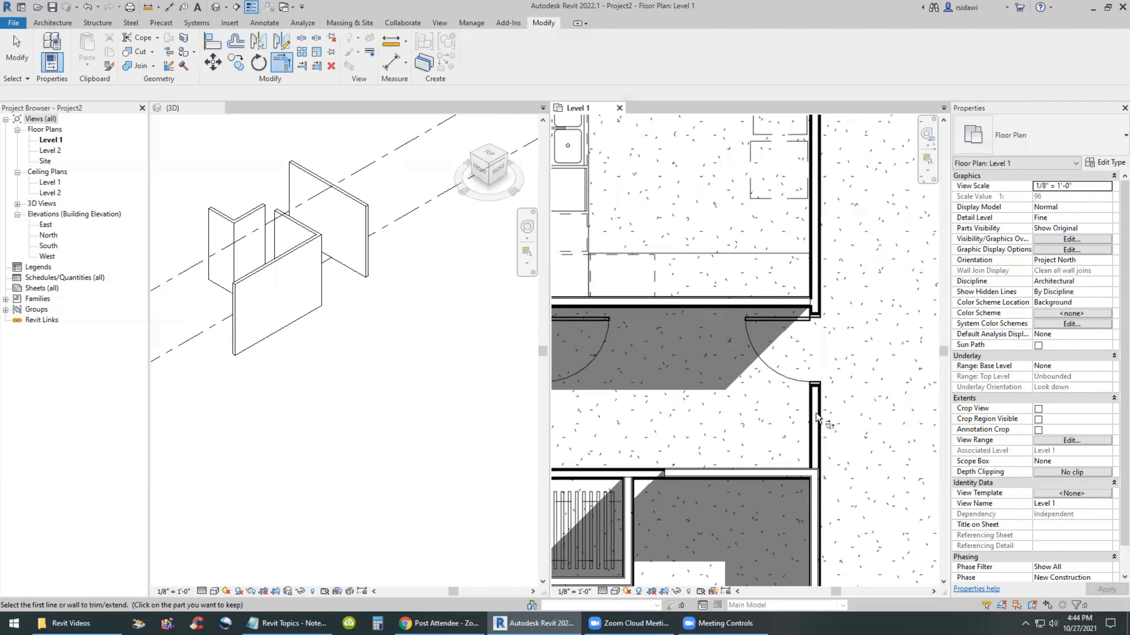
mouse_move(812, 332)
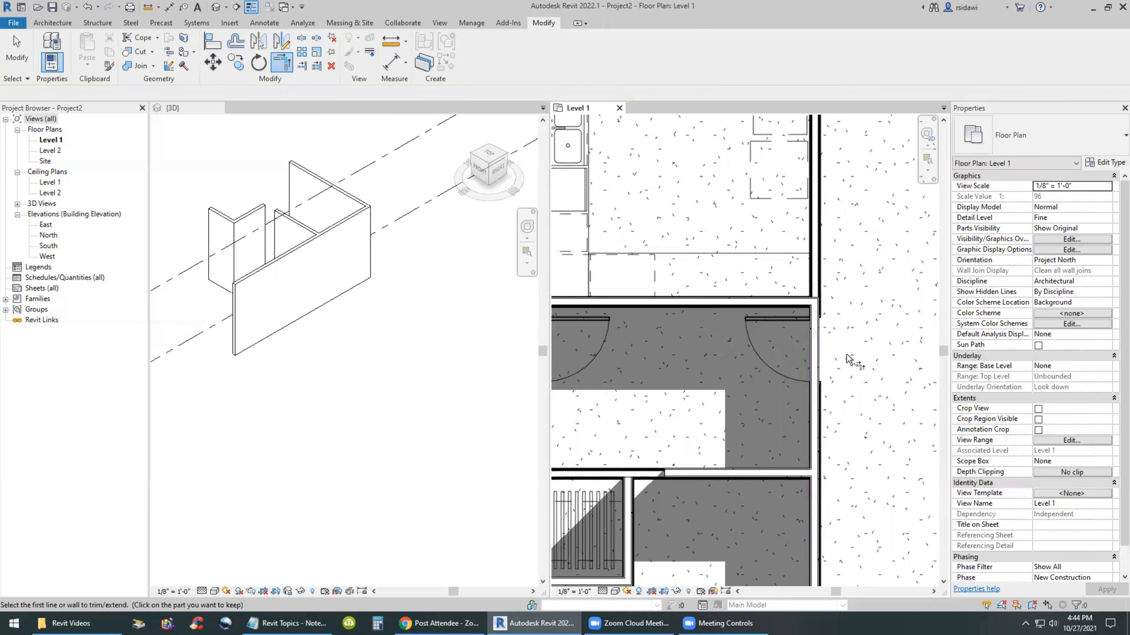
mouse_move(446, 184)
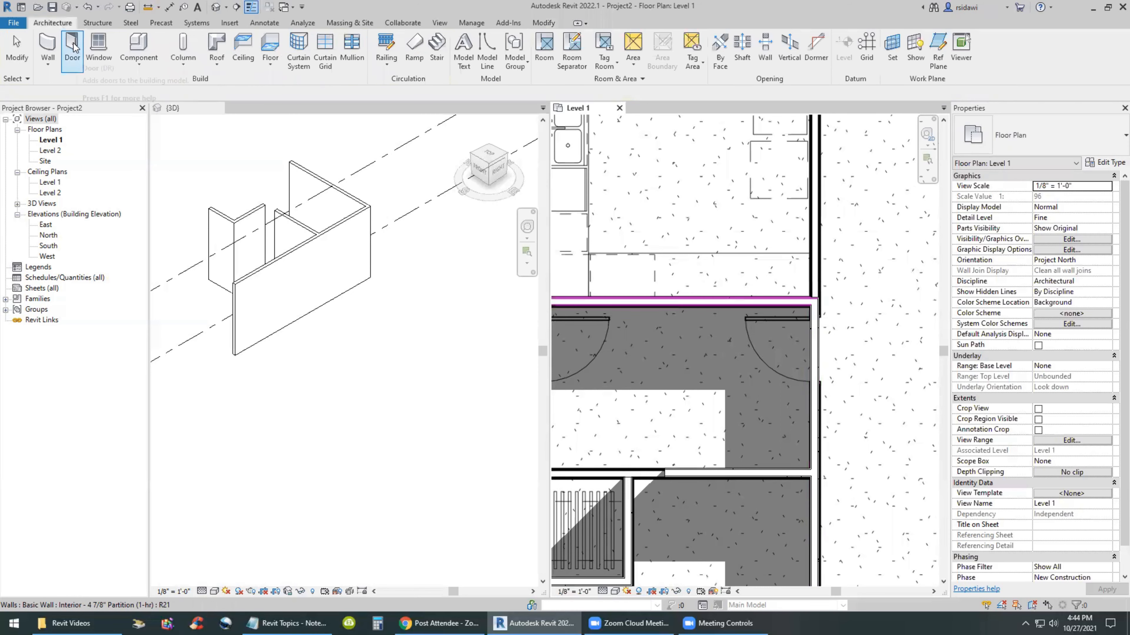
Start the Door tool with the Single-Flush 36" x 84" type, ready to place in the partition wall
left_click(72, 49)
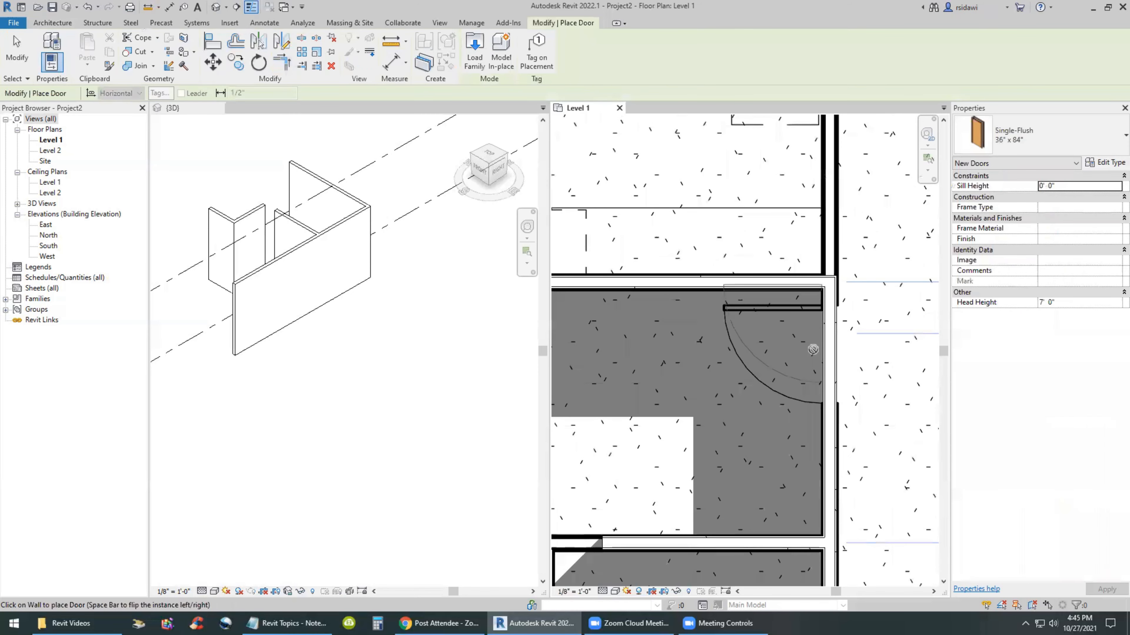
mouse_move(825, 359)
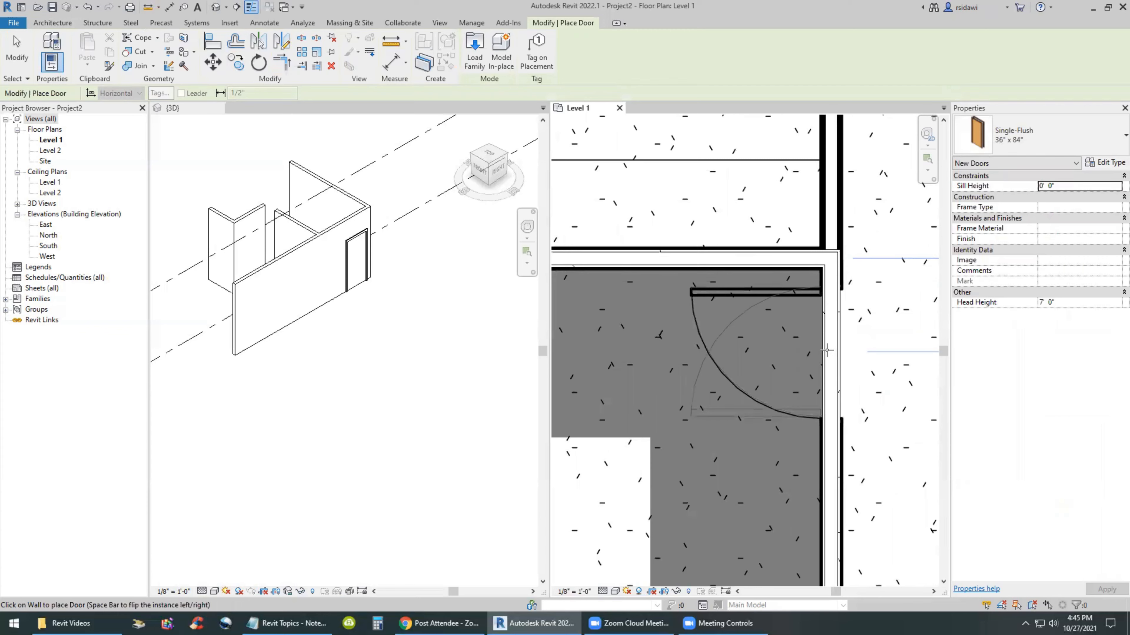
mouse_move(826, 351)
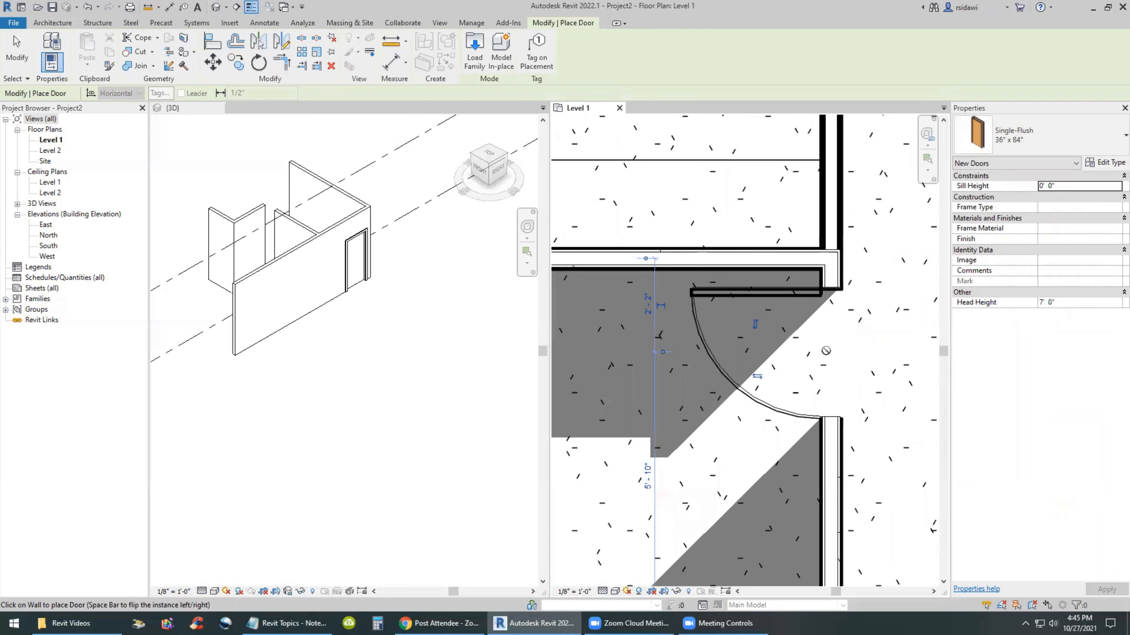
mouse_move(819, 347)
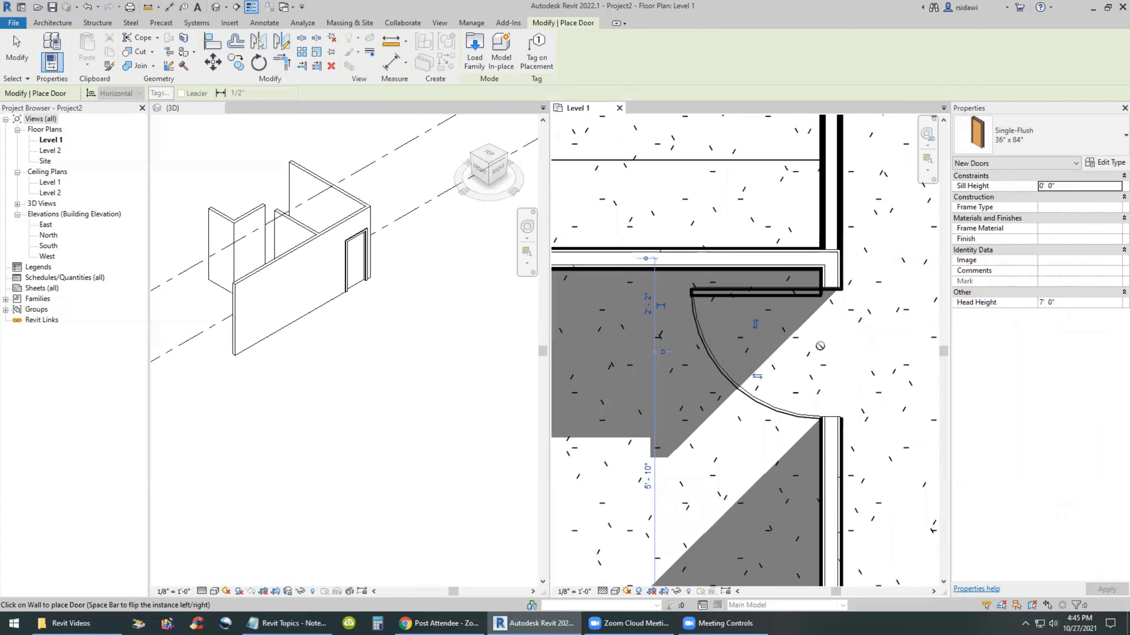
mouse_move(812, 354)
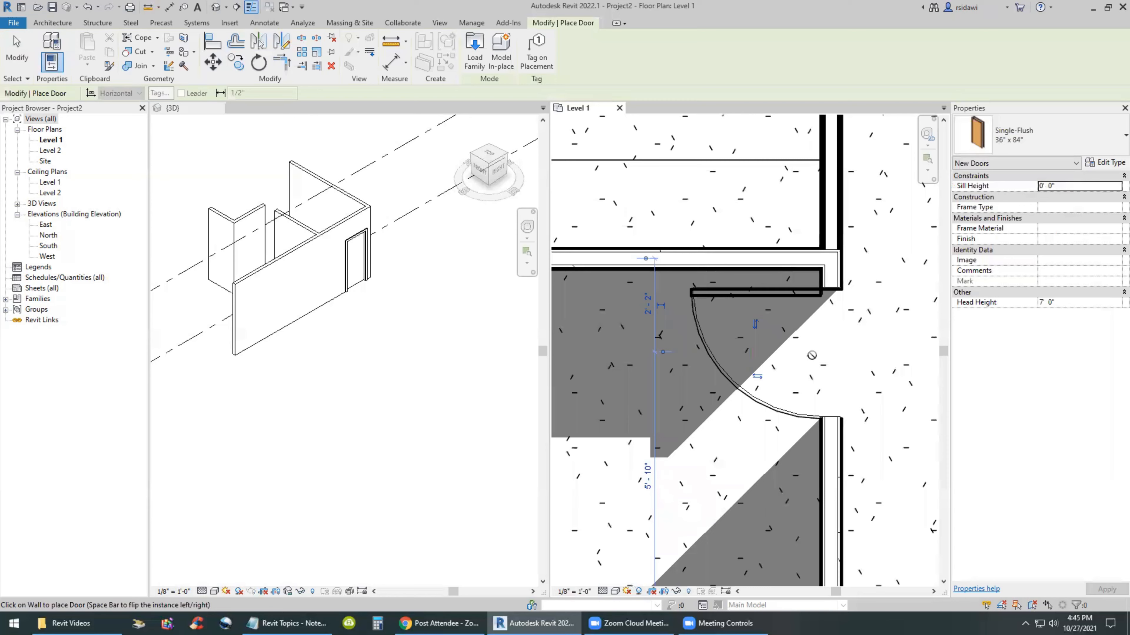
mouse_move(809, 352)
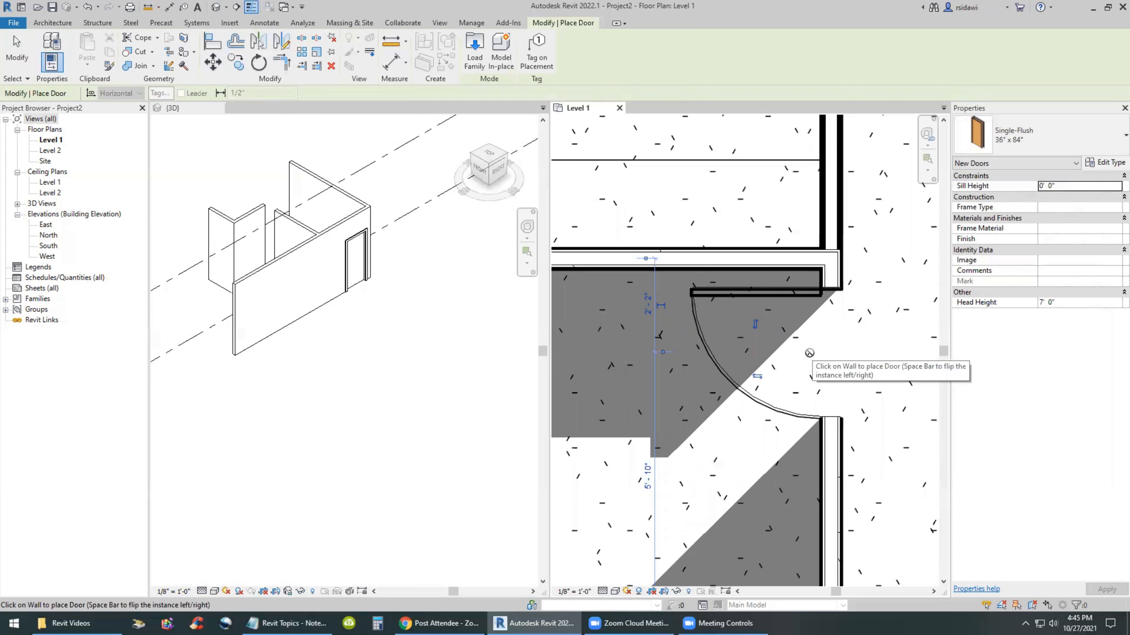